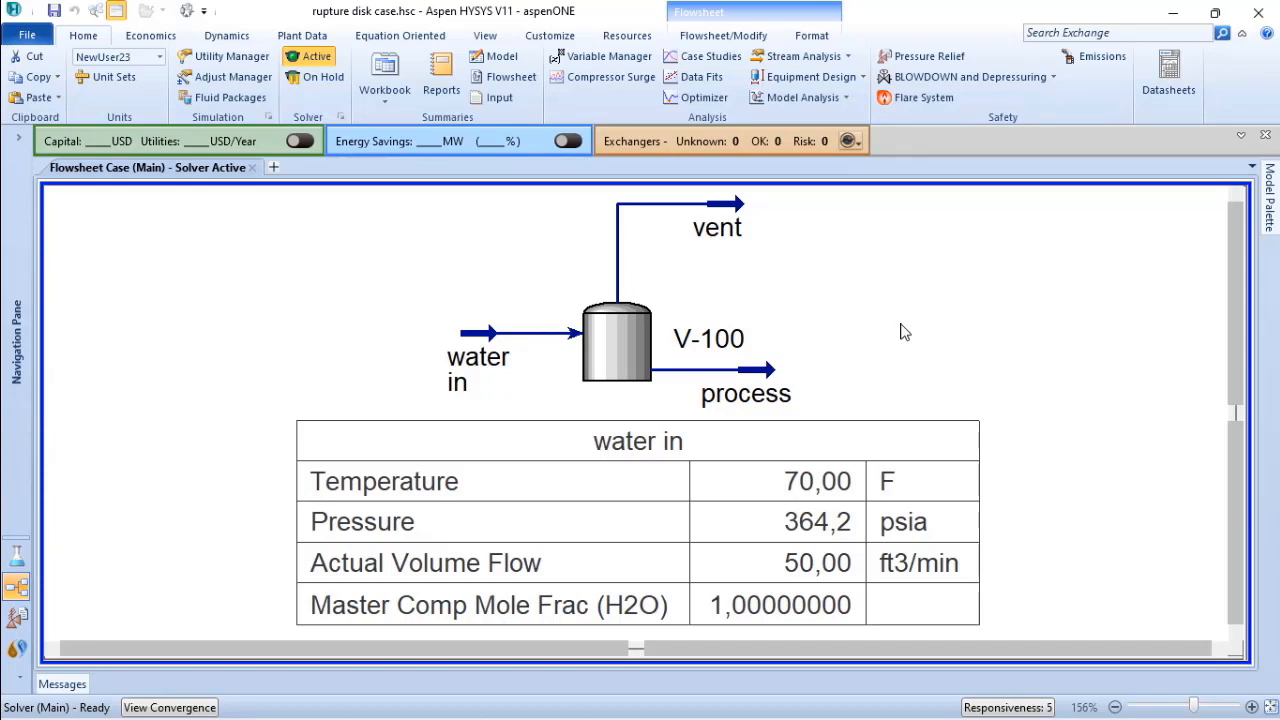
pyautogui.moveTo(512, 290)
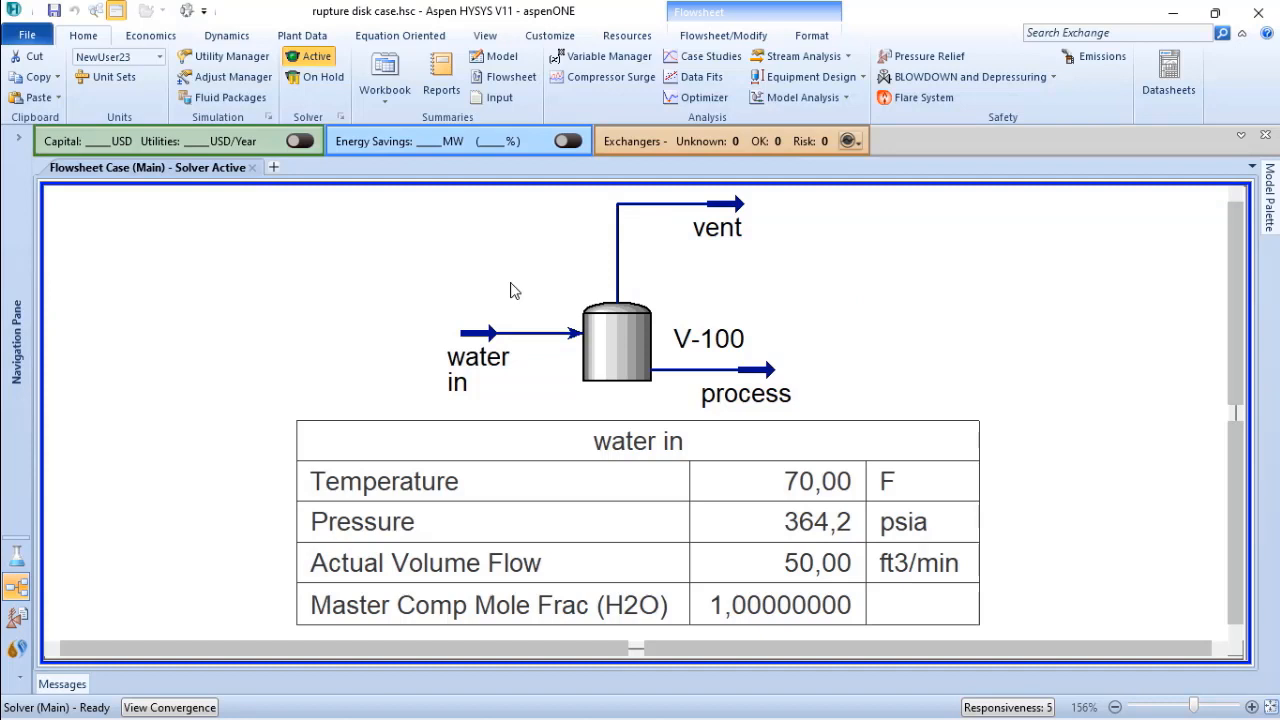
pyautogui.moveTo(724, 424)
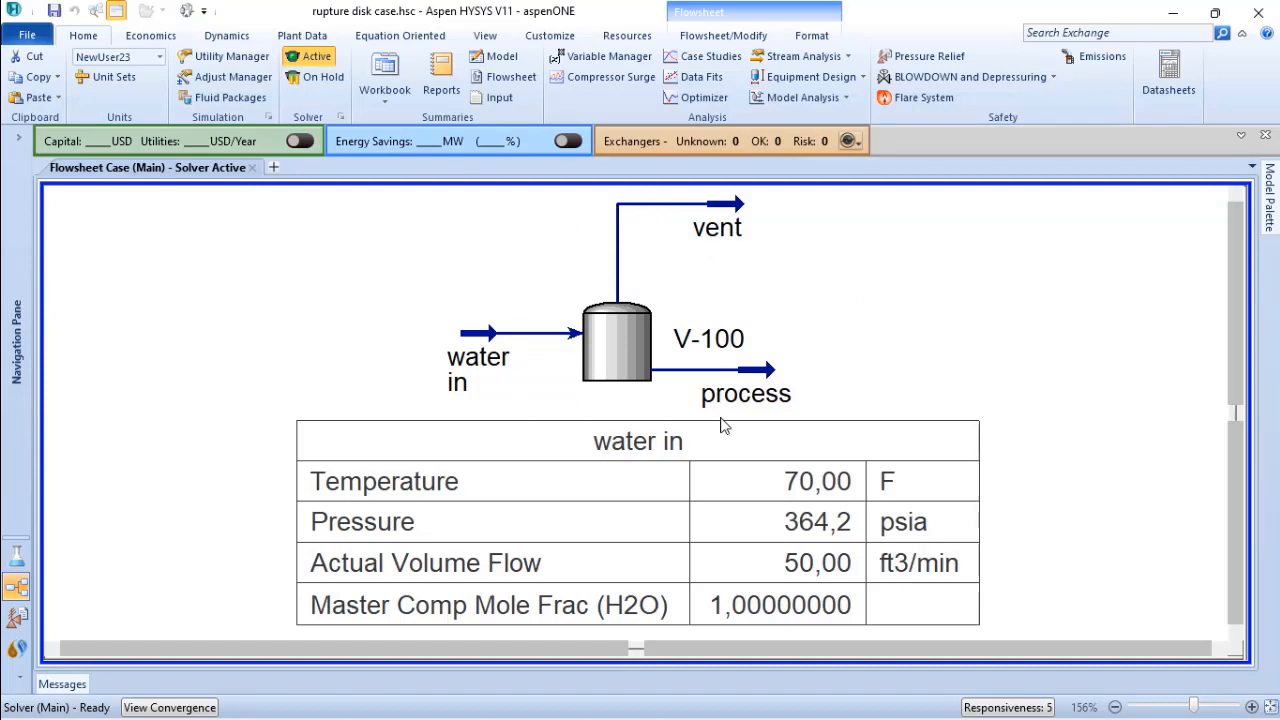
pyautogui.moveTo(916, 436)
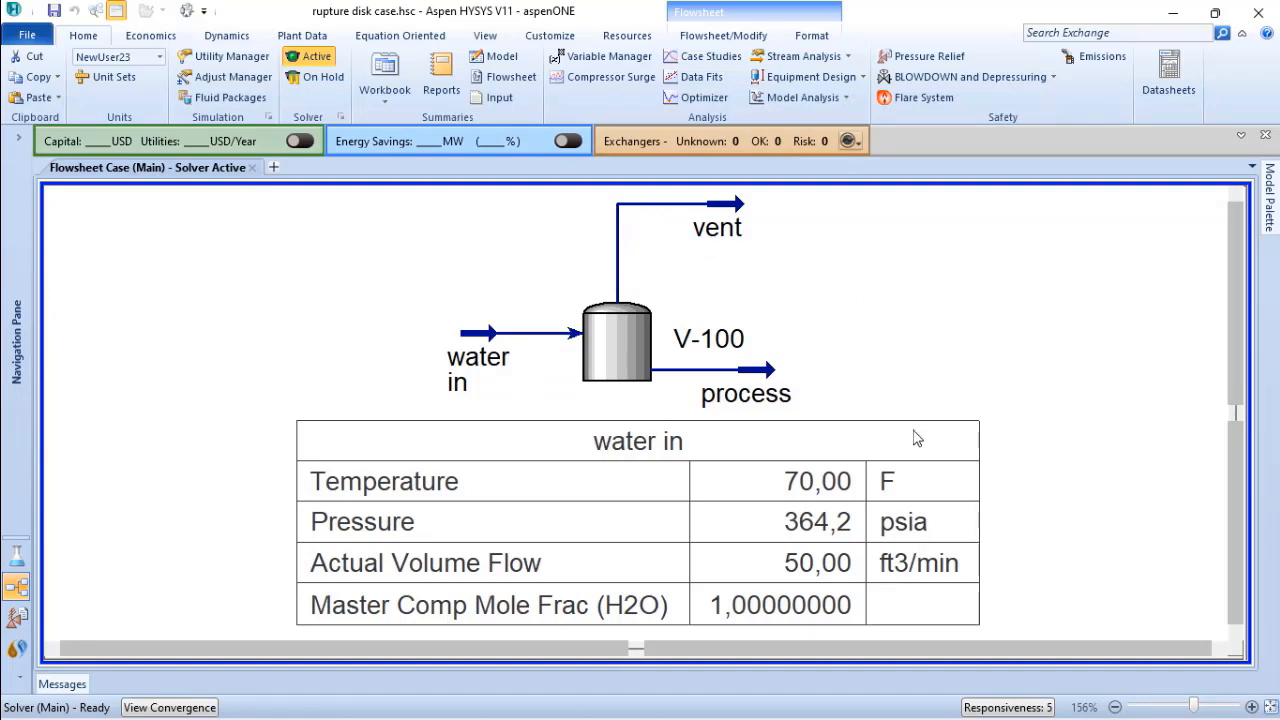
pyautogui.moveTo(1018, 424)
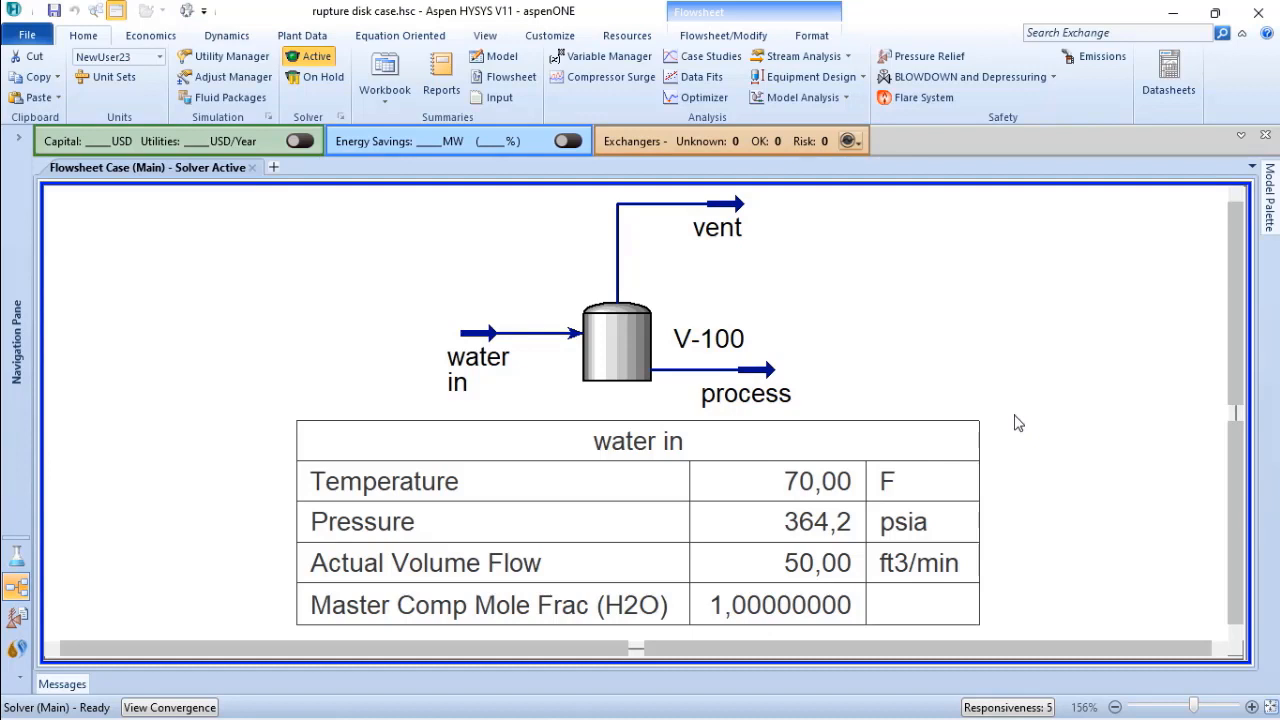
pyautogui.moveTo(804, 576)
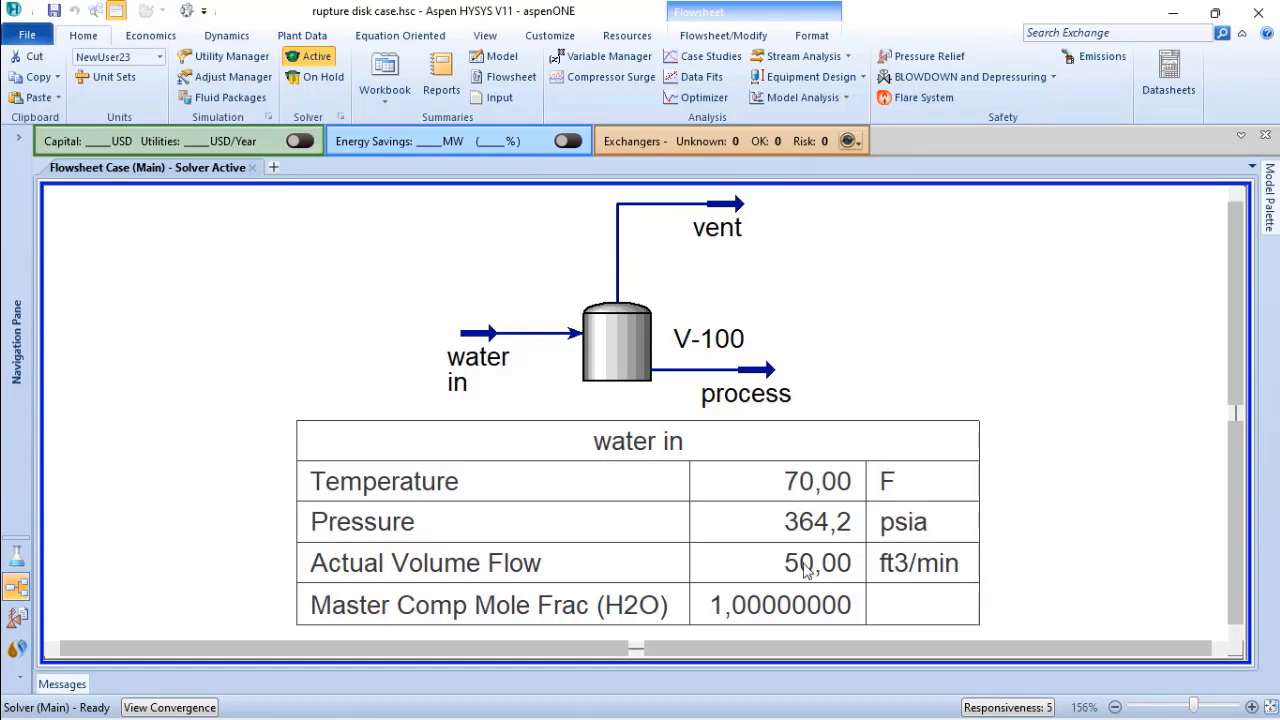
pyautogui.moveTo(828, 552)
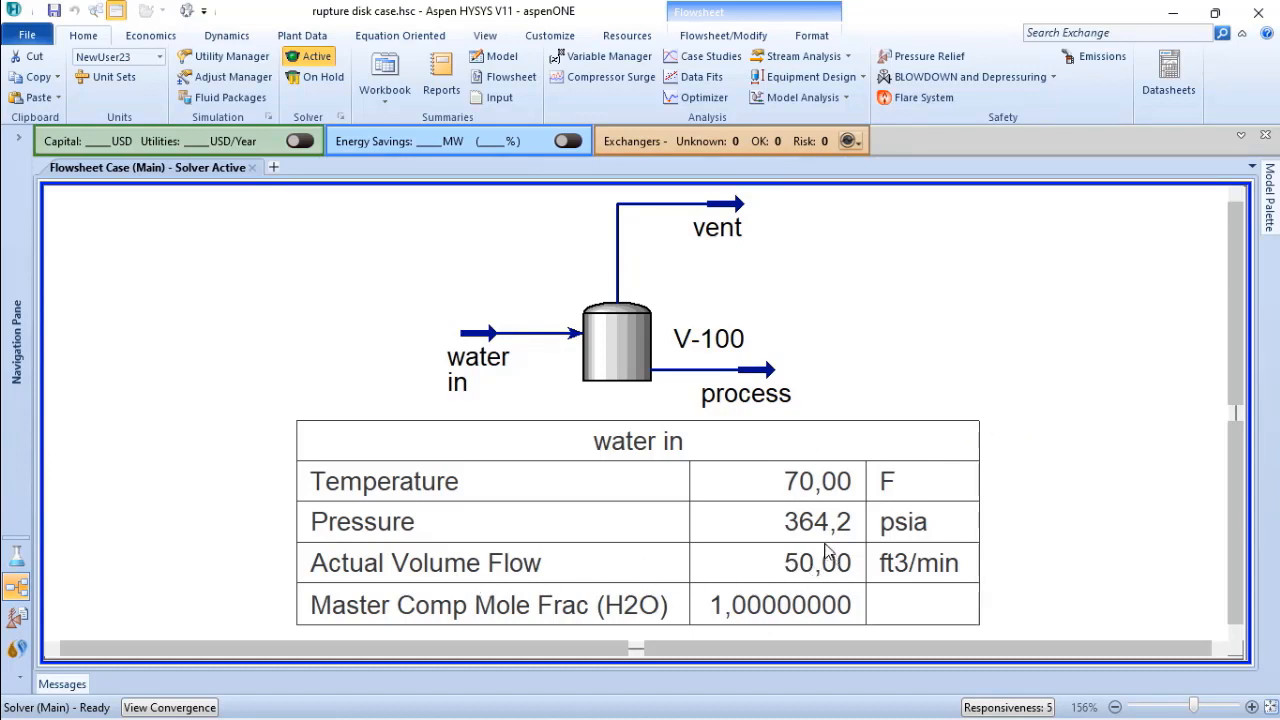
pyautogui.moveTo(948, 572)
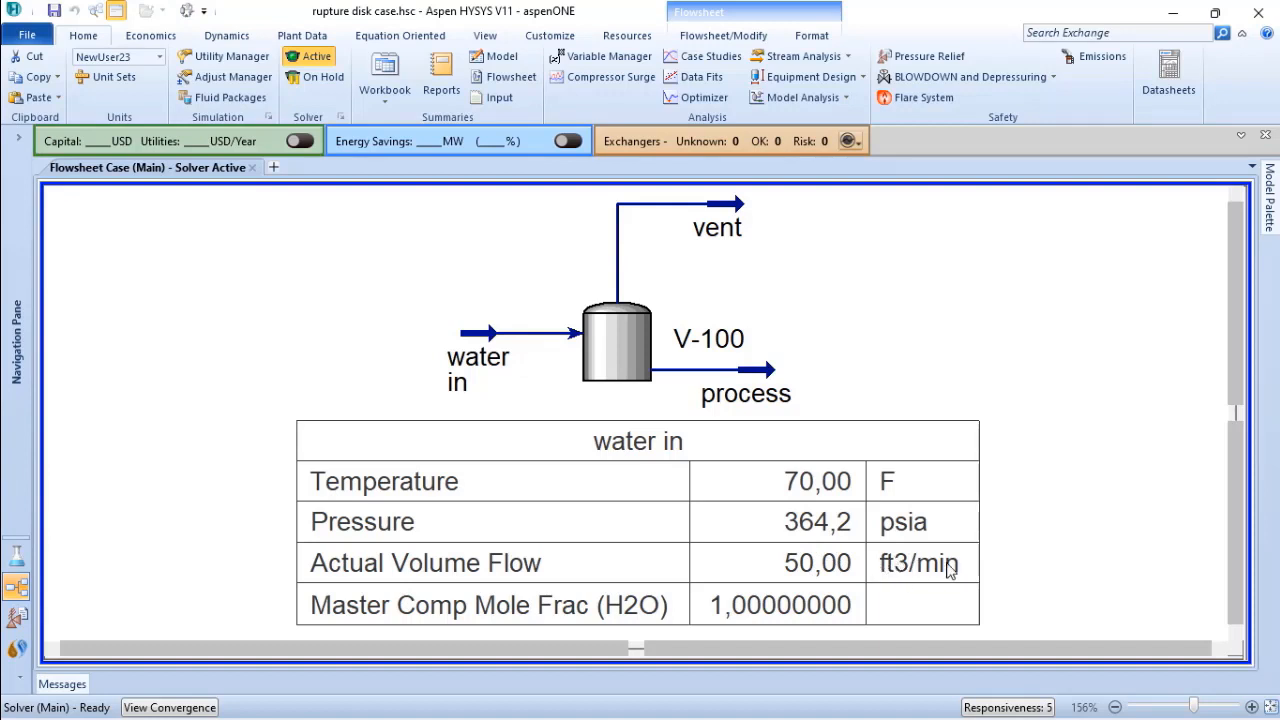
pyautogui.moveTo(772, 632)
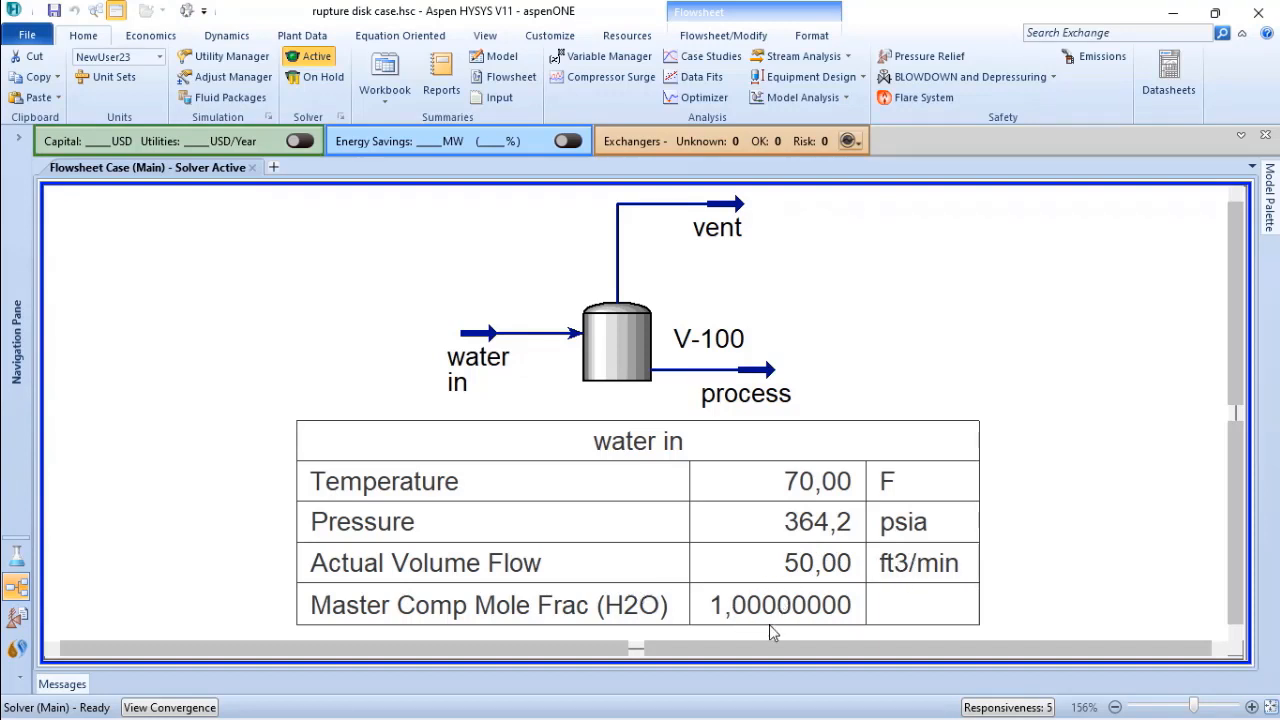
pyautogui.moveTo(824, 470)
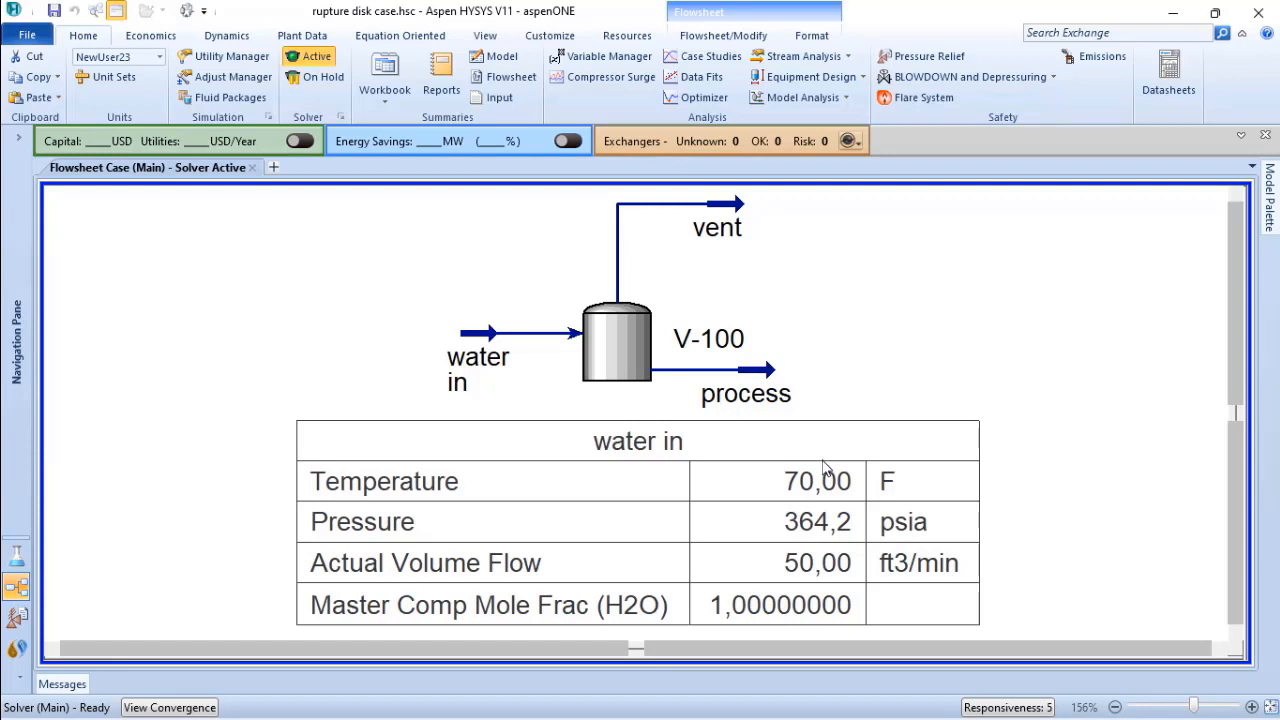
pyautogui.moveTo(812, 496)
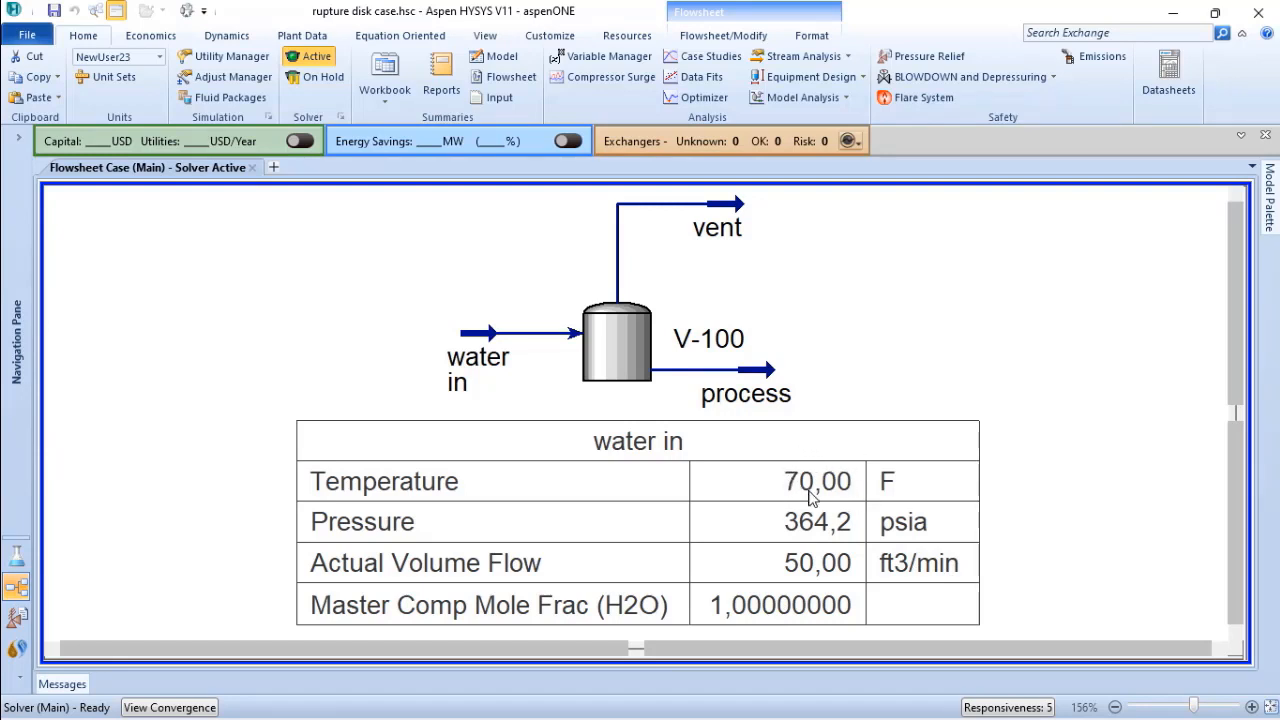
pyautogui.moveTo(828, 530)
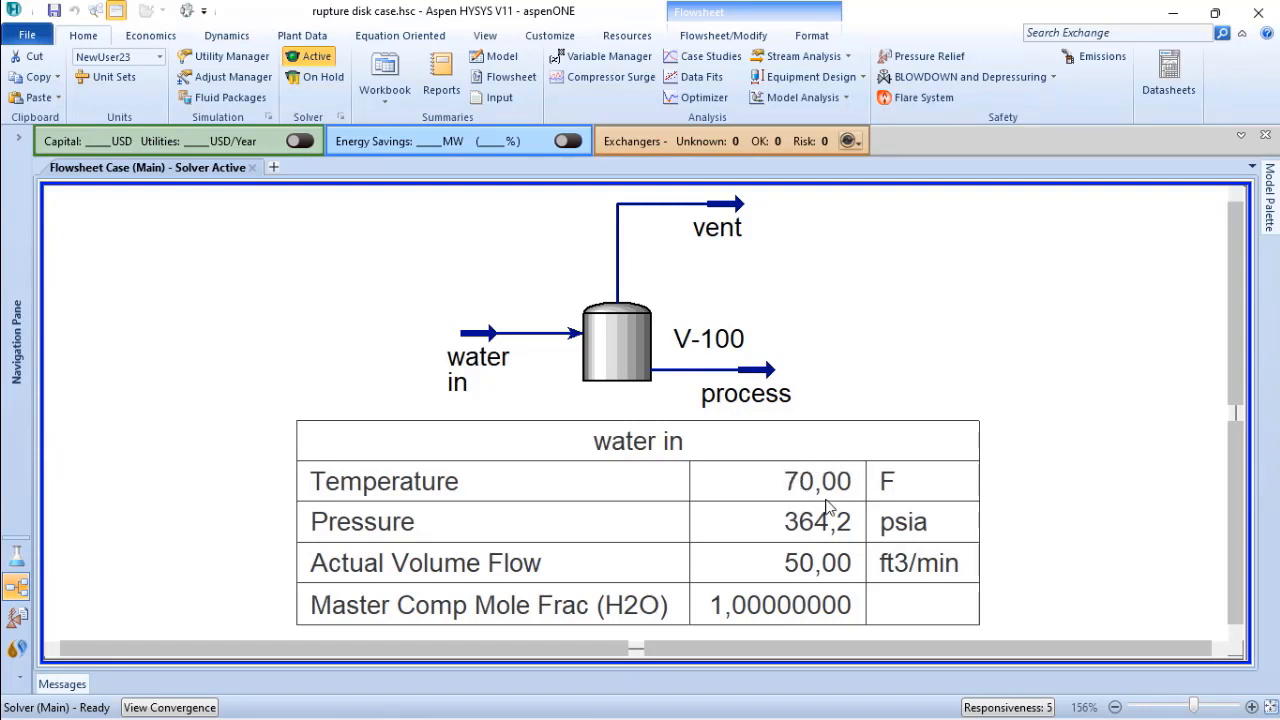
pyautogui.moveTo(816, 520)
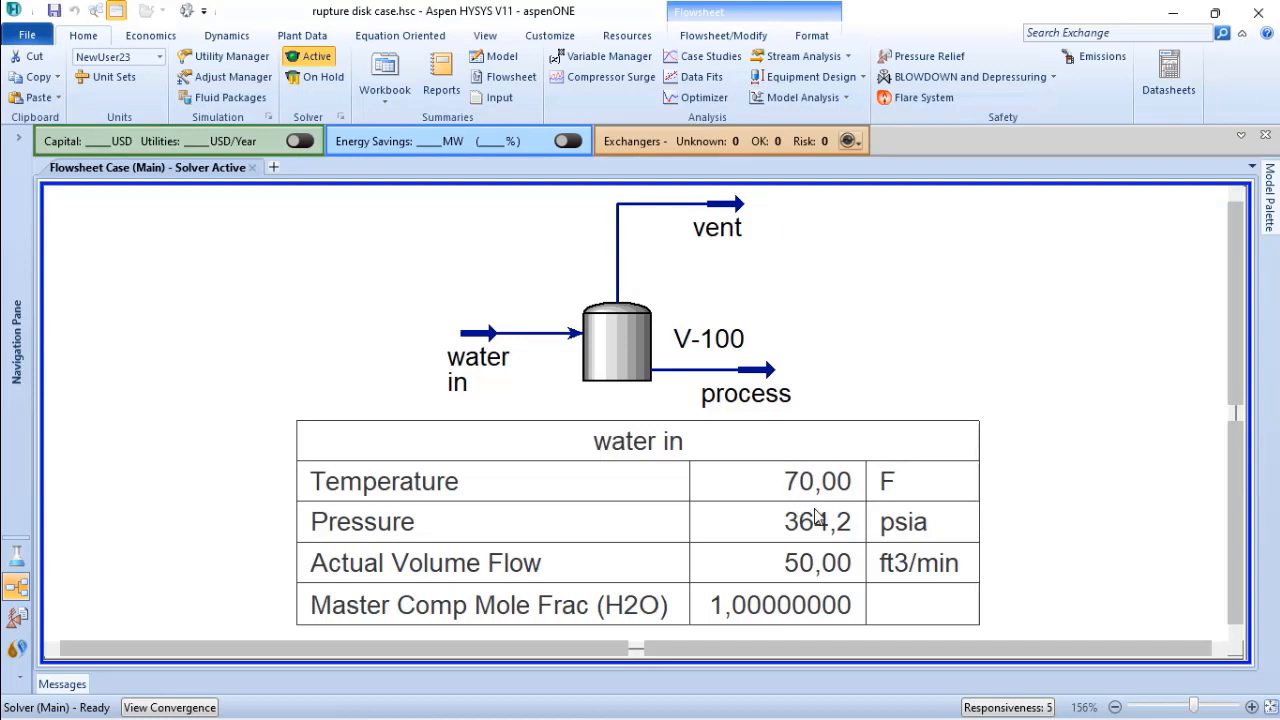
pyautogui.moveTo(832, 534)
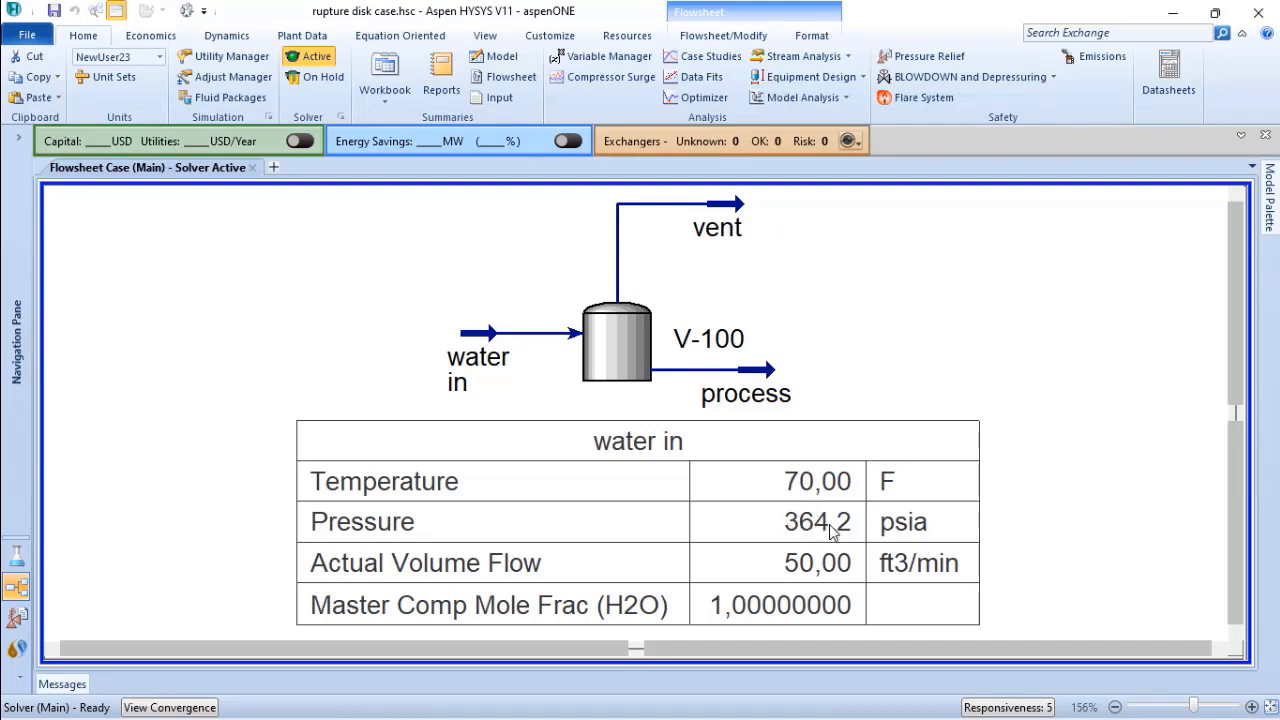
pyautogui.moveTo(884, 524)
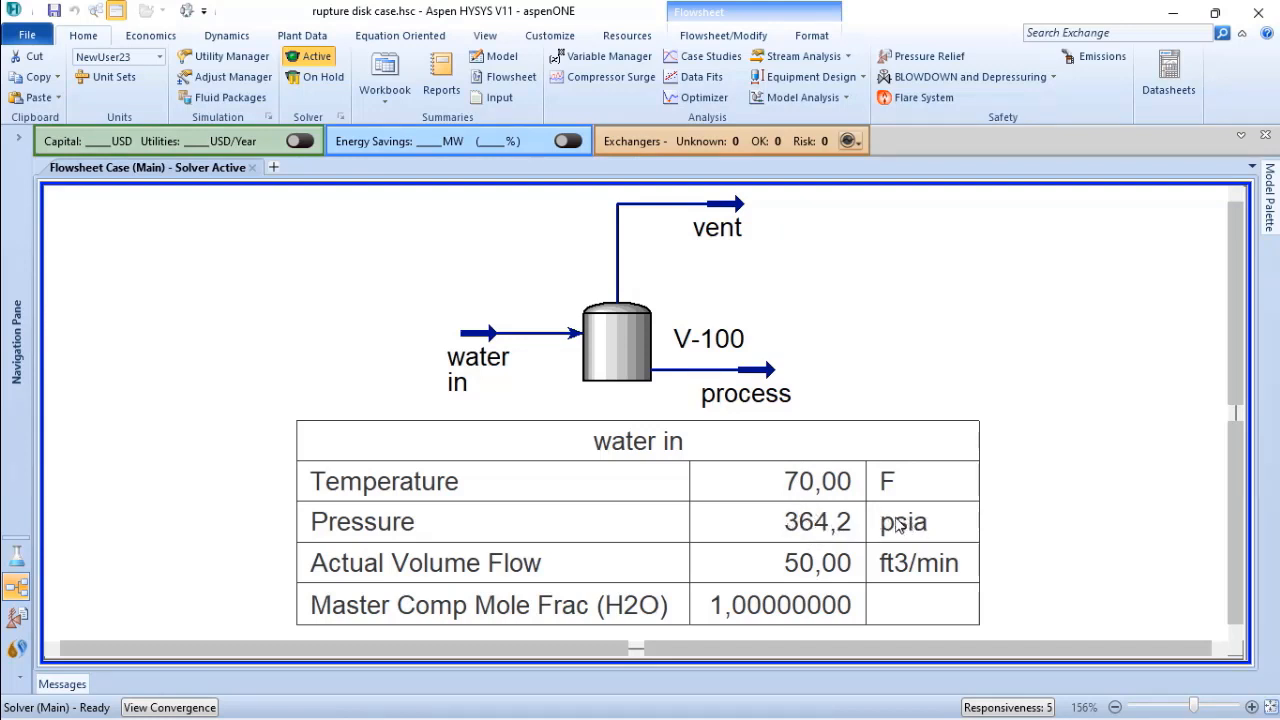
pyautogui.moveTo(658, 316)
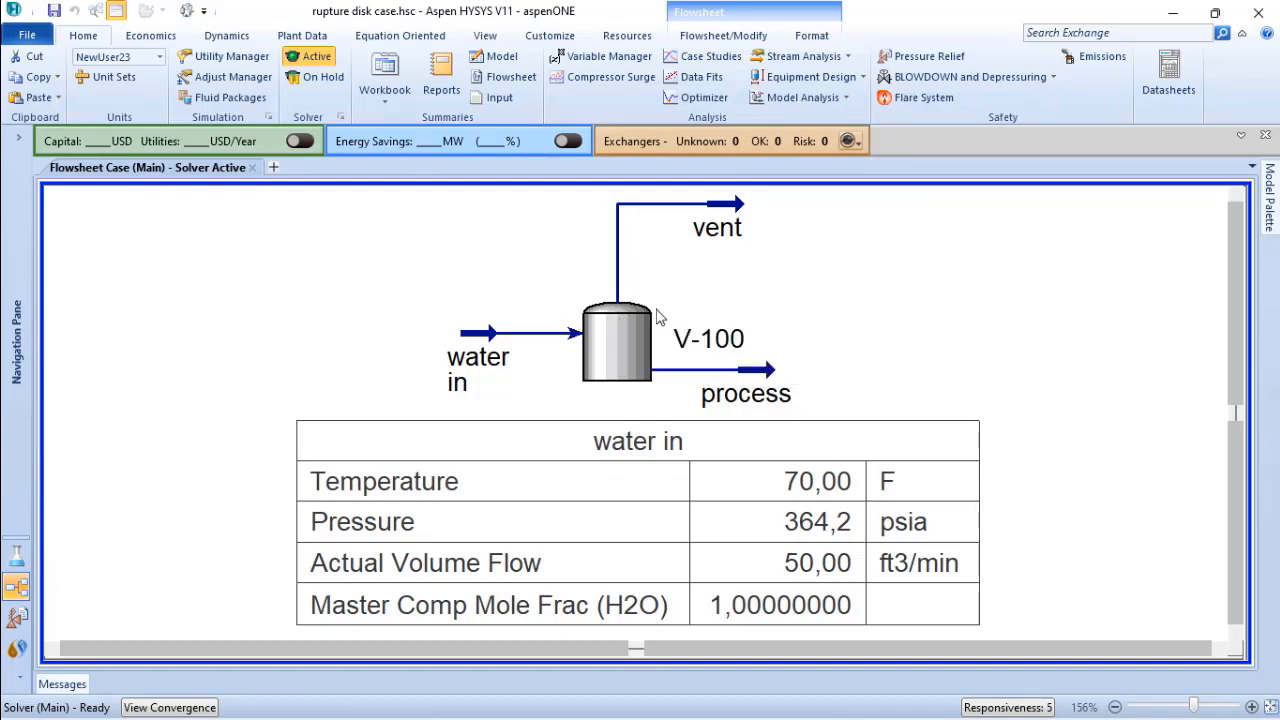
pyautogui.moveTo(692, 300)
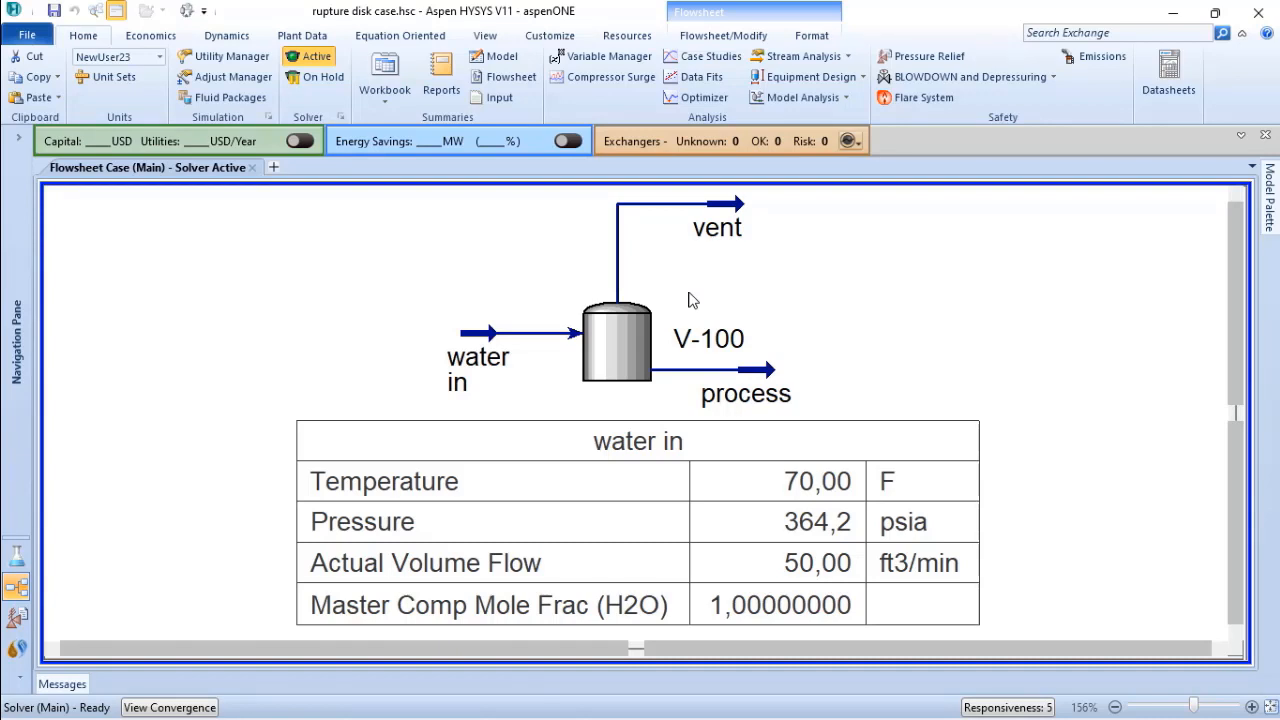
pyautogui.moveTo(658, 276)
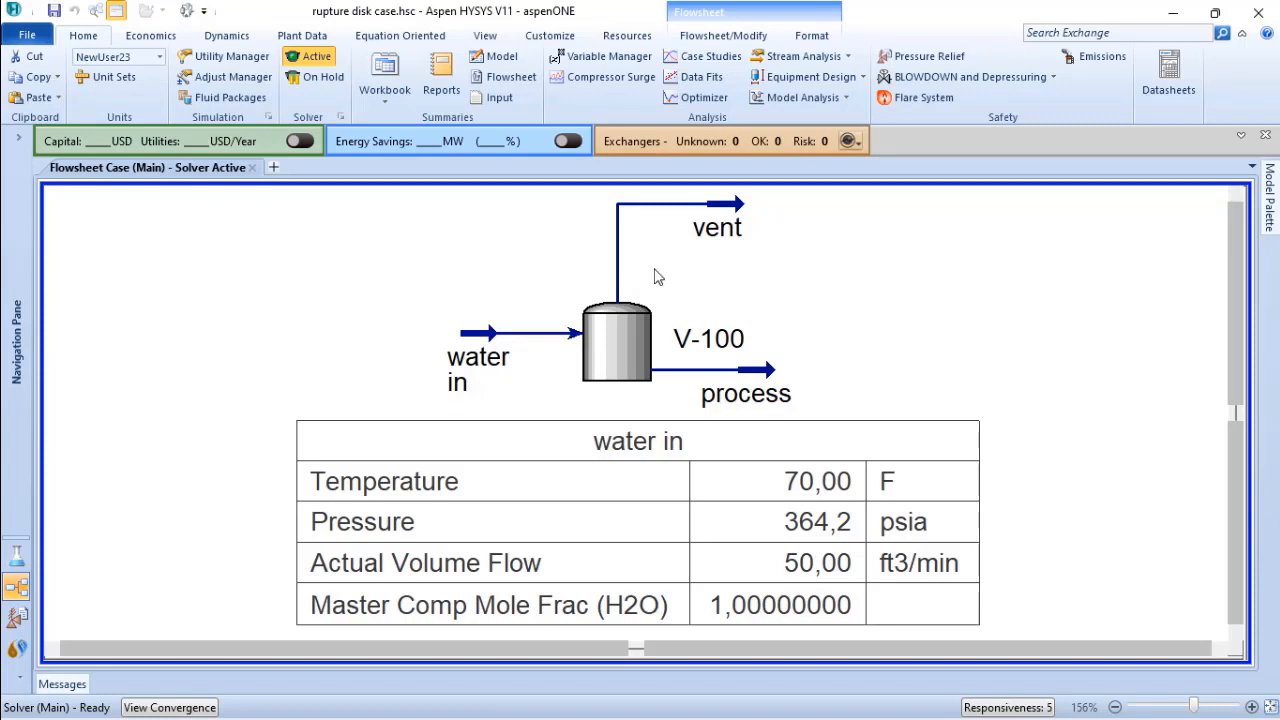
pyautogui.moveTo(104, 572)
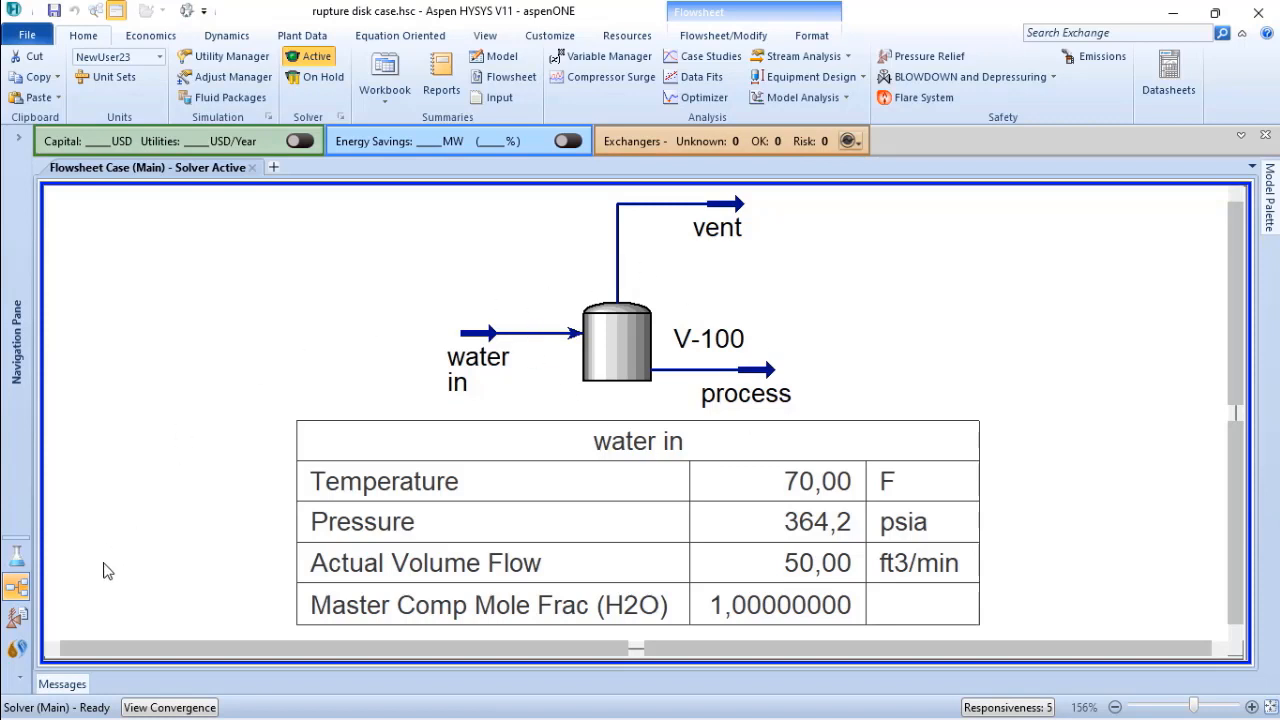
pyautogui.moveTo(18, 616)
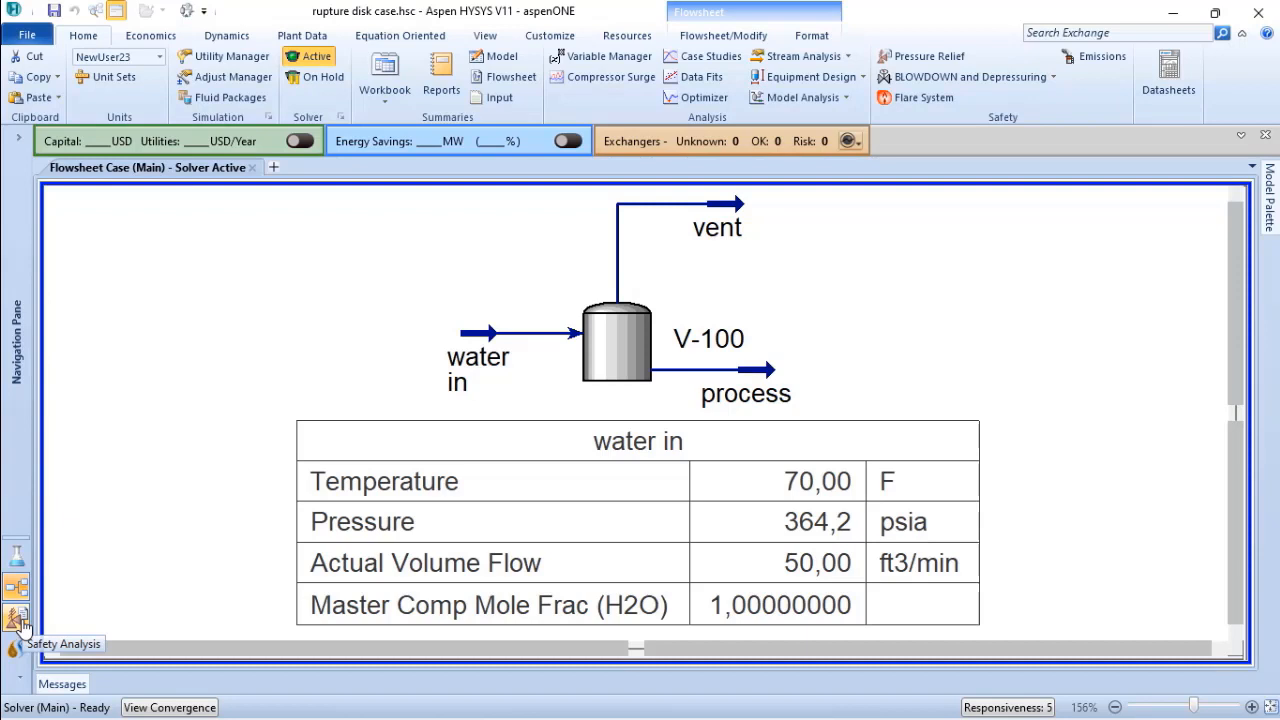
# Attach a new rupture disk, 100 RD 001, to vessel V-100 in the safety analysis environment.
pyautogui.click(18, 612)
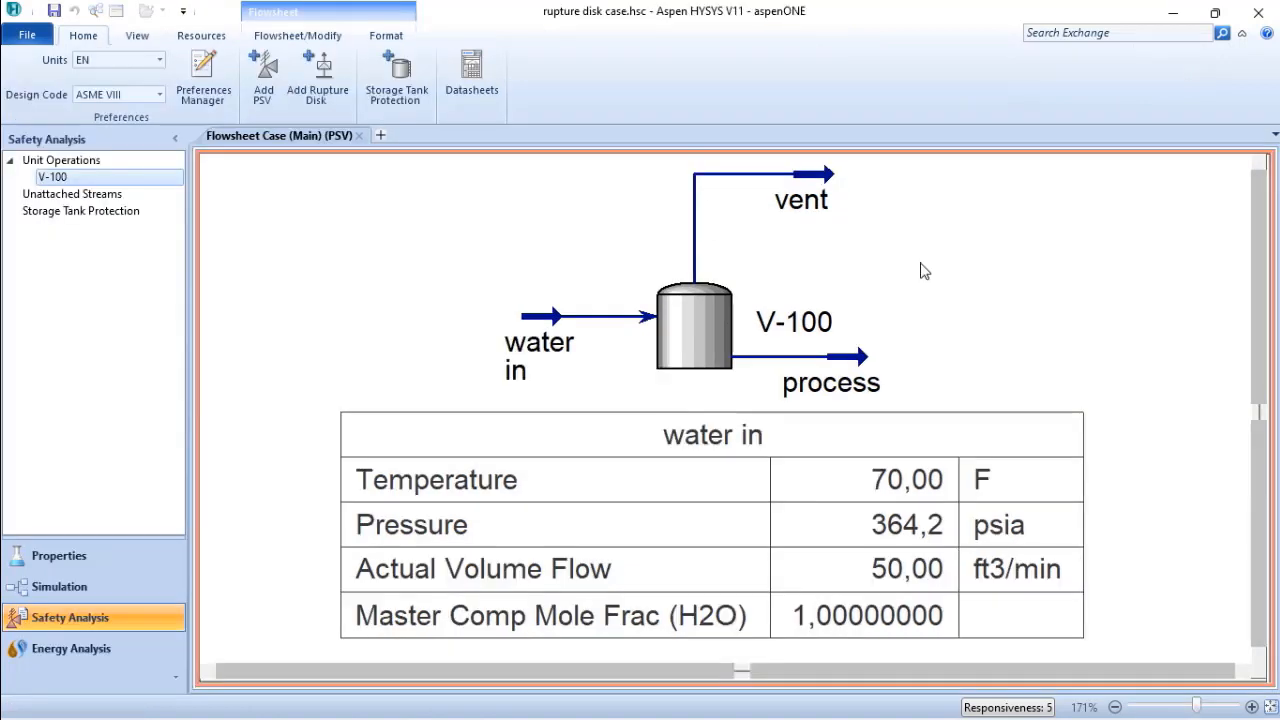
pyautogui.moveTo(404, 252)
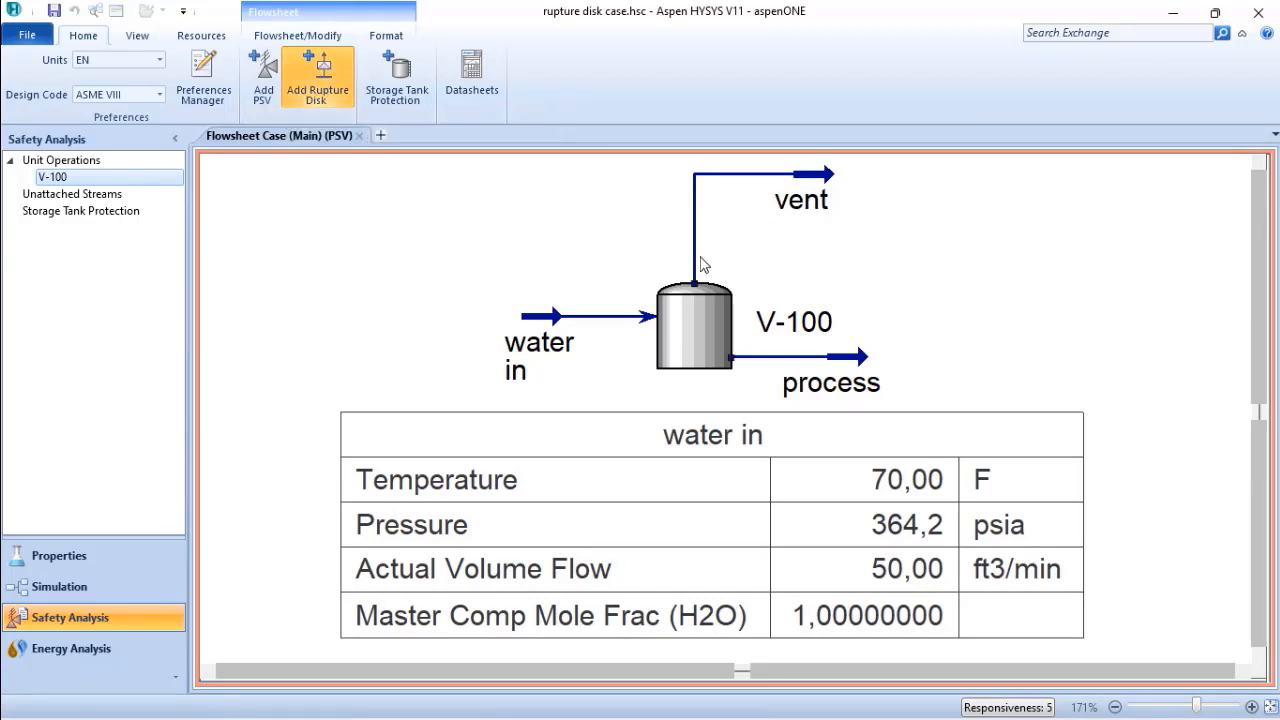
pyautogui.moveTo(604, 316)
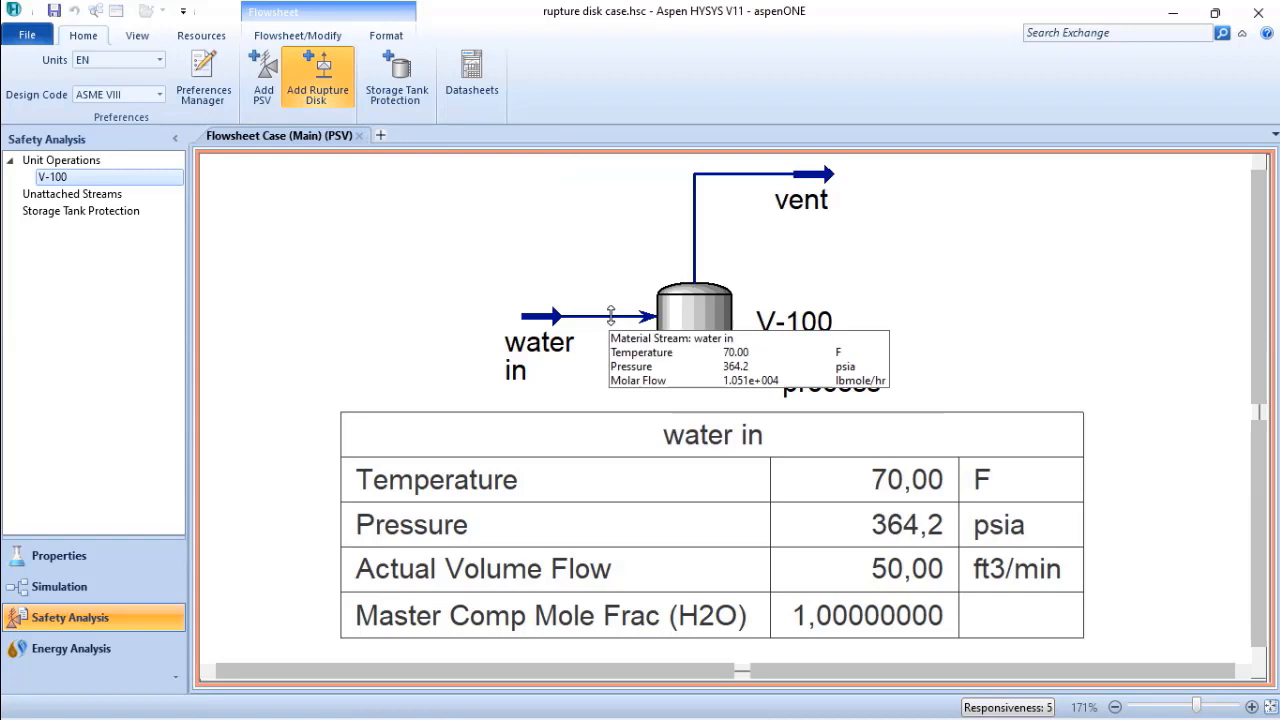
pyautogui.moveTo(836, 378)
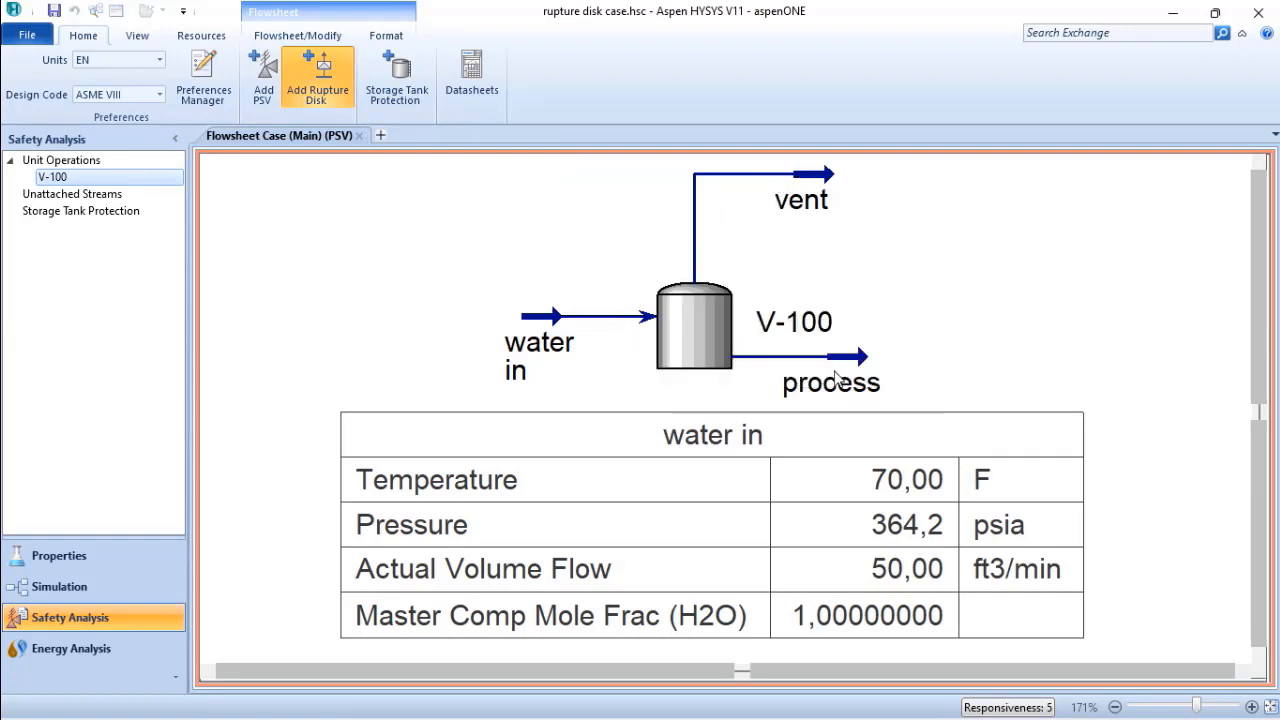
pyautogui.moveTo(820, 360)
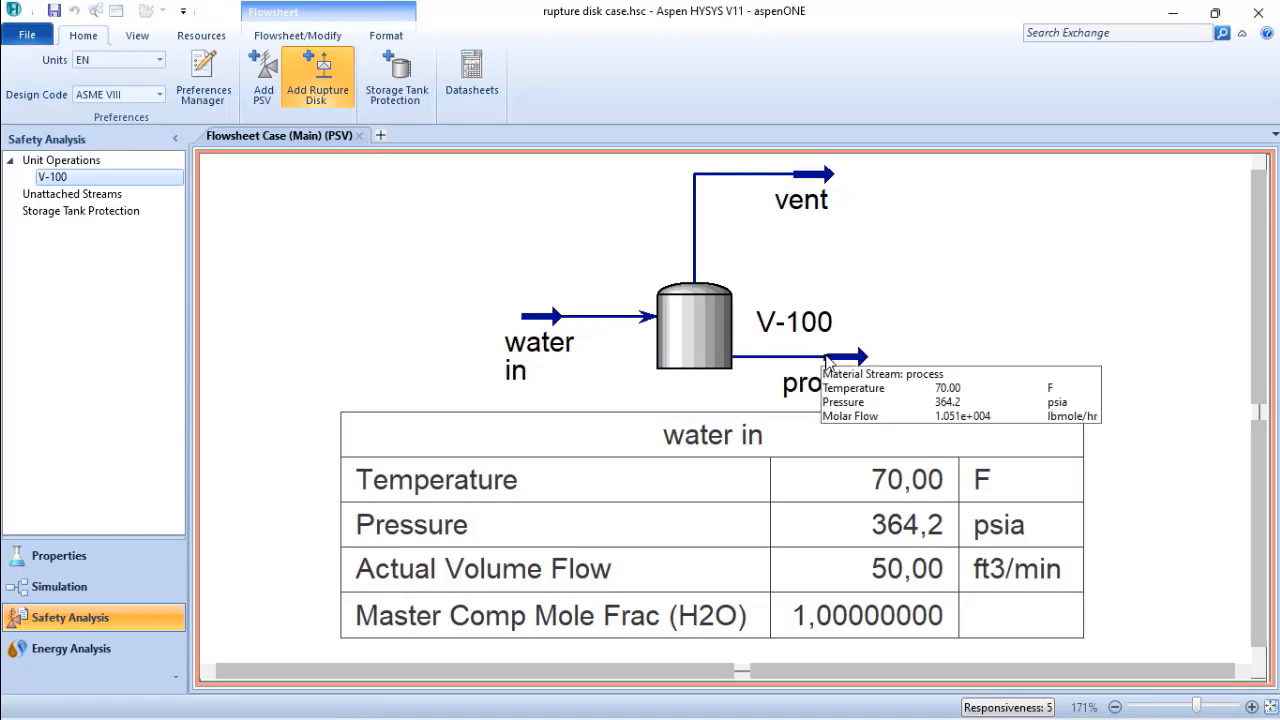
pyautogui.moveTo(770, 204)
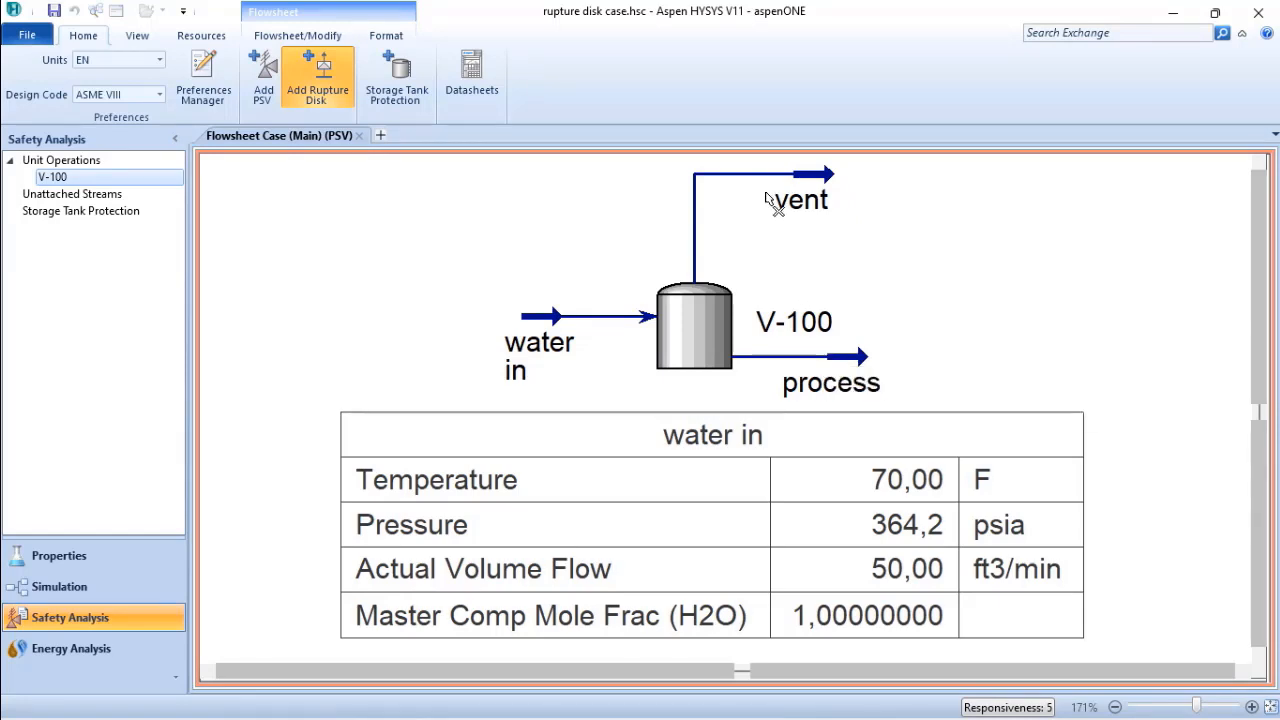
pyautogui.moveTo(692, 276)
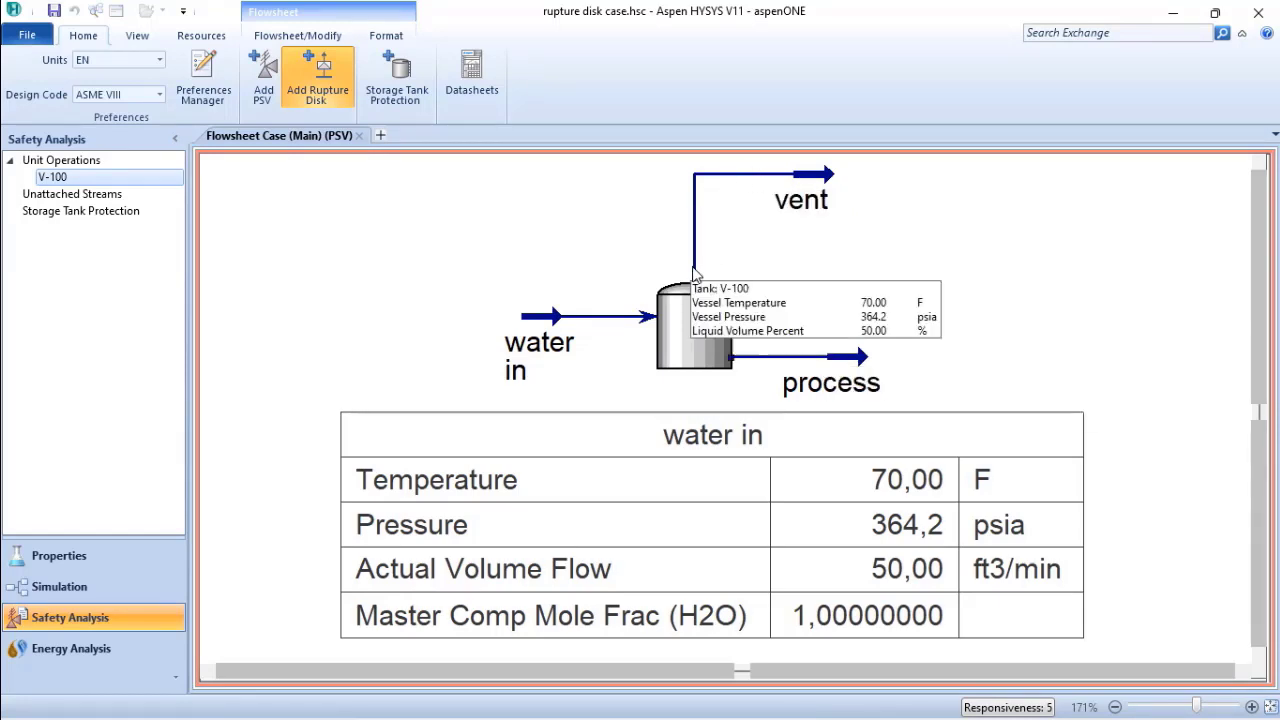
pyautogui.click(322, 78)
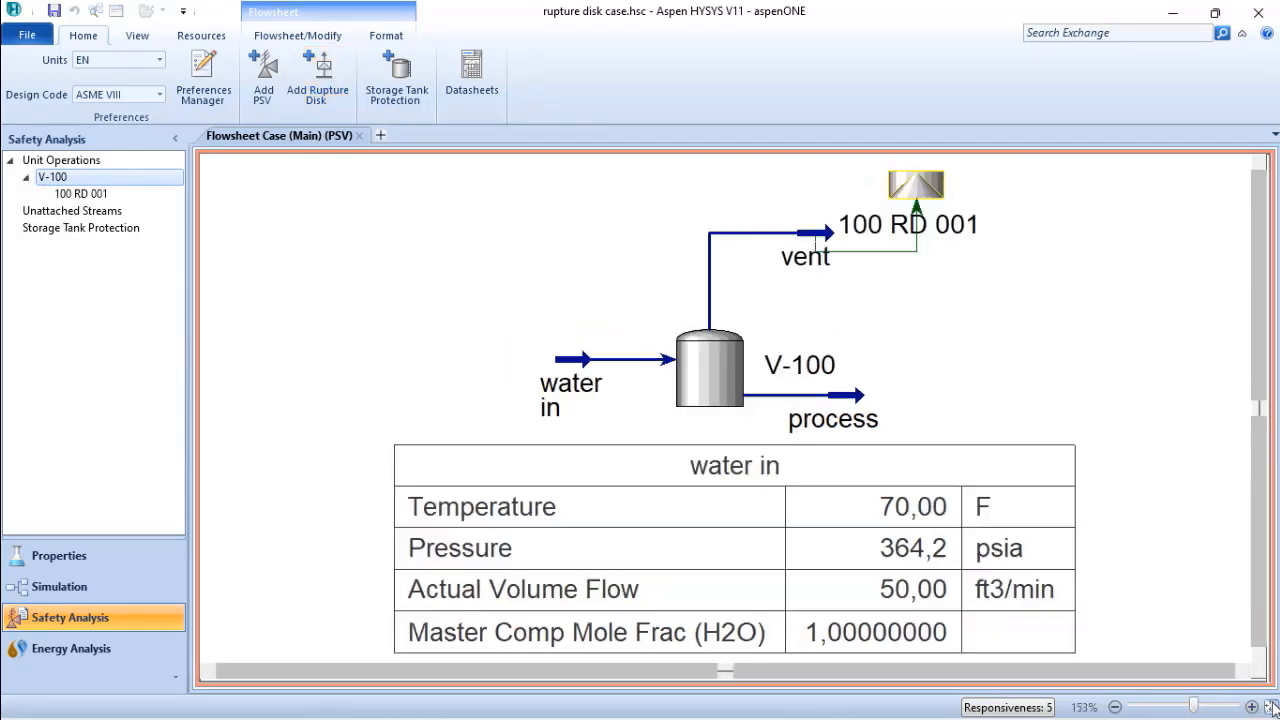
pyautogui.click(916, 188)
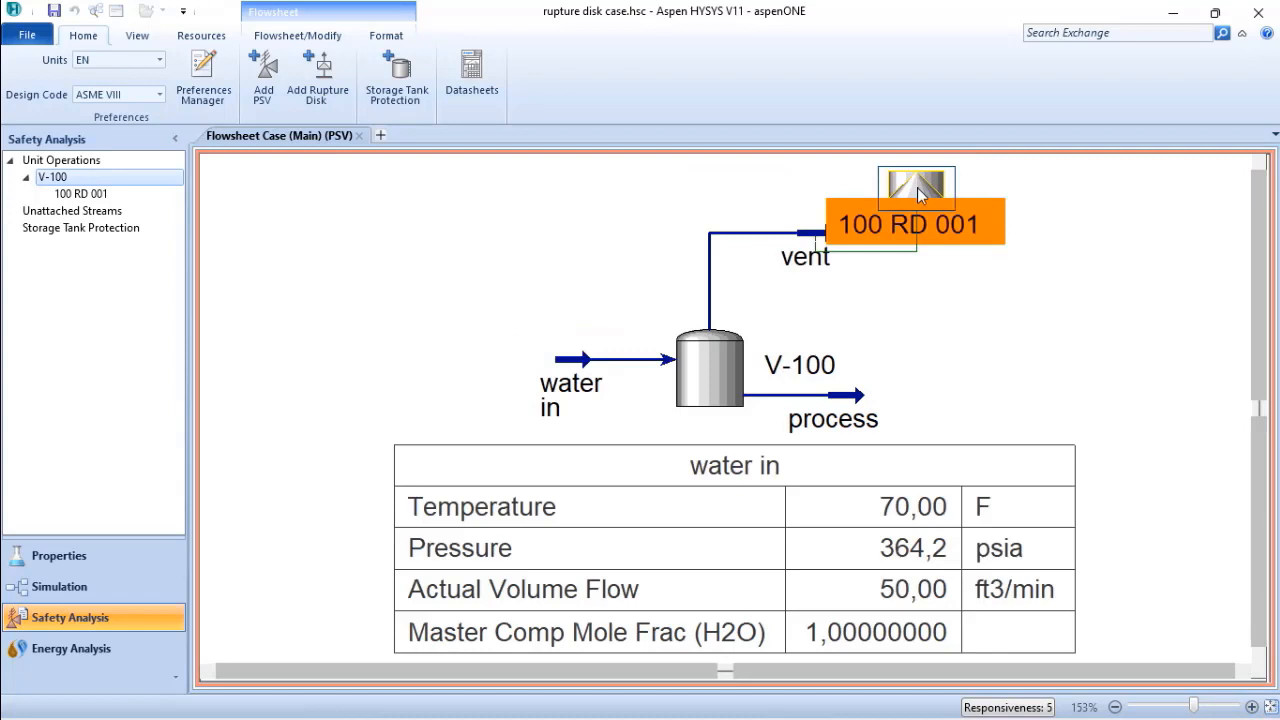
# Set 100 RD 001's design pressure to 500 psiG and take its design temperature (70 °F) from the reference.
pyautogui.doubleClick(916, 188)
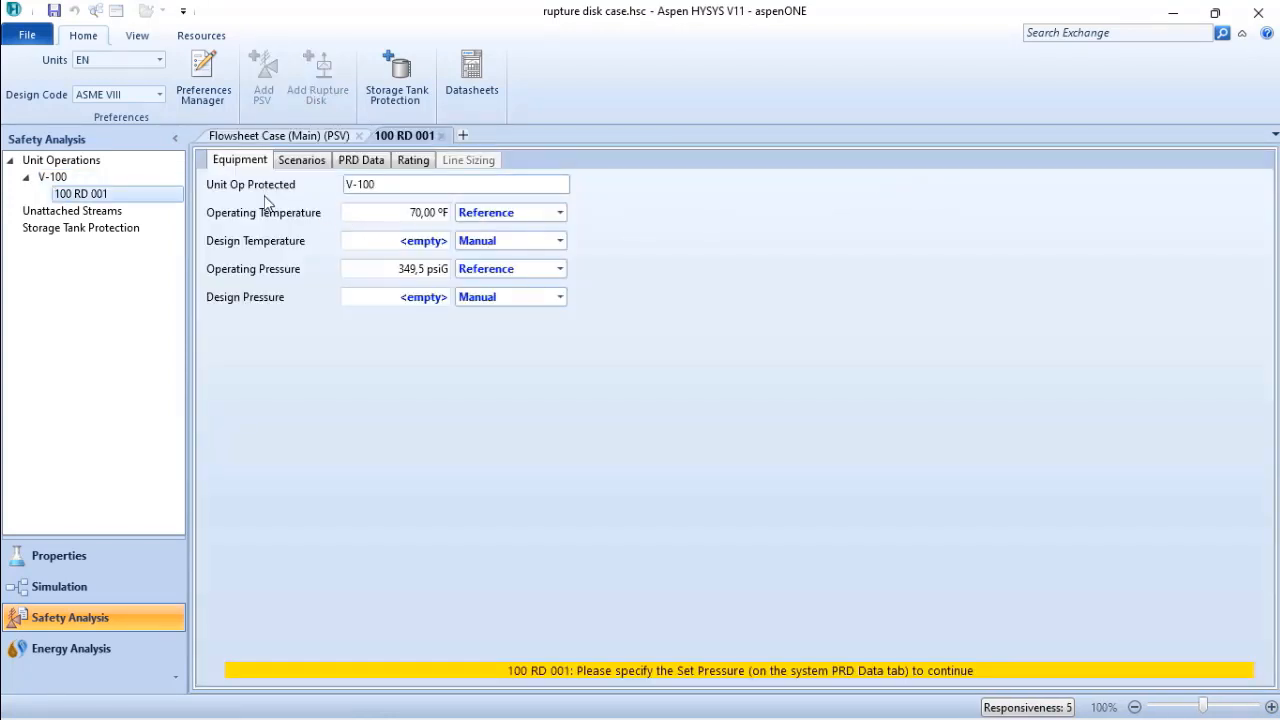
pyautogui.moveTo(248, 316)
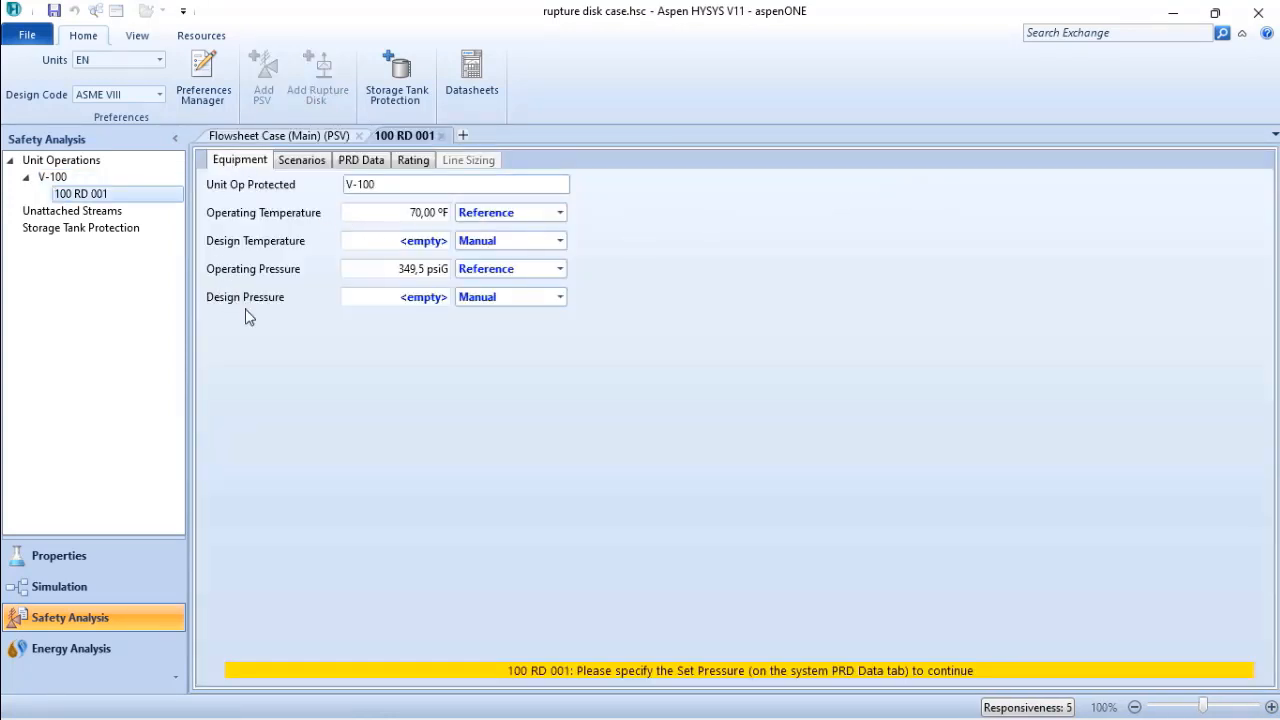
pyautogui.moveTo(278, 254)
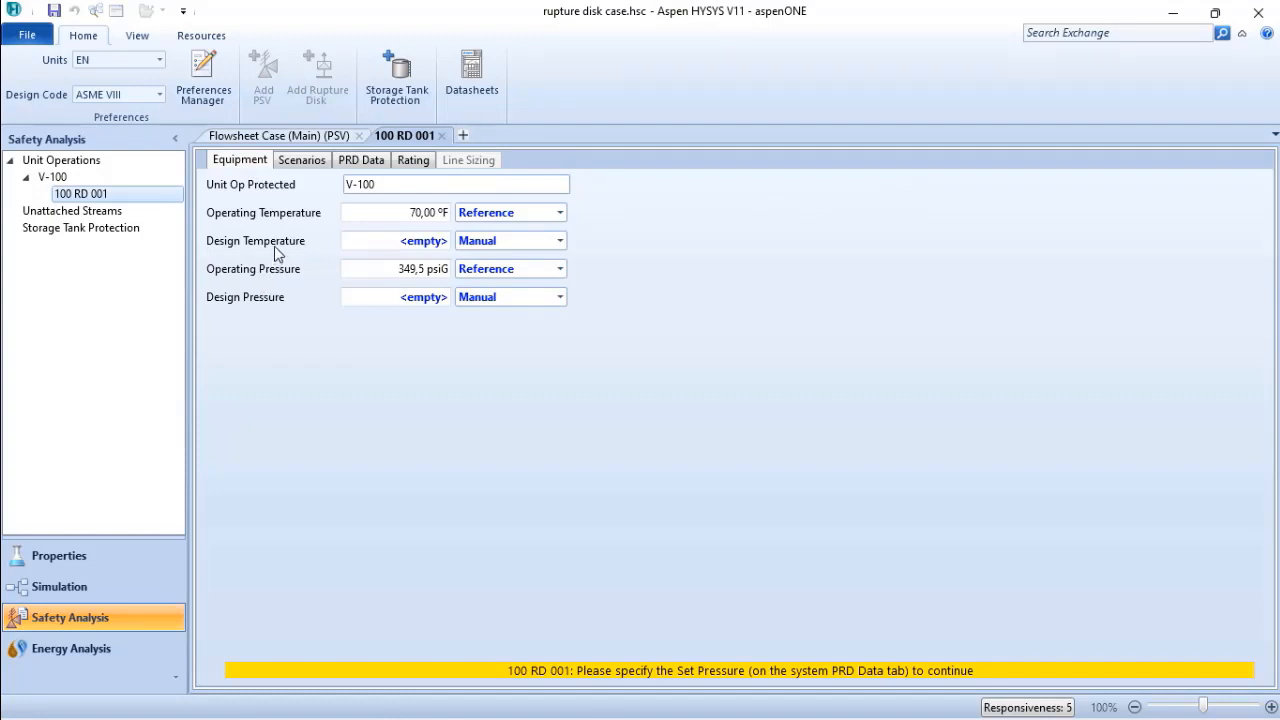
pyautogui.moveTo(338, 250)
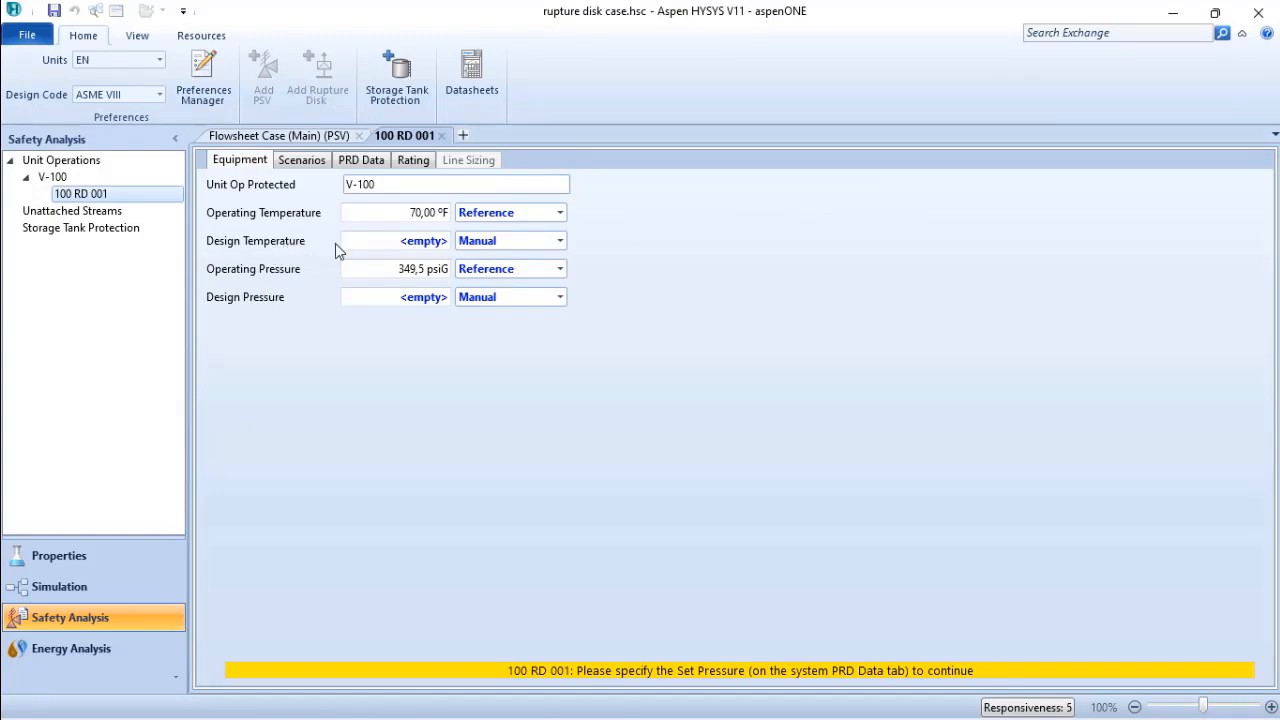
pyautogui.moveTo(280, 304)
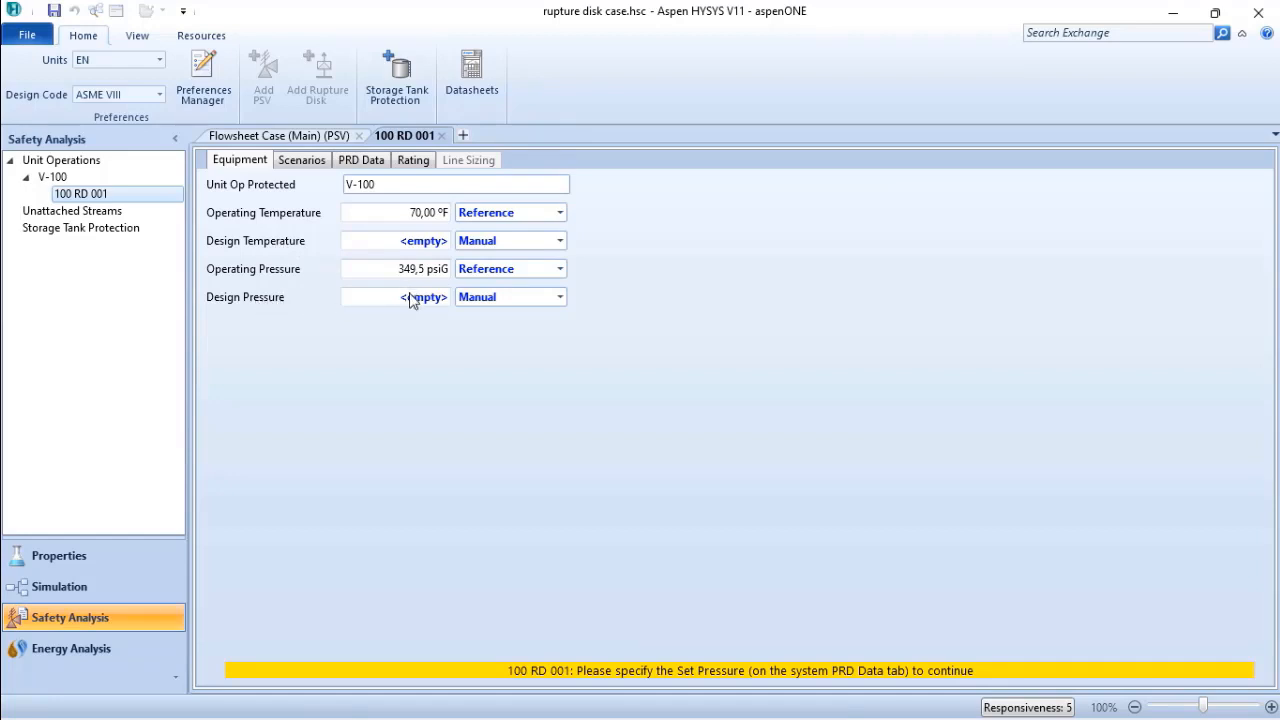
pyautogui.click(392, 296)
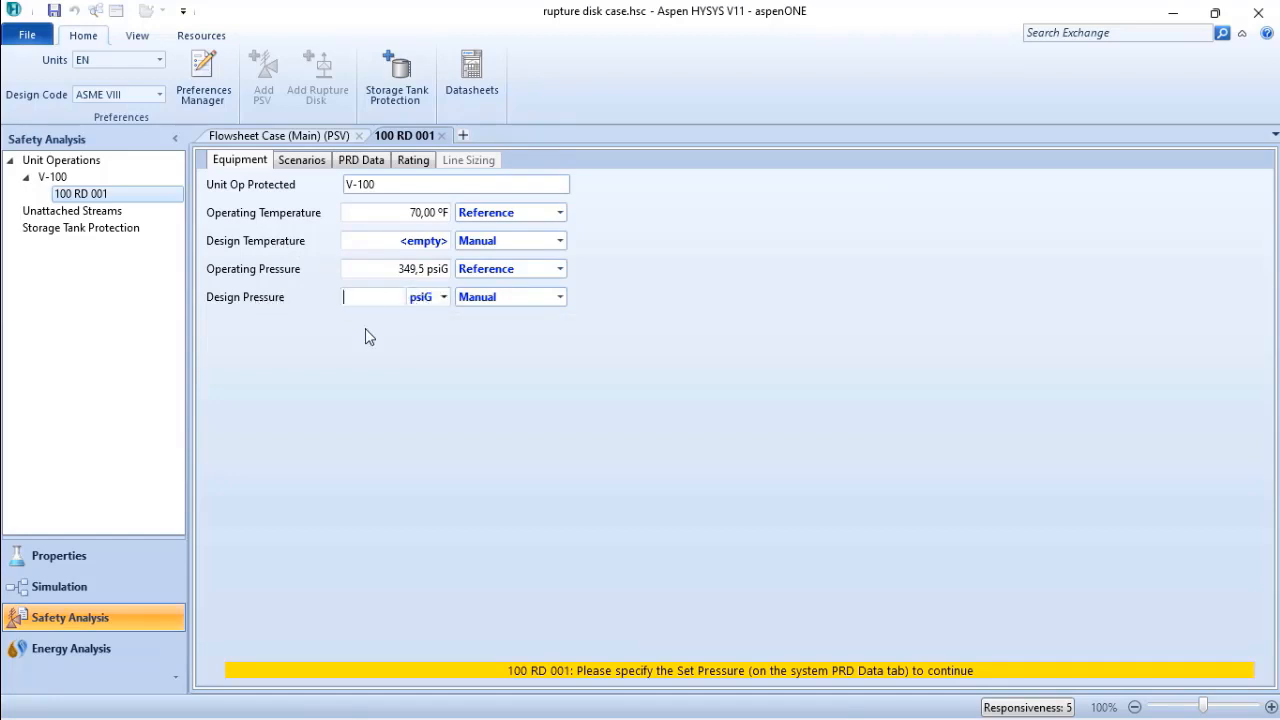
pyautogui.write('5')
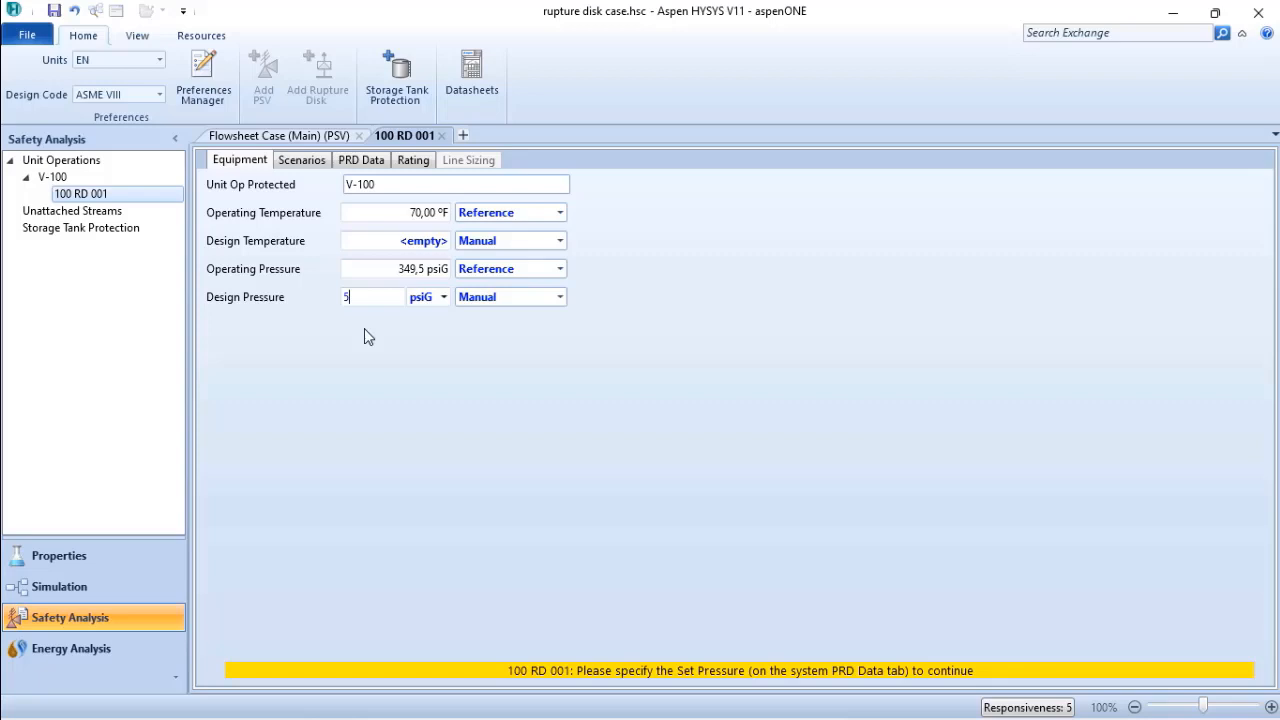
pyautogui.write('00,0 psiG')
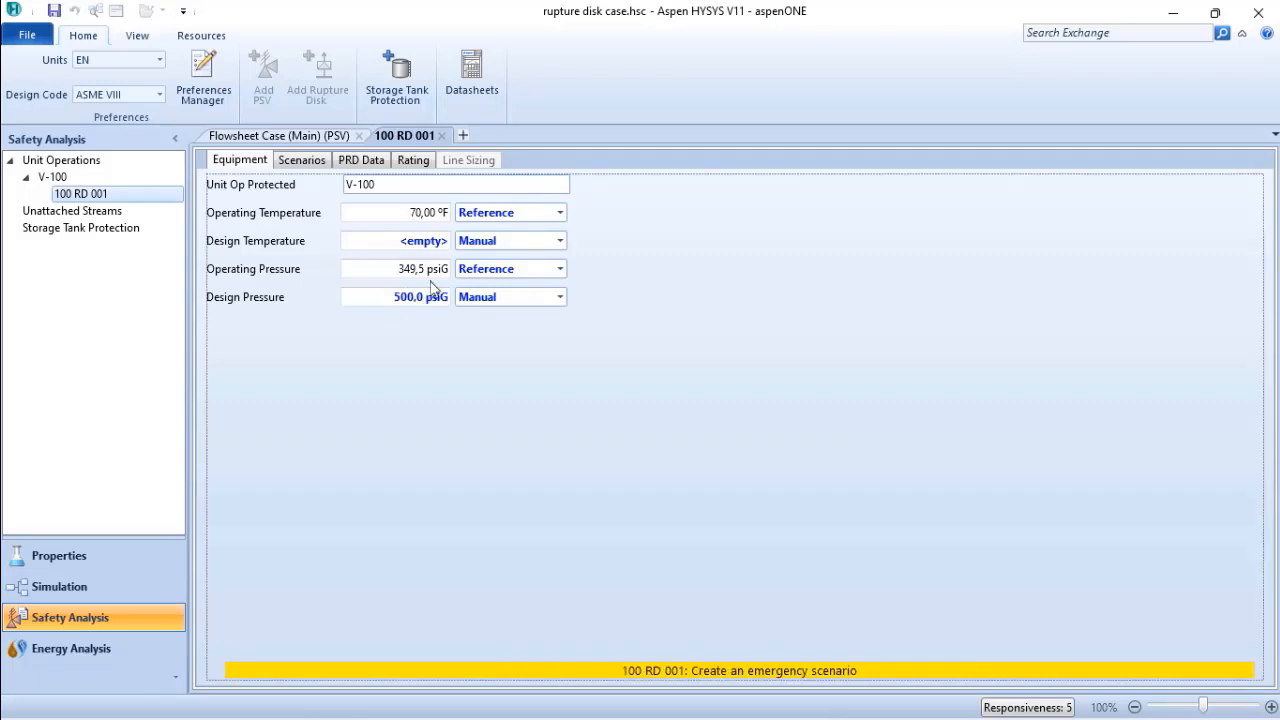
pyautogui.moveTo(444, 236)
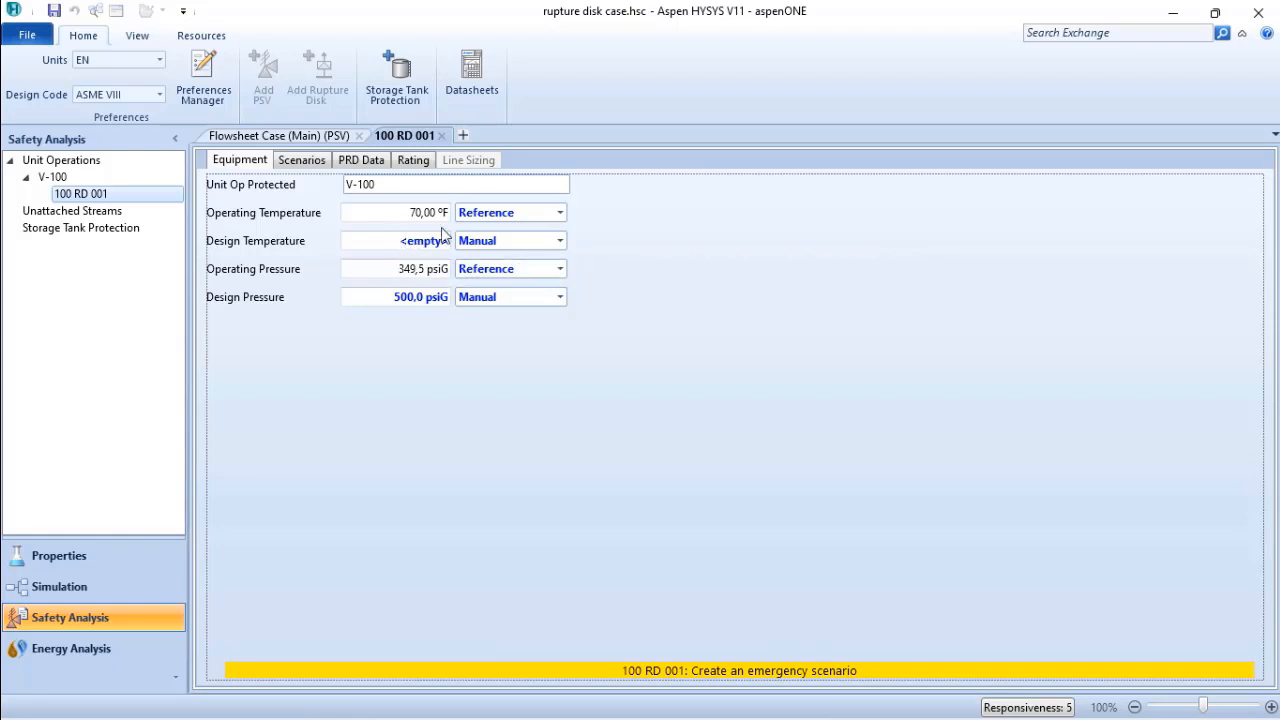
pyautogui.click(558, 240)
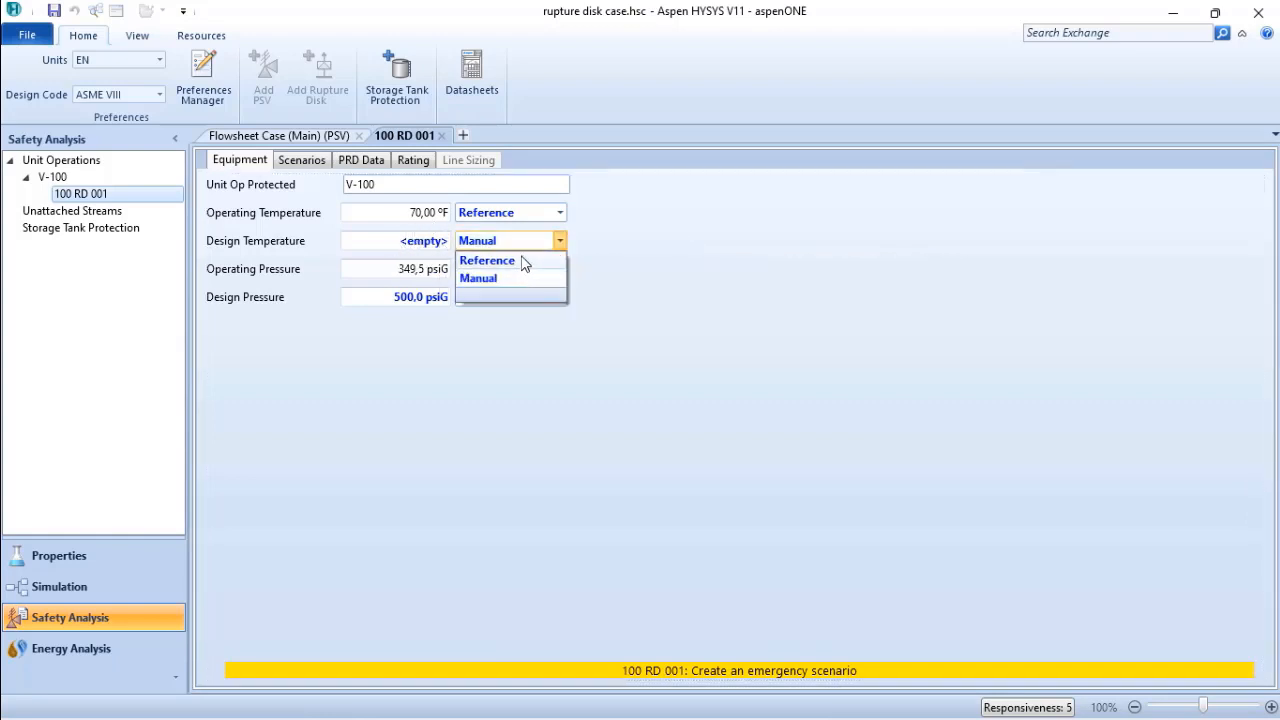
pyautogui.click(488, 260)
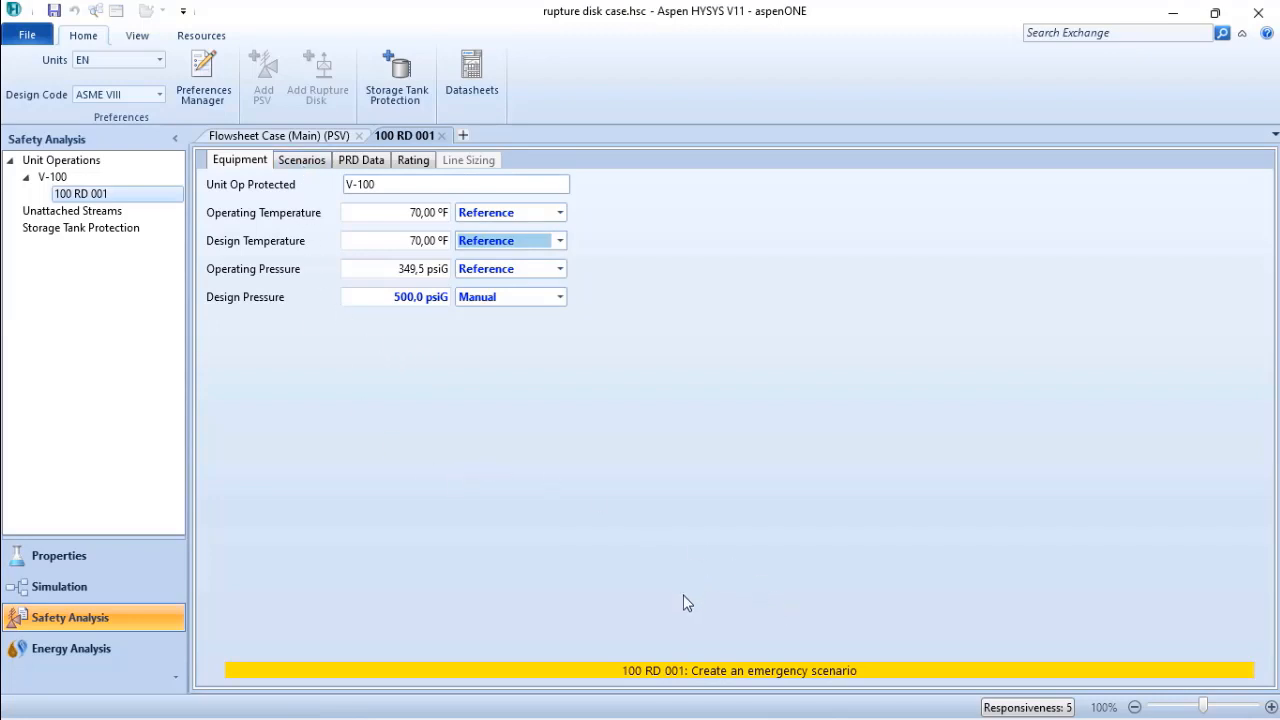
pyautogui.moveTo(724, 598)
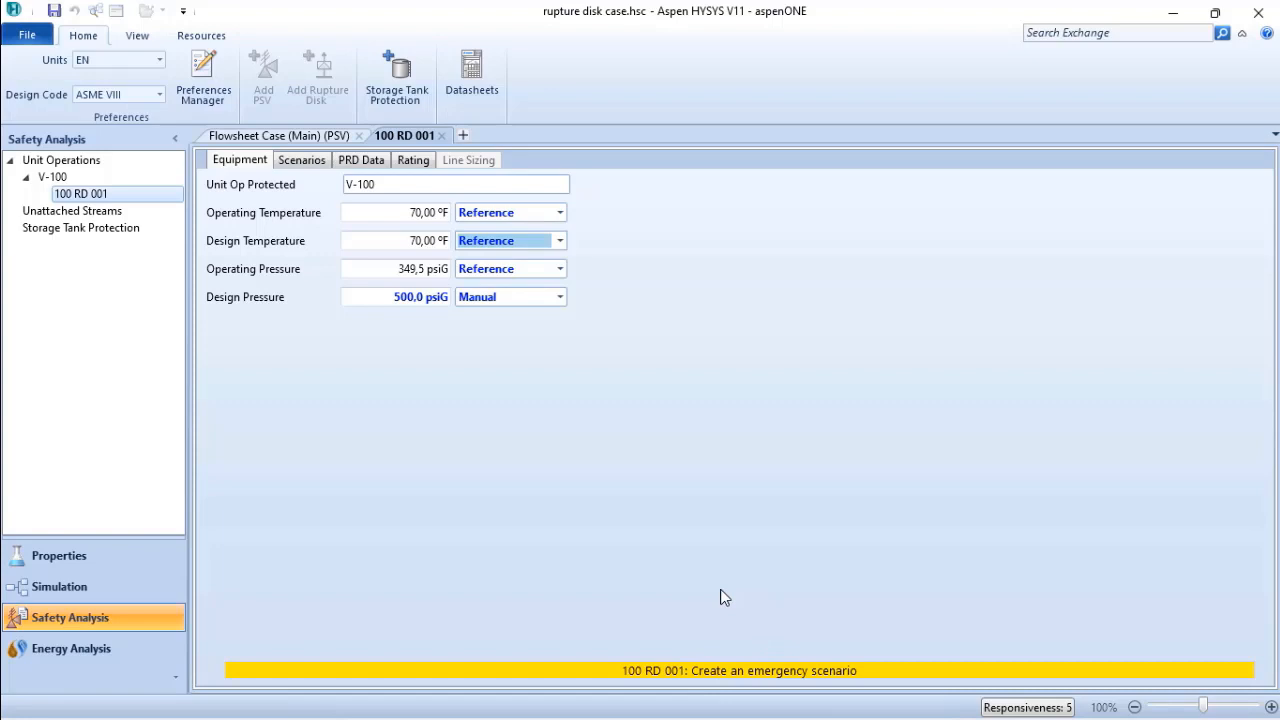
pyautogui.moveTo(780, 444)
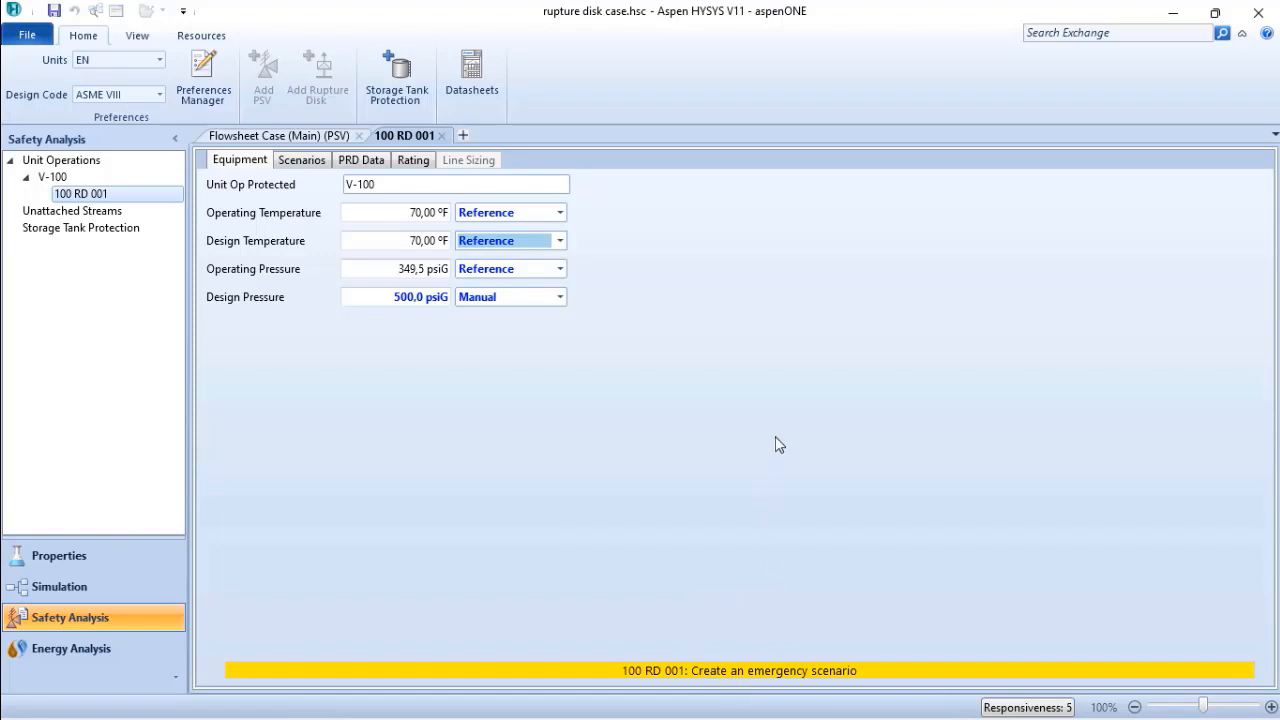
pyautogui.moveTo(724, 608)
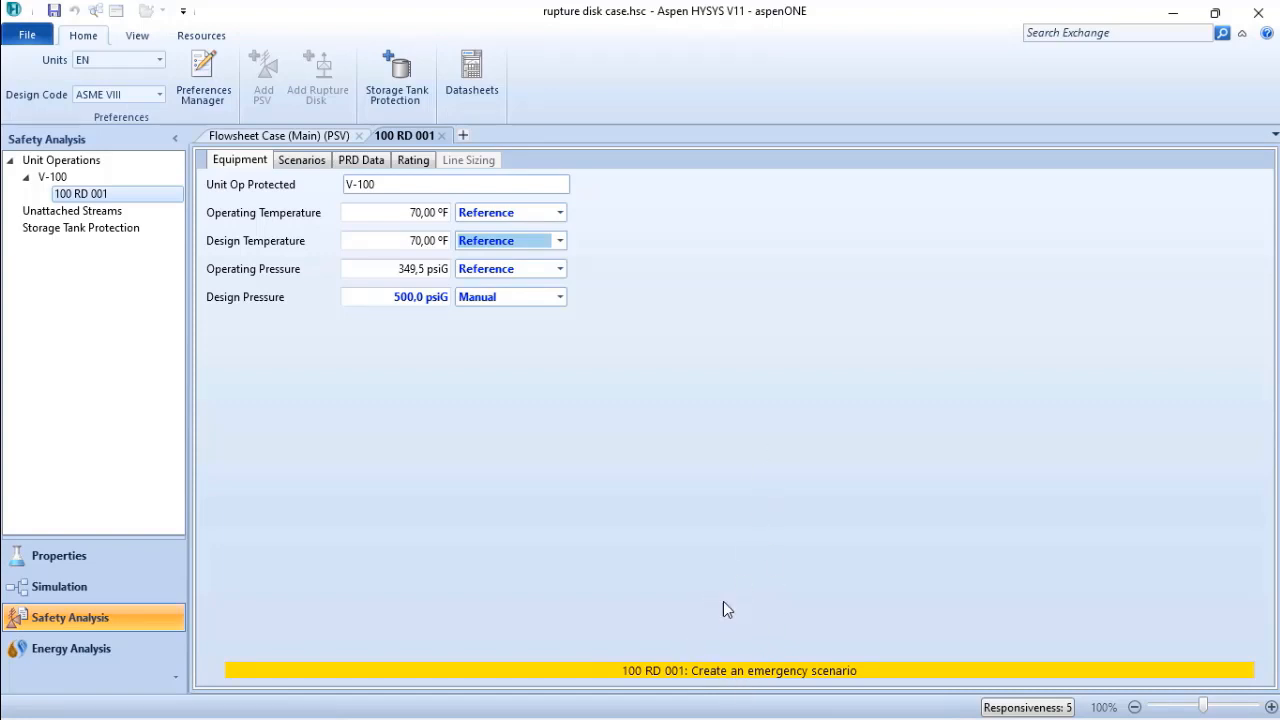
pyautogui.moveTo(728, 648)
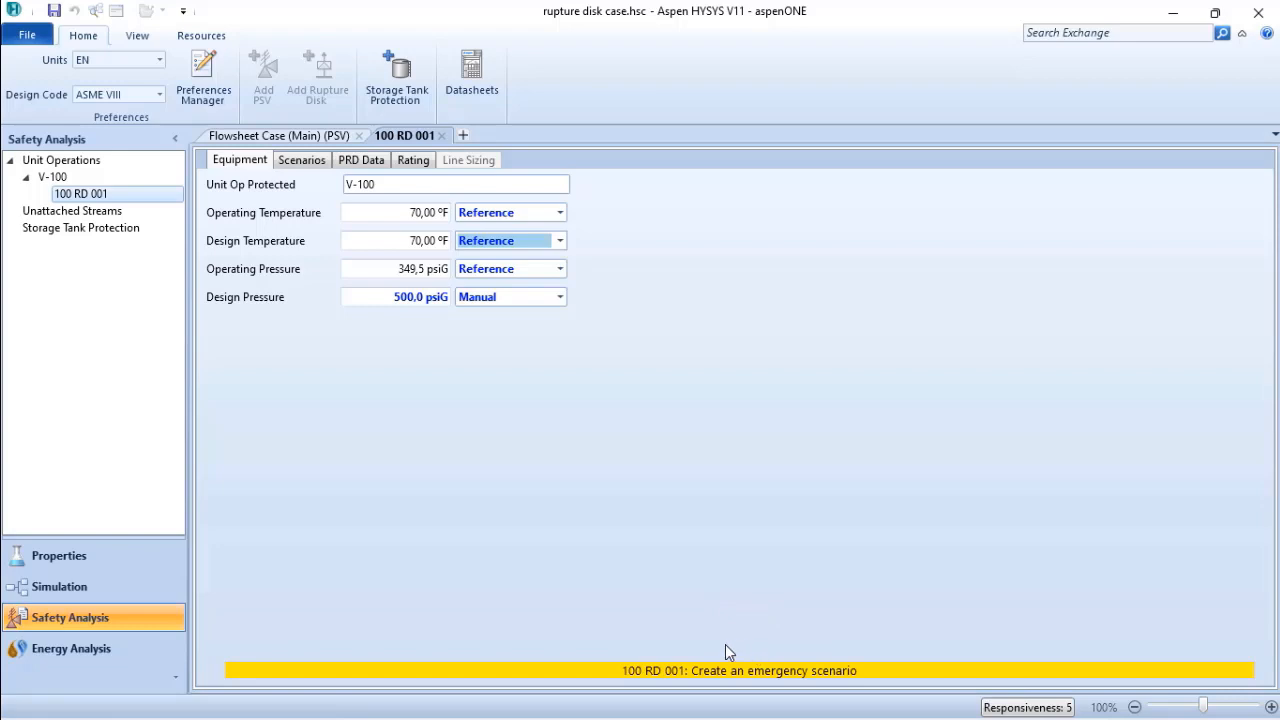
pyautogui.moveTo(812, 676)
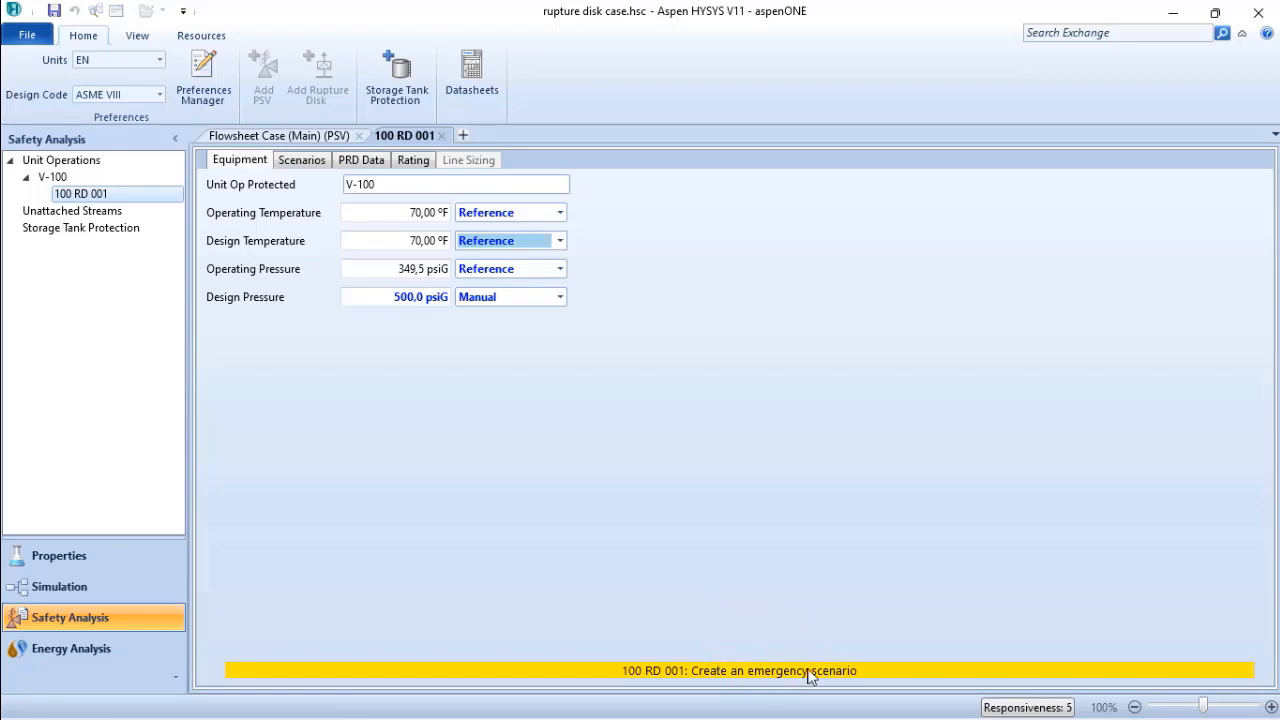
pyautogui.moveTo(304, 166)
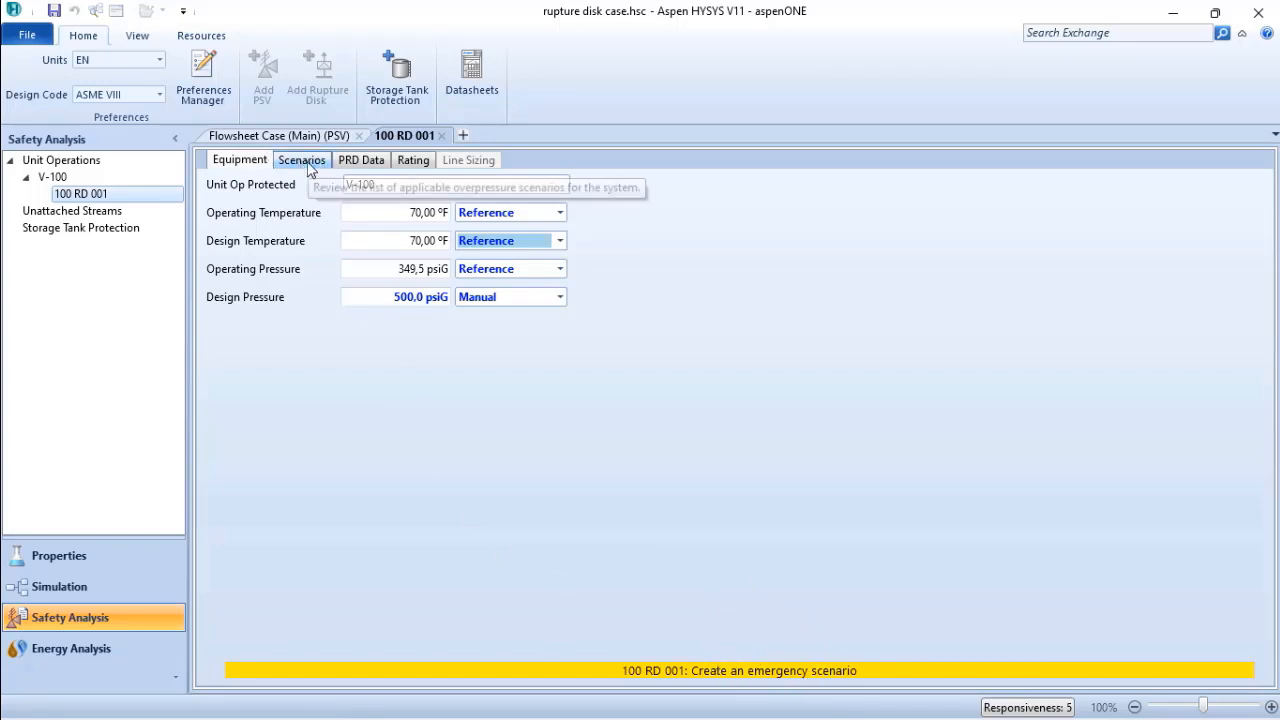
# Create relief scenario Scenario100 for the disk and make its type Overfilling.
pyautogui.click(302, 160)
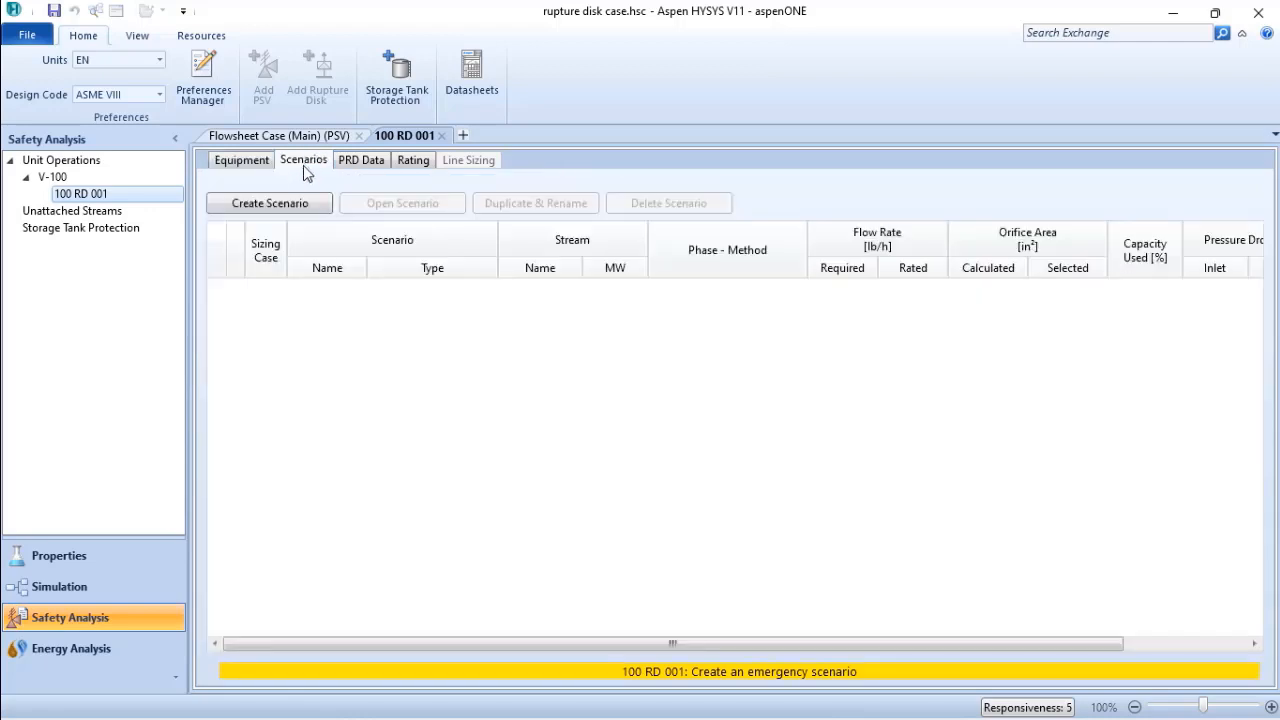
pyautogui.click(268, 204)
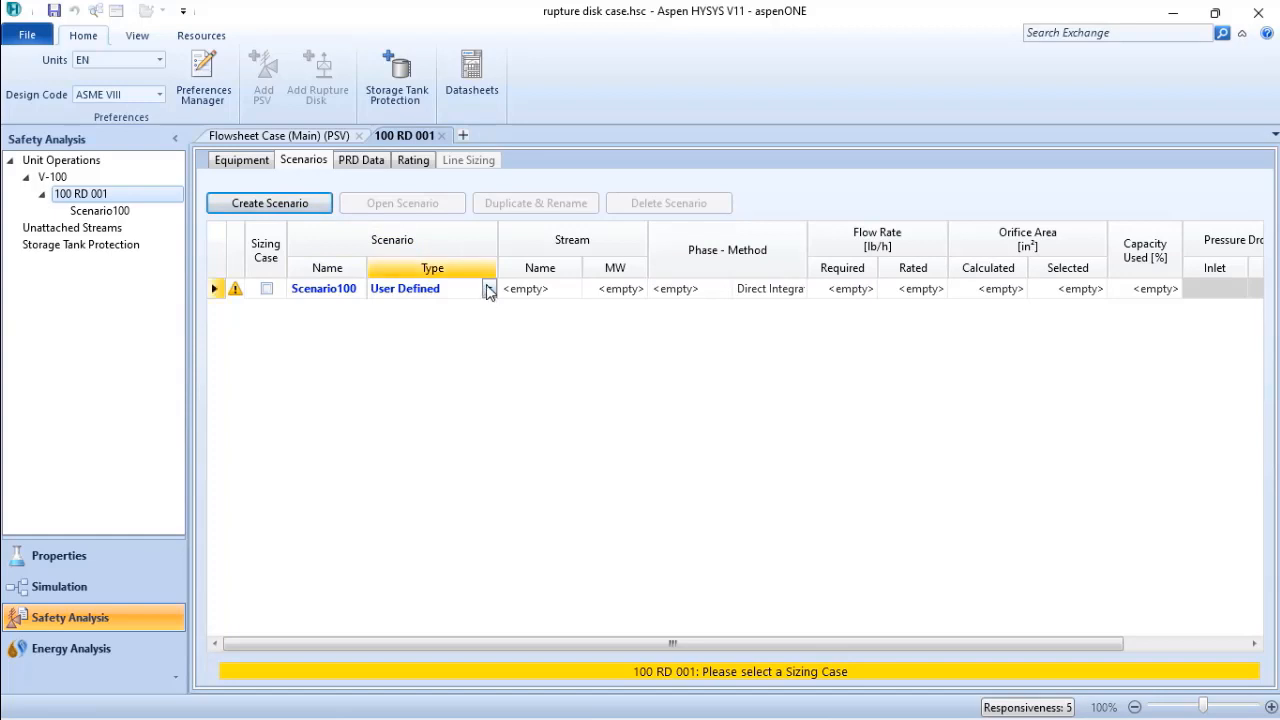
pyautogui.click(486, 288)
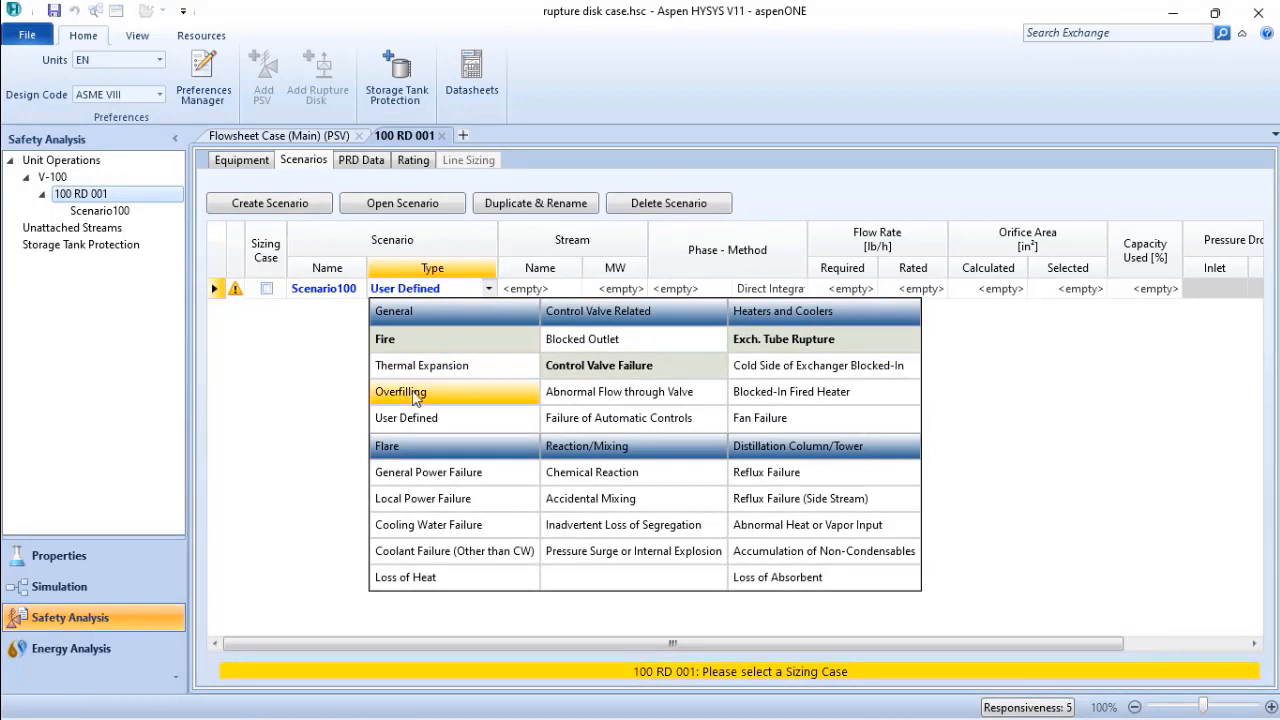
pyautogui.click(400, 392)
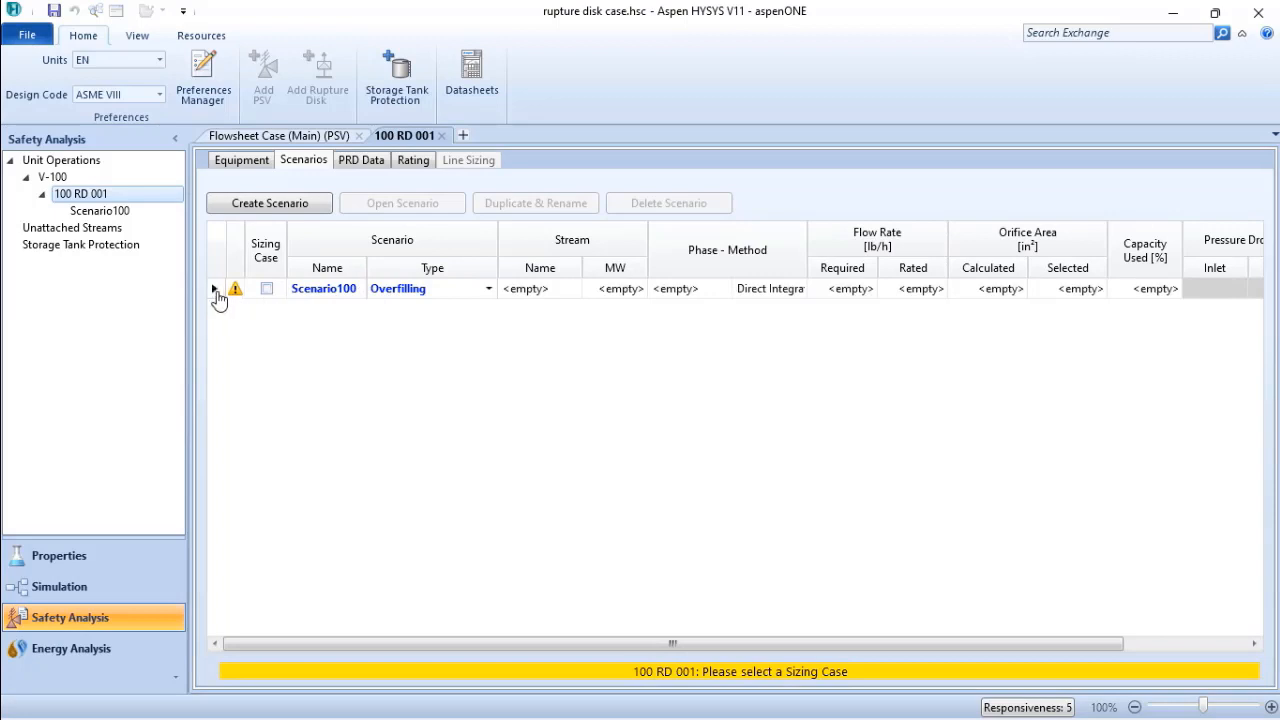
pyautogui.click(324, 288)
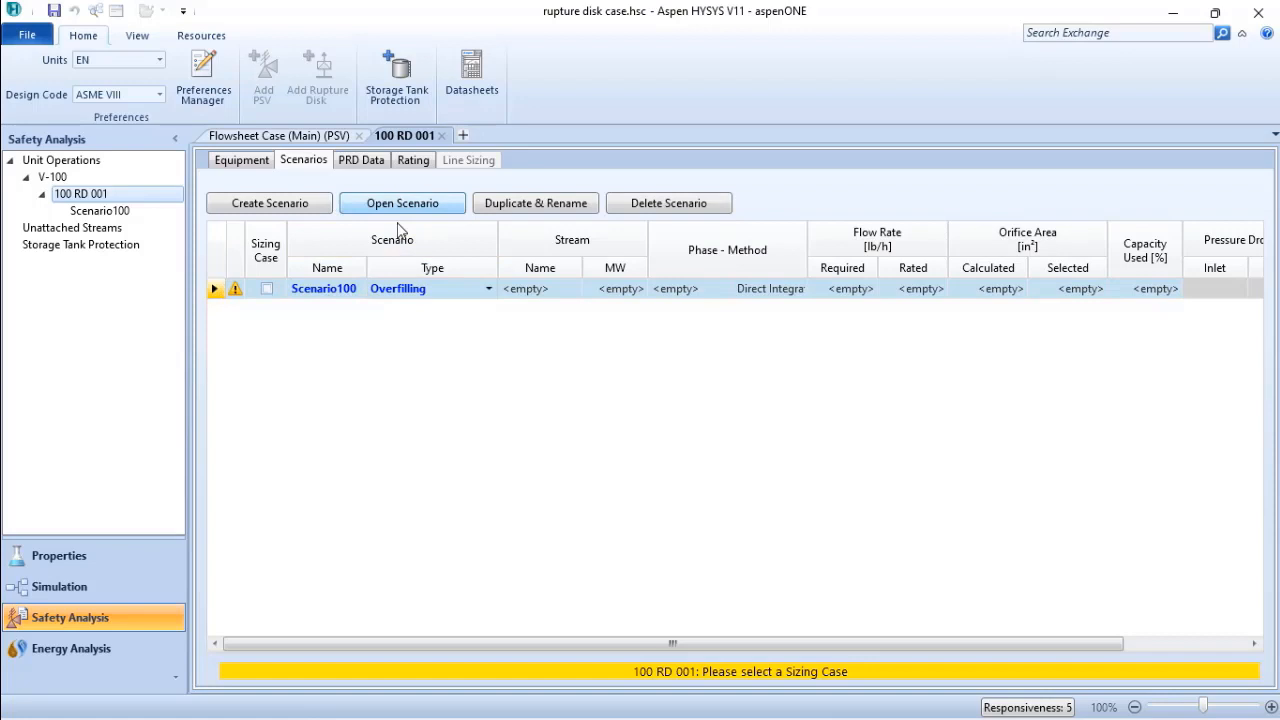
pyautogui.moveTo(408, 212)
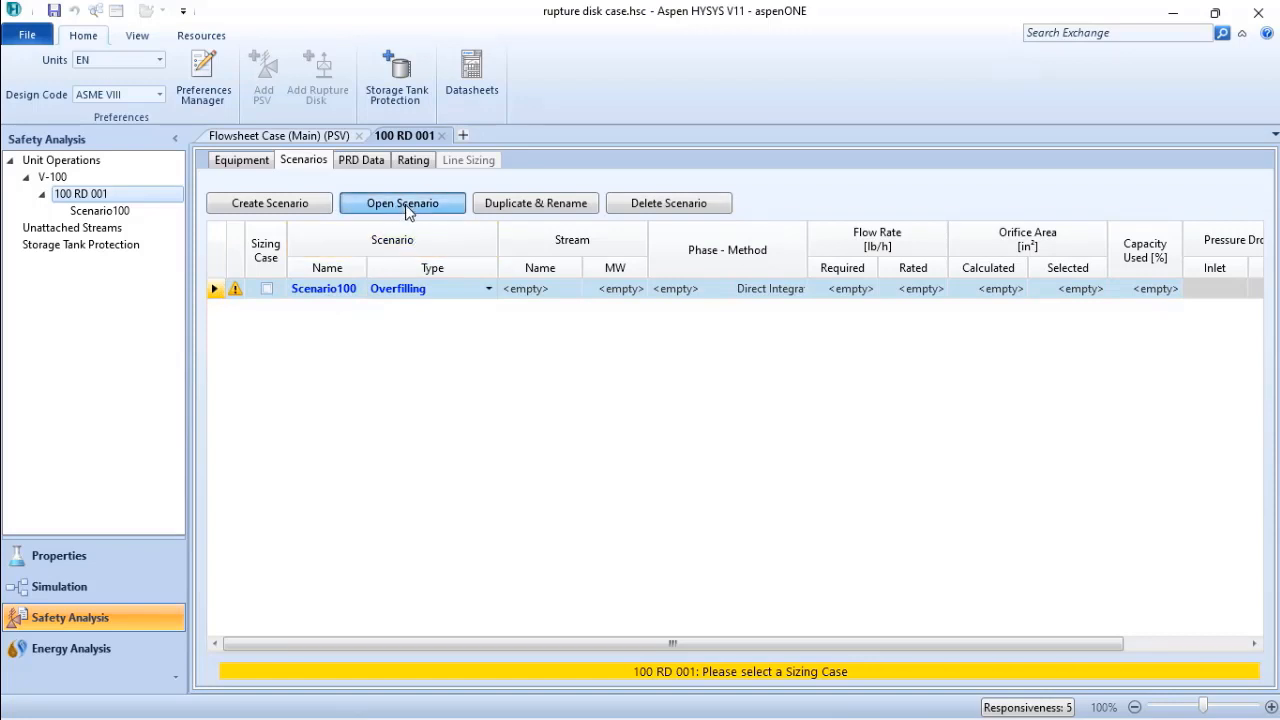
# Make the water in stream the reference stream of Scenario100.
pyautogui.click(402, 204)
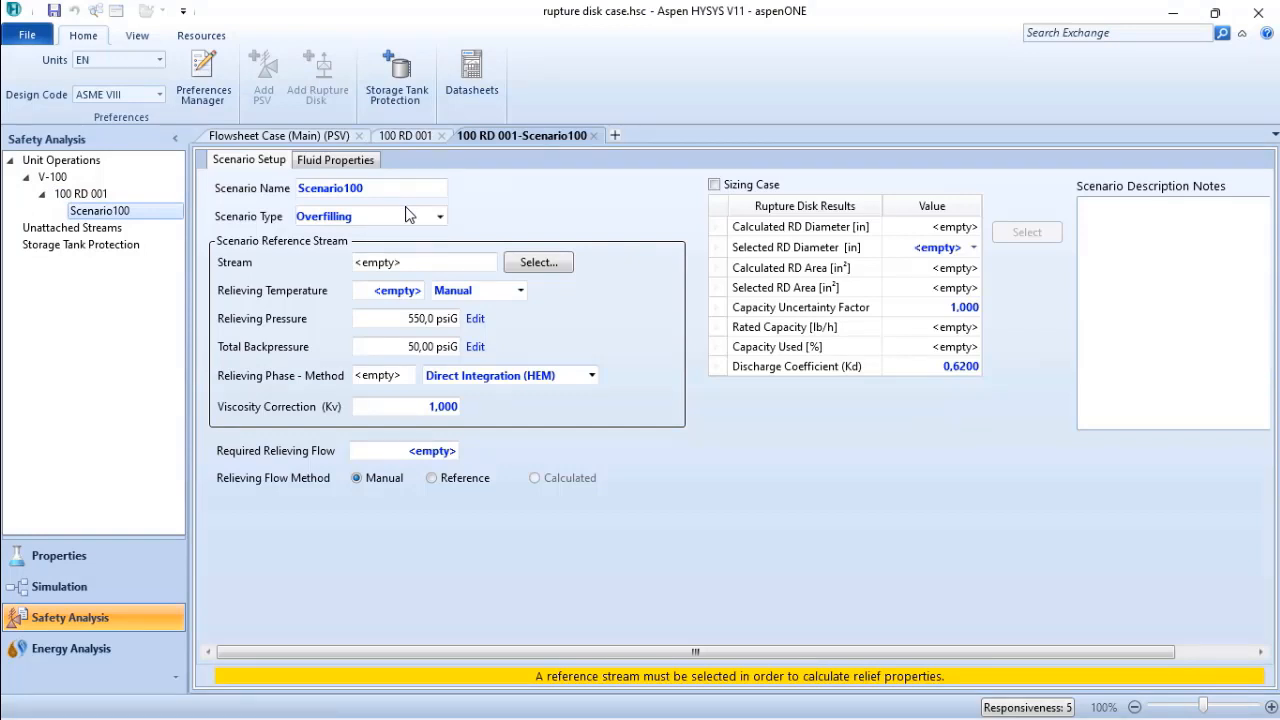
pyautogui.moveTo(324, 272)
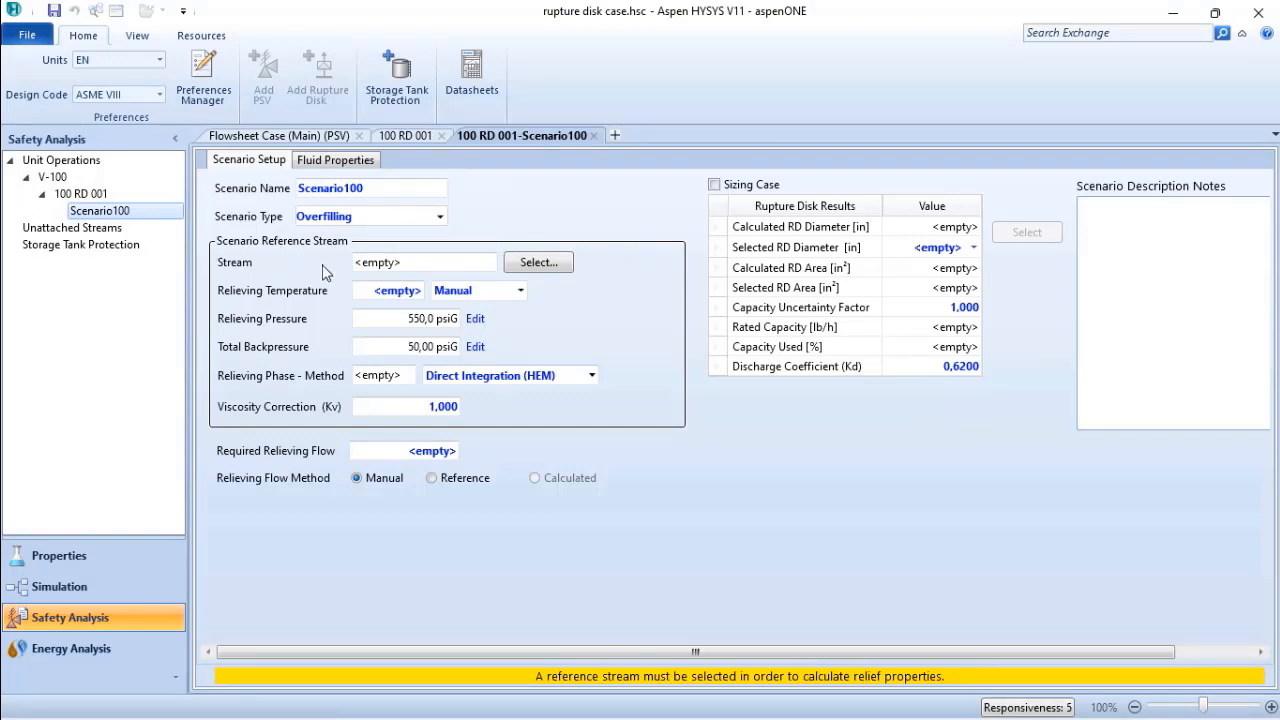
pyautogui.moveTo(316, 294)
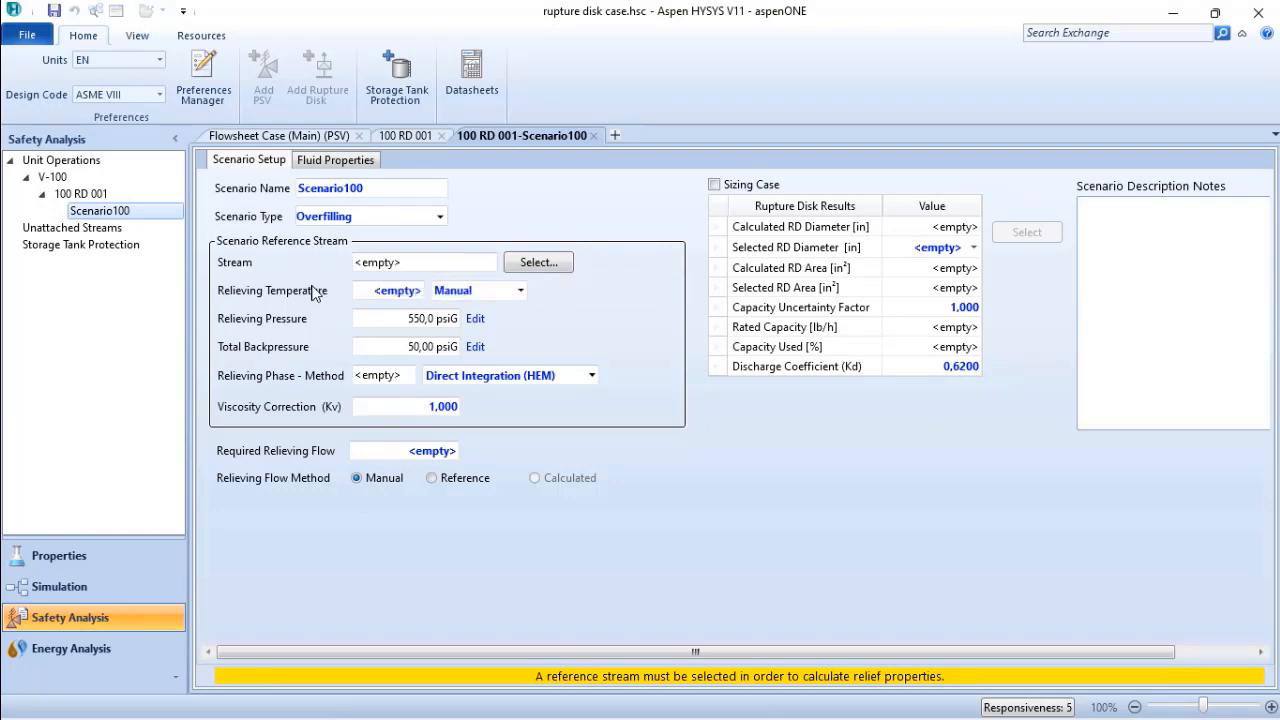
pyautogui.moveTo(314, 276)
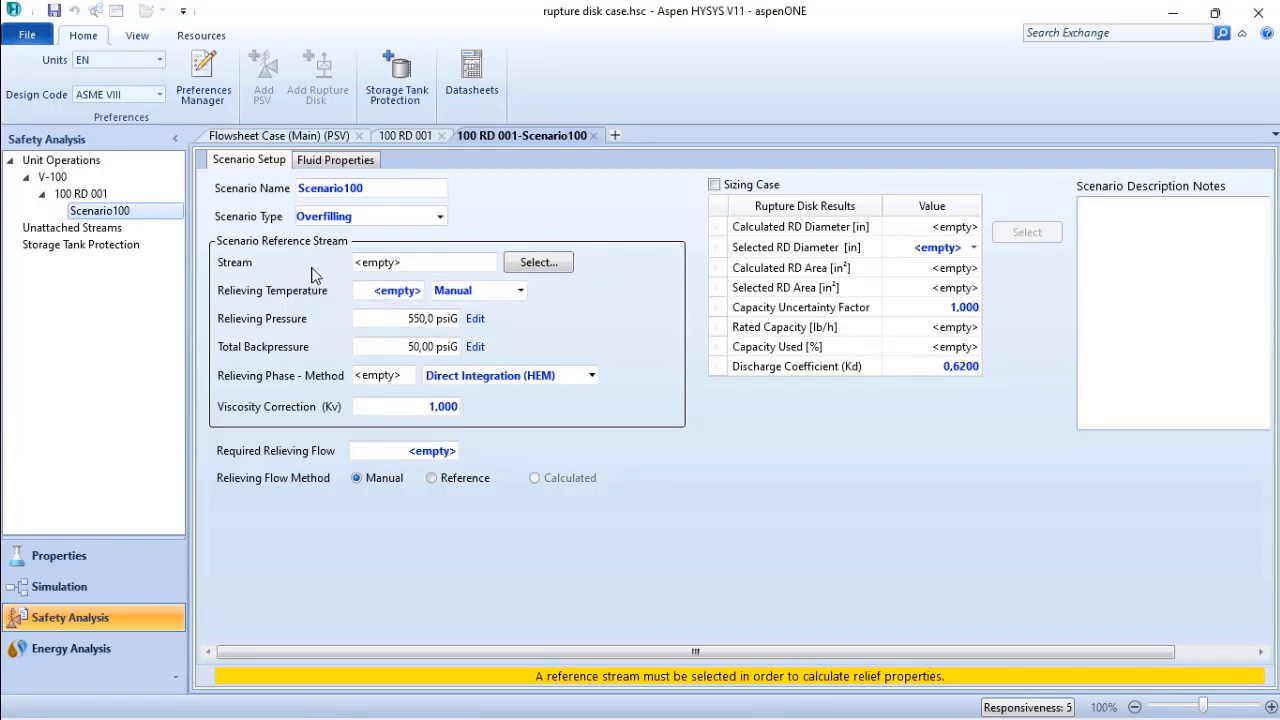
pyautogui.moveTo(552, 288)
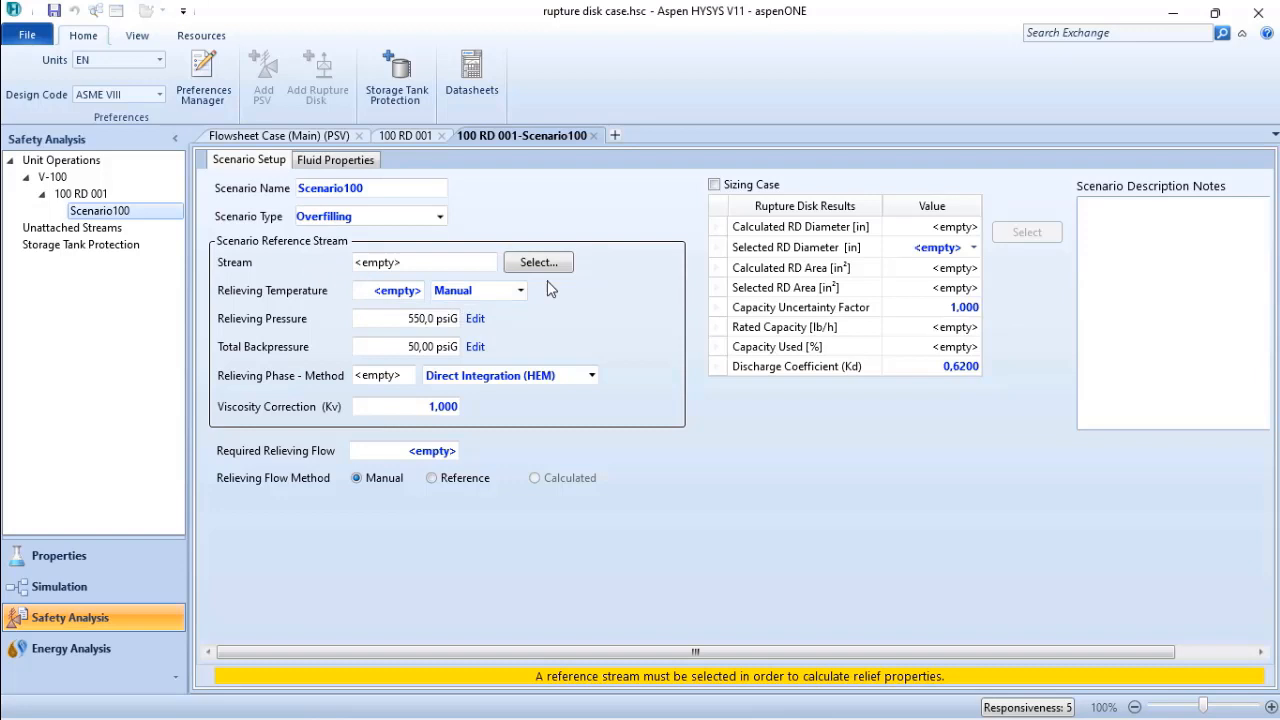
pyautogui.click(536, 262)
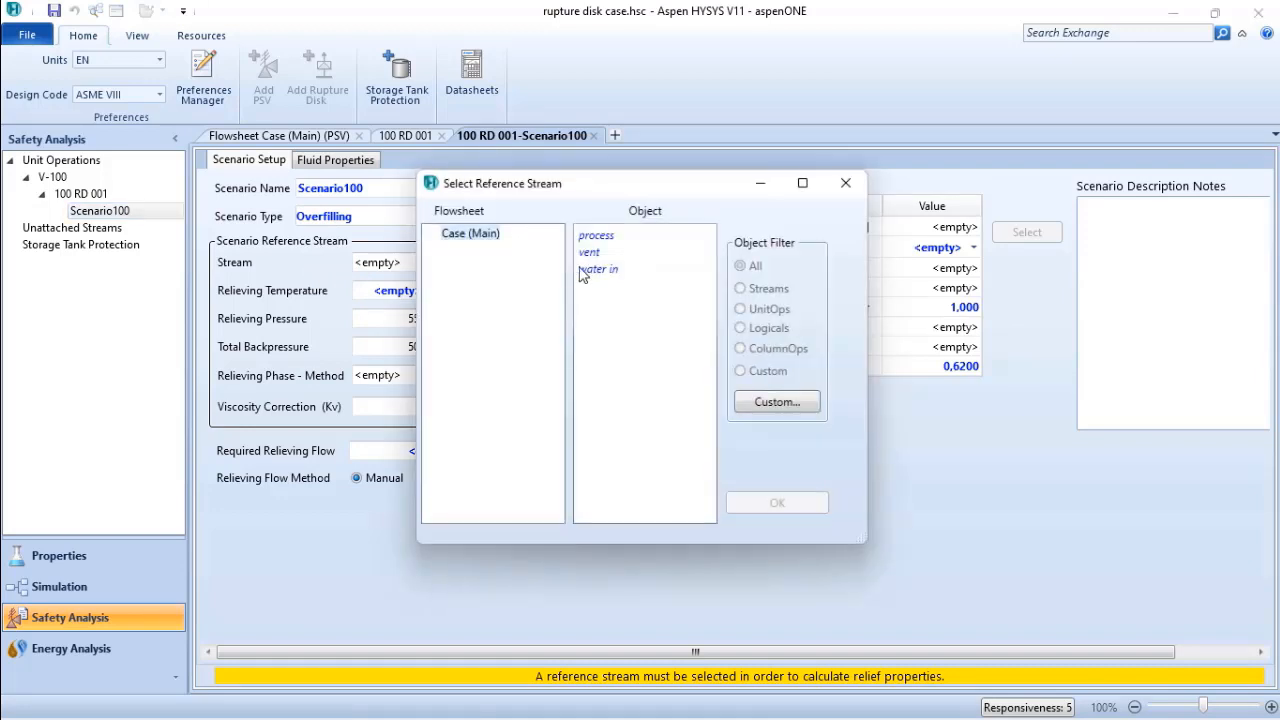
pyautogui.moveTo(598, 270)
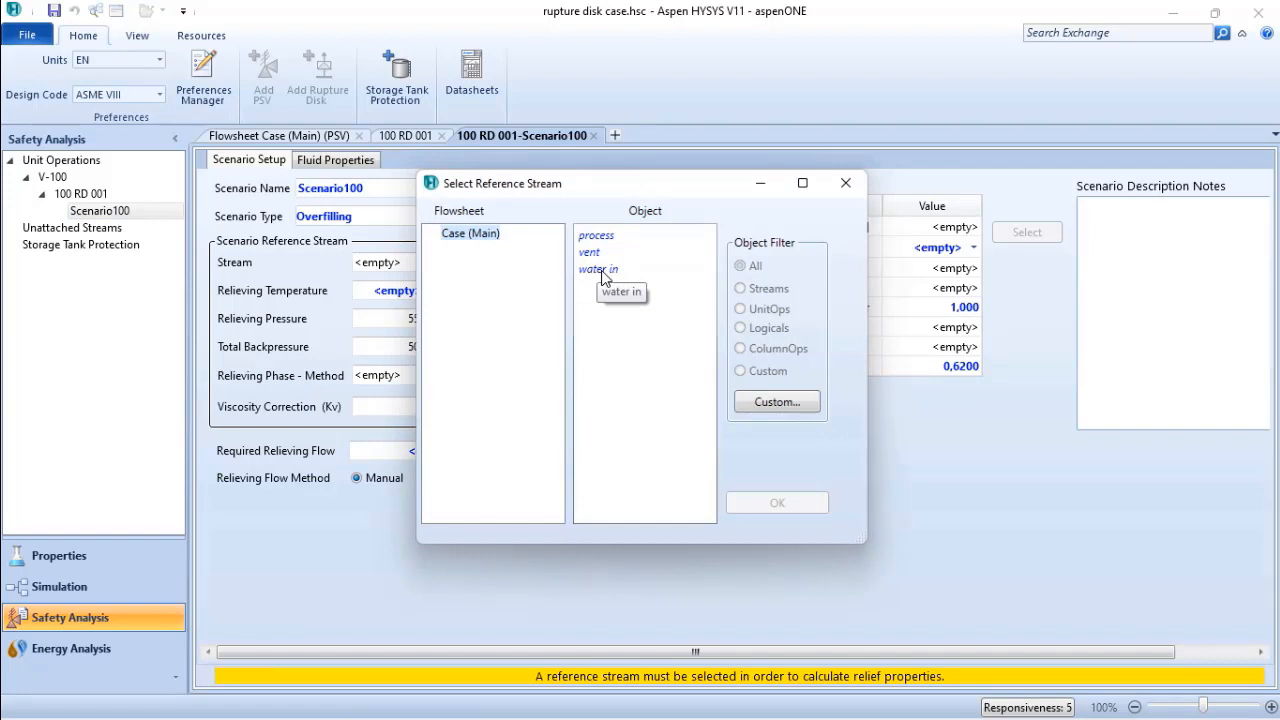
pyautogui.click(600, 268)
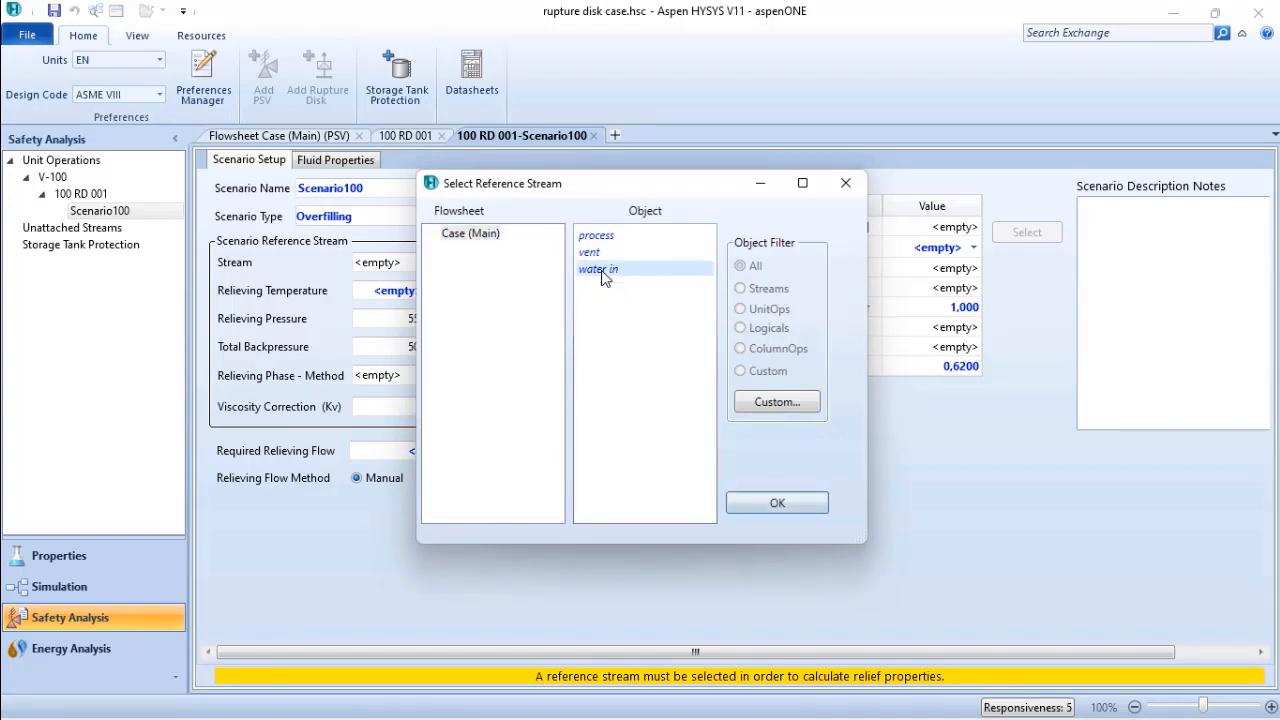
pyautogui.click(776, 502)
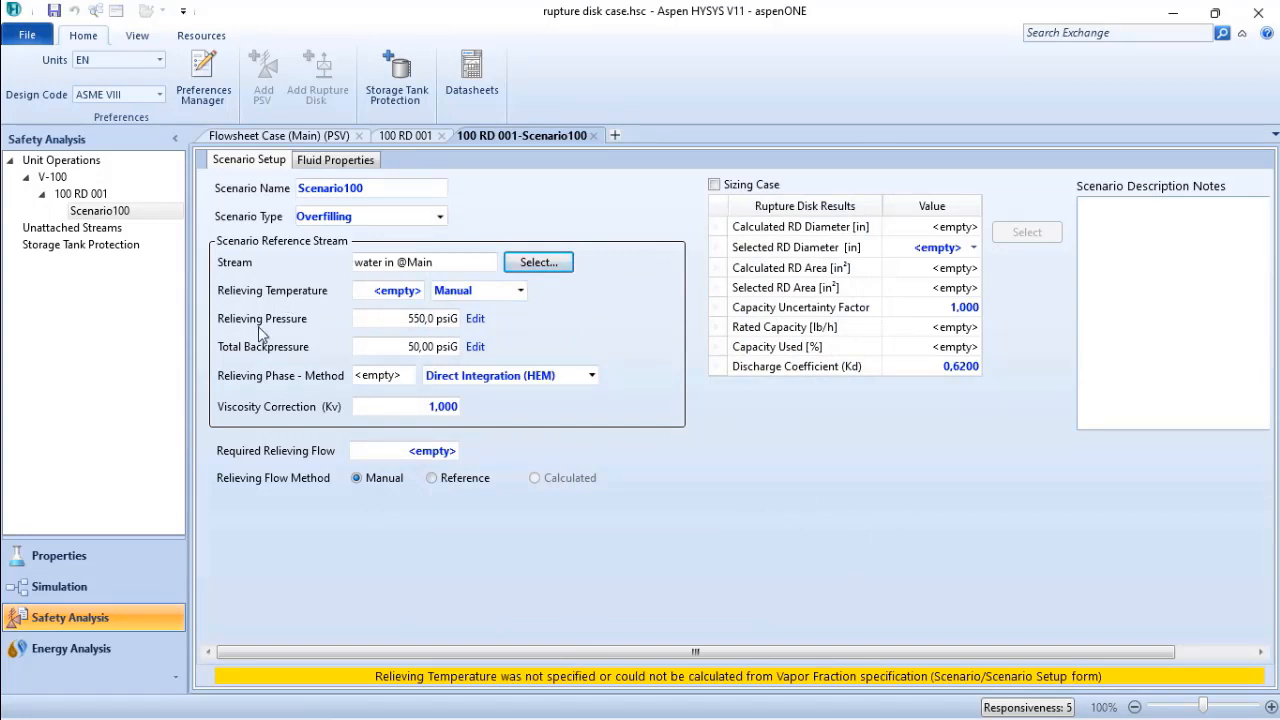
pyautogui.moveTo(268, 290)
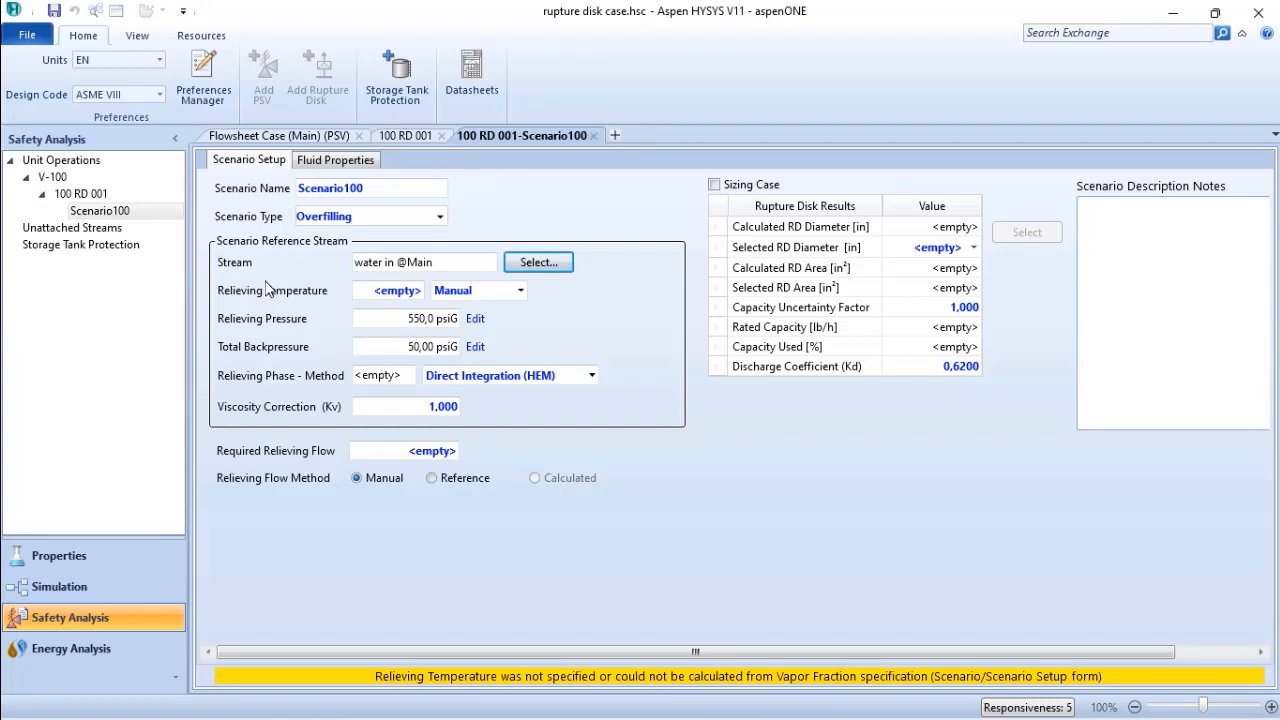
# Take relieving temperature from the reference (70 °F) and cut built-up backpressure to 1,000 psi.
pyautogui.click(520, 290)
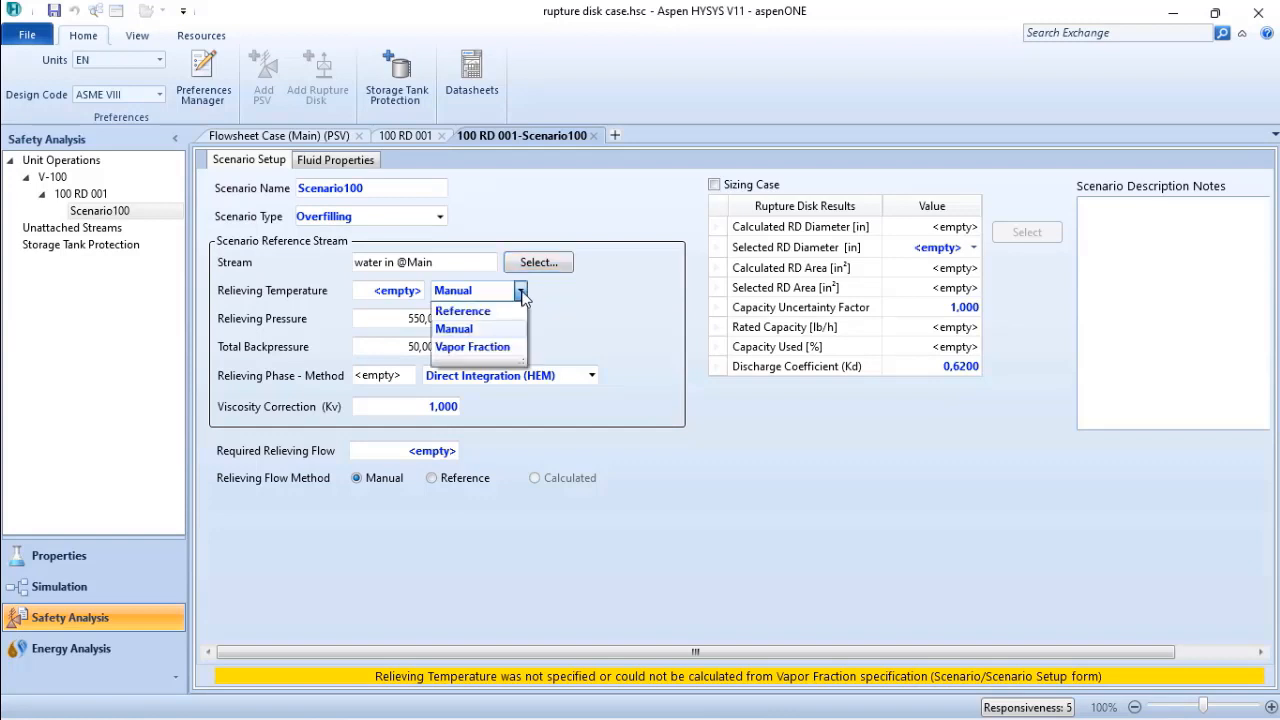
pyautogui.click(462, 312)
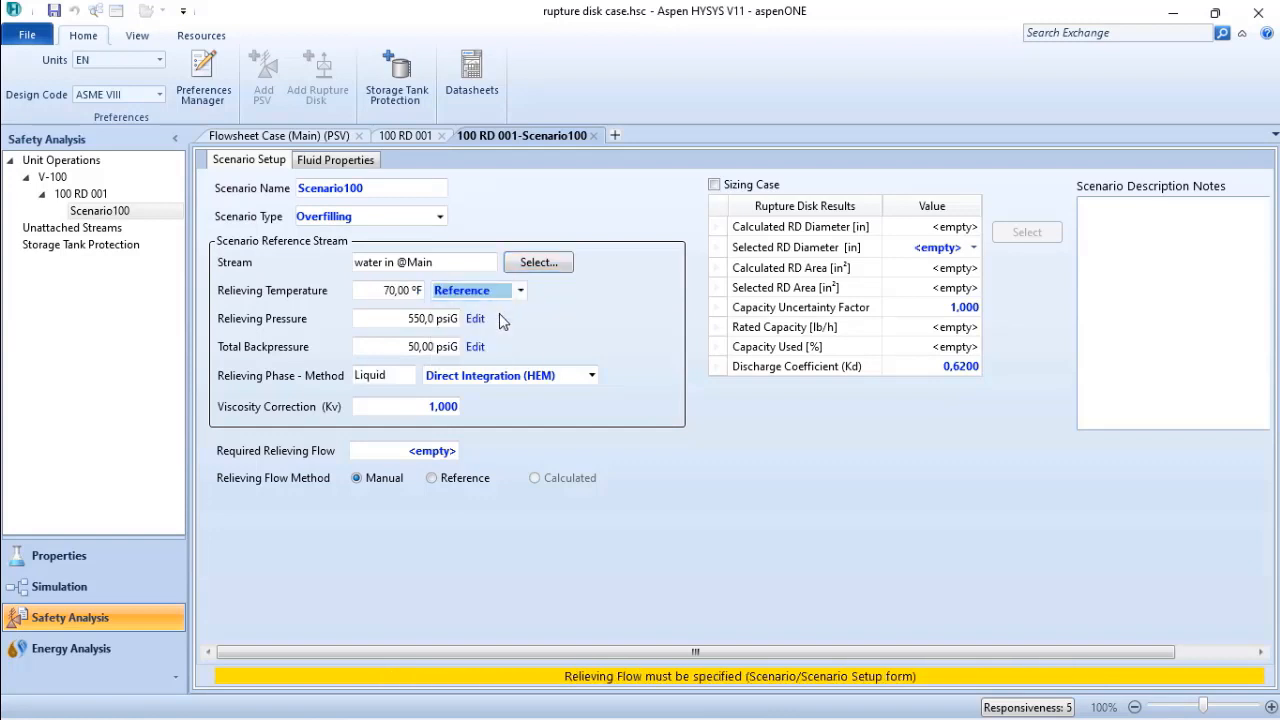
pyautogui.moveTo(280, 338)
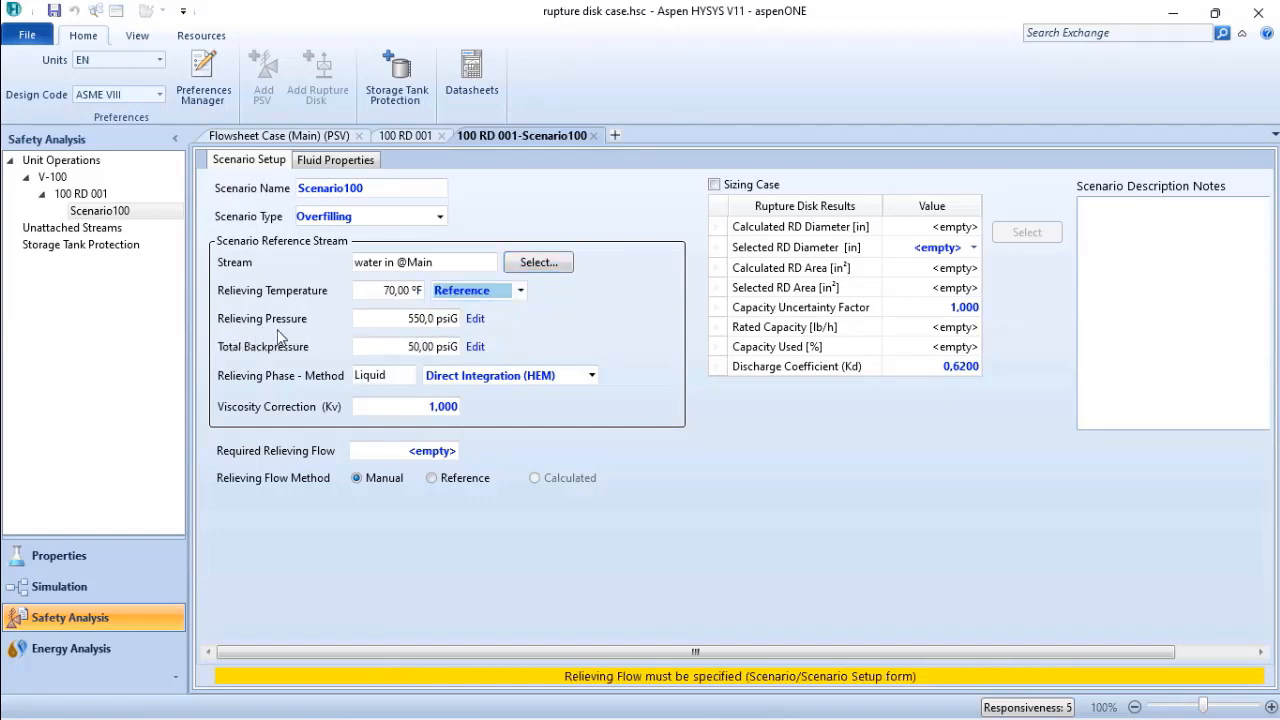
pyautogui.moveTo(416, 328)
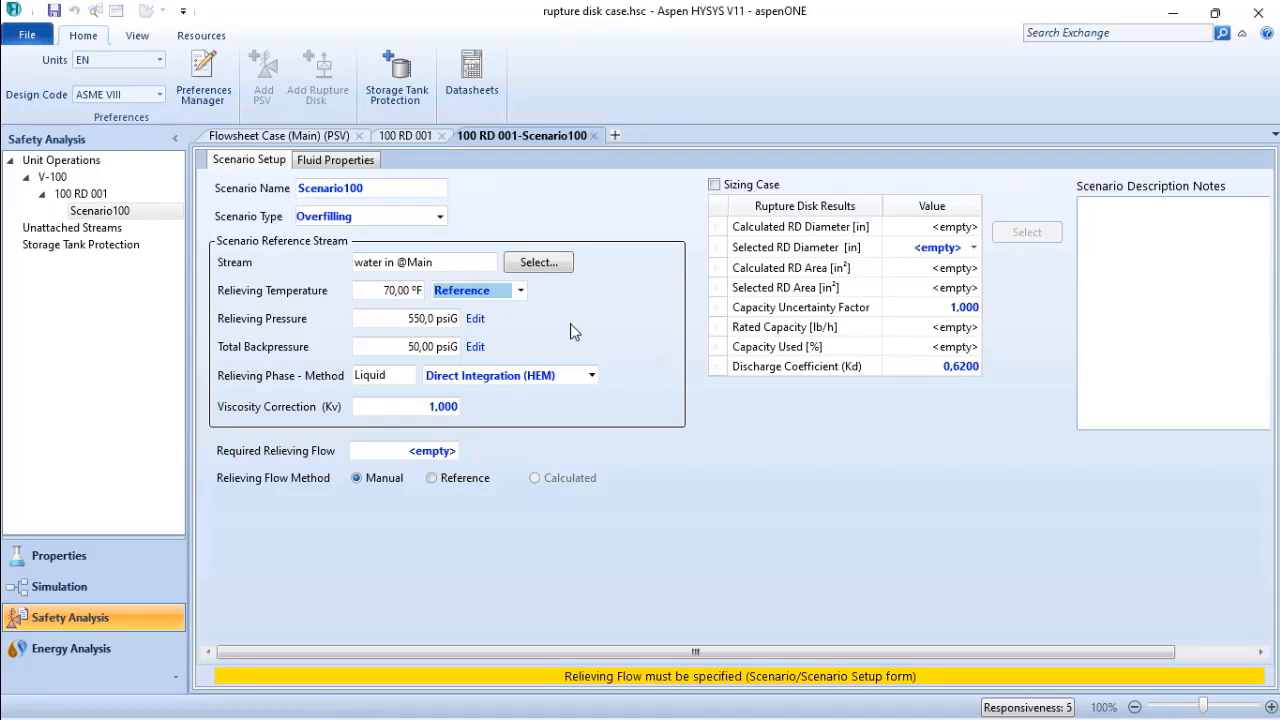
pyautogui.moveTo(276, 362)
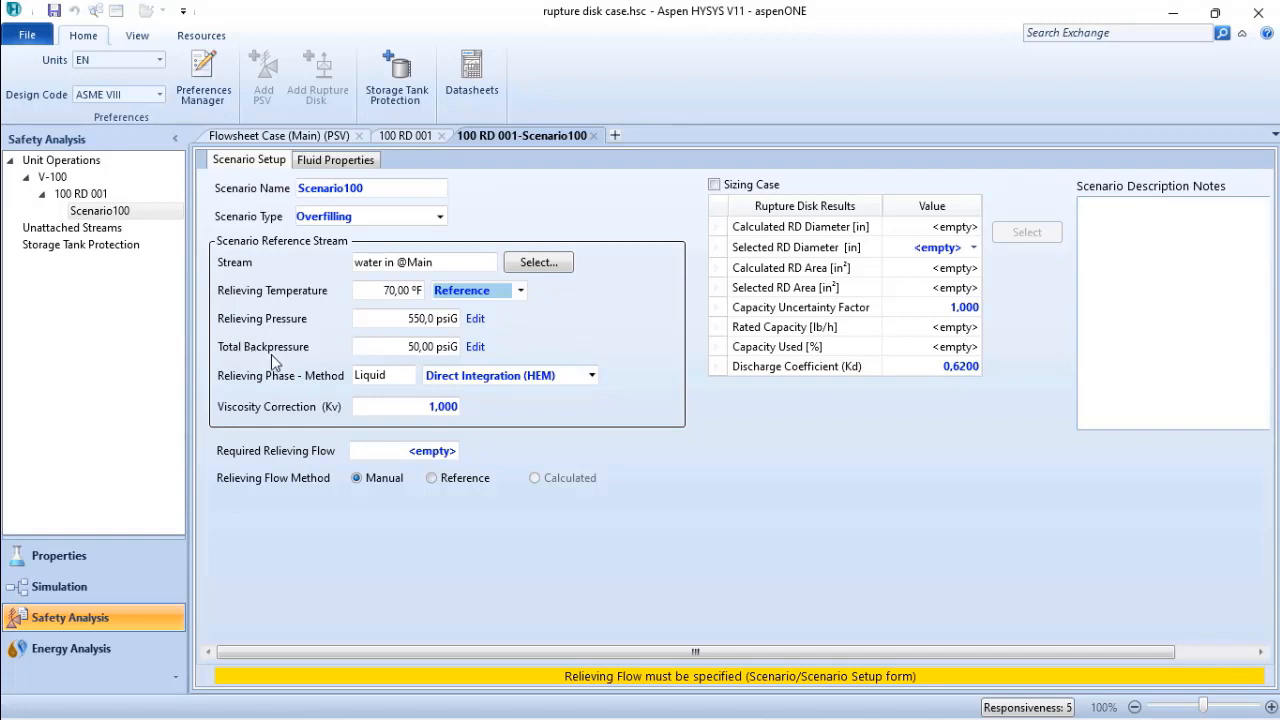
pyautogui.moveTo(408, 350)
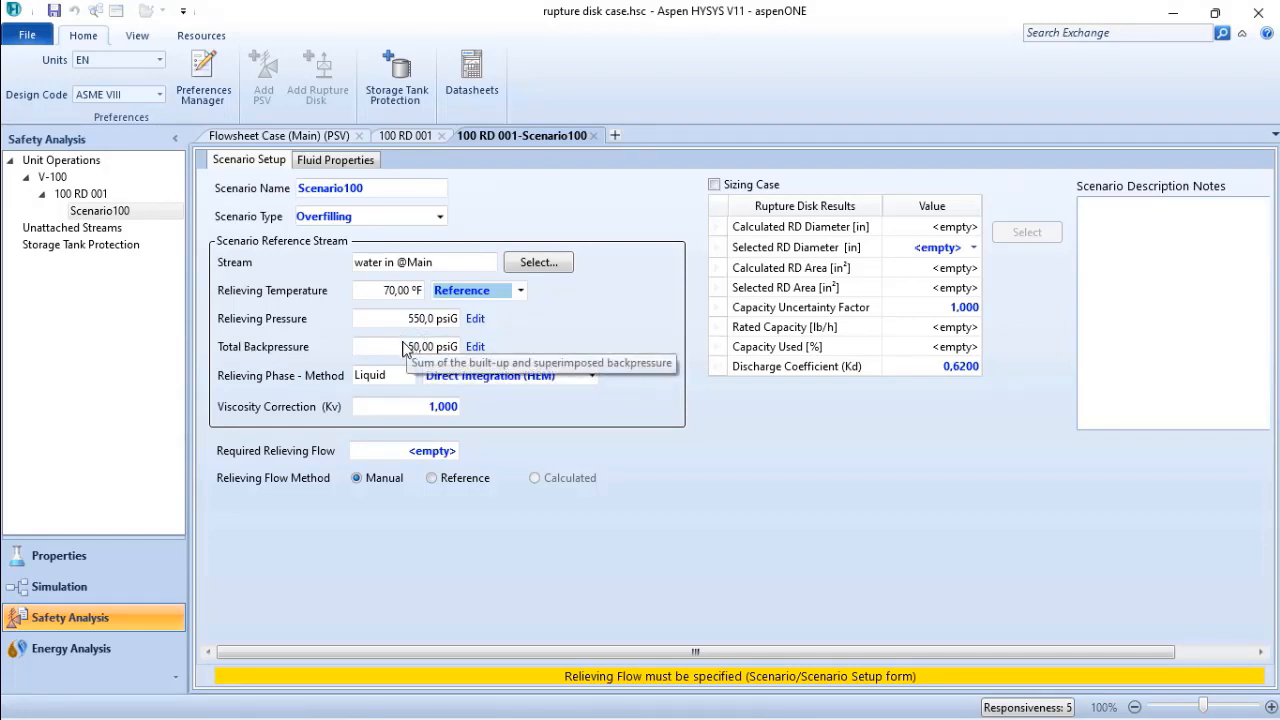
pyautogui.click(476, 346)
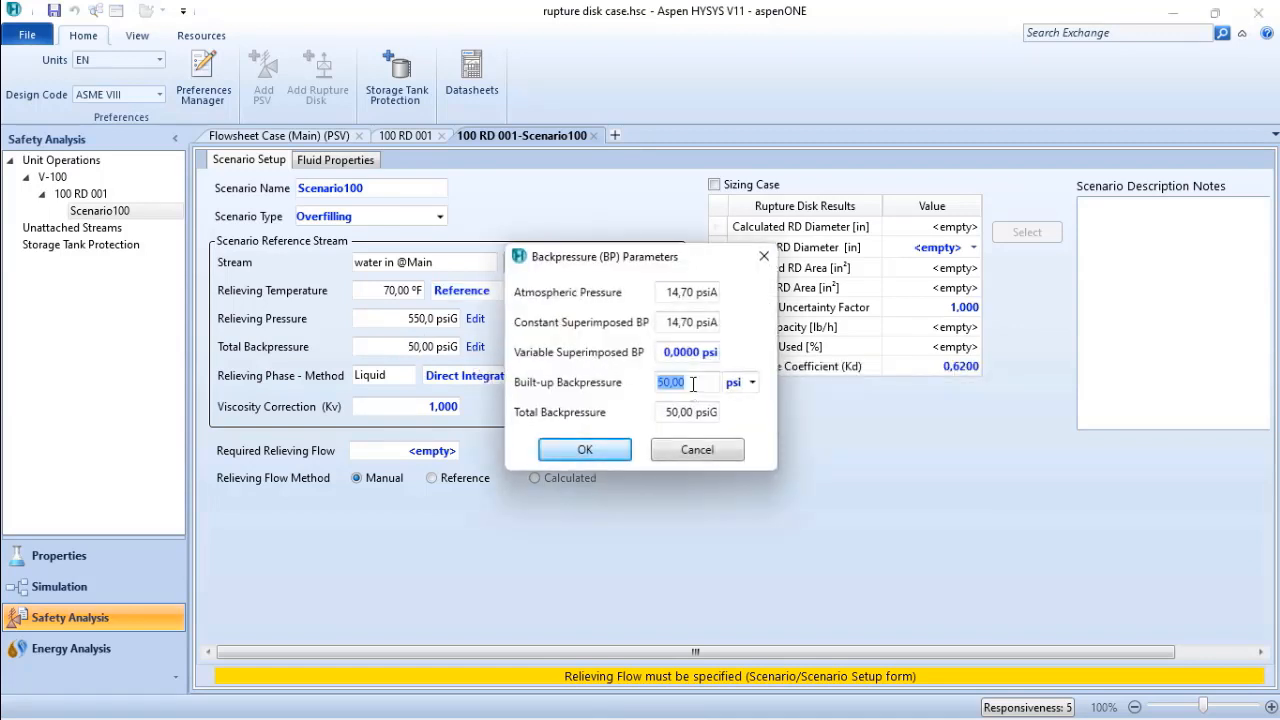
pyautogui.write('1,000 psi')
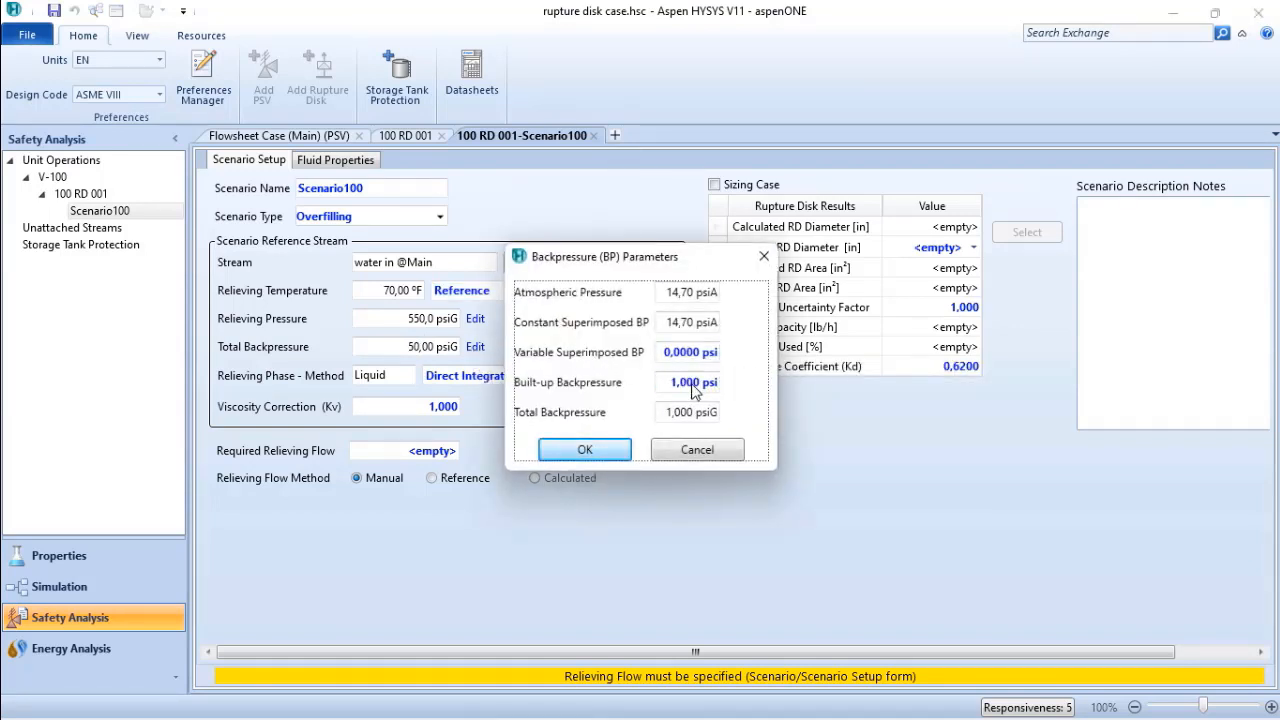
pyautogui.click(584, 448)
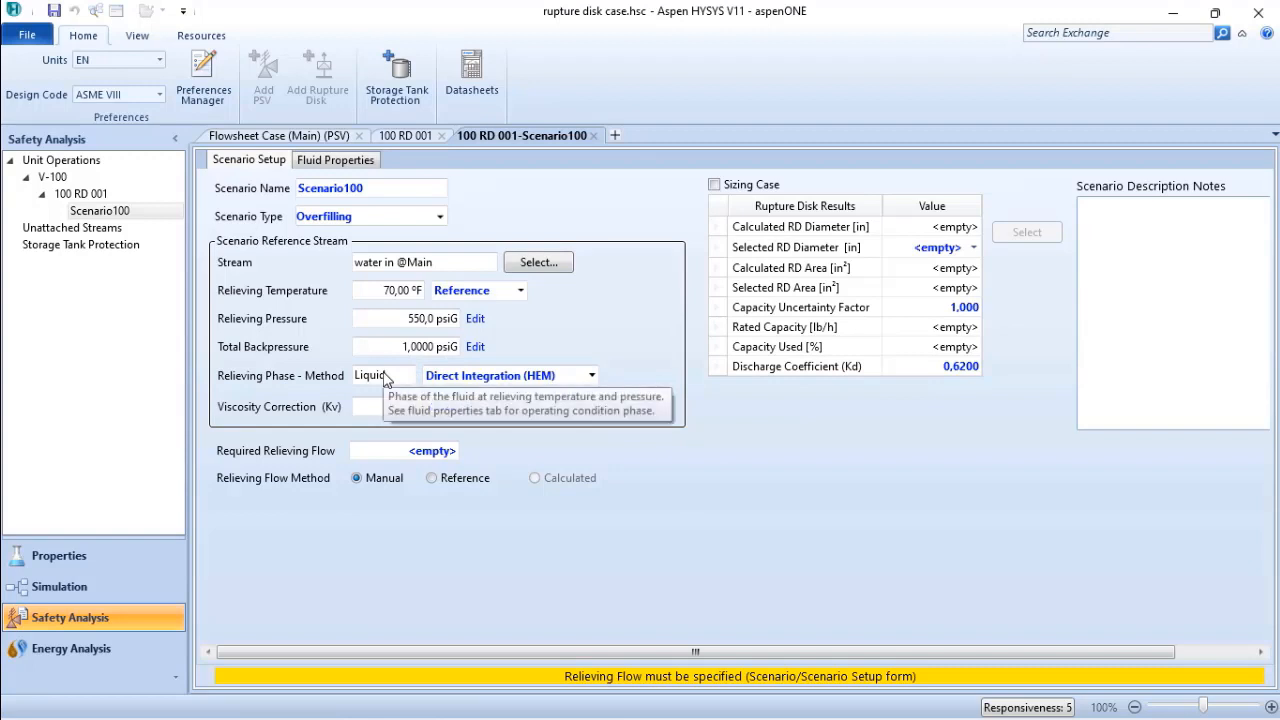
pyautogui.moveTo(260, 468)
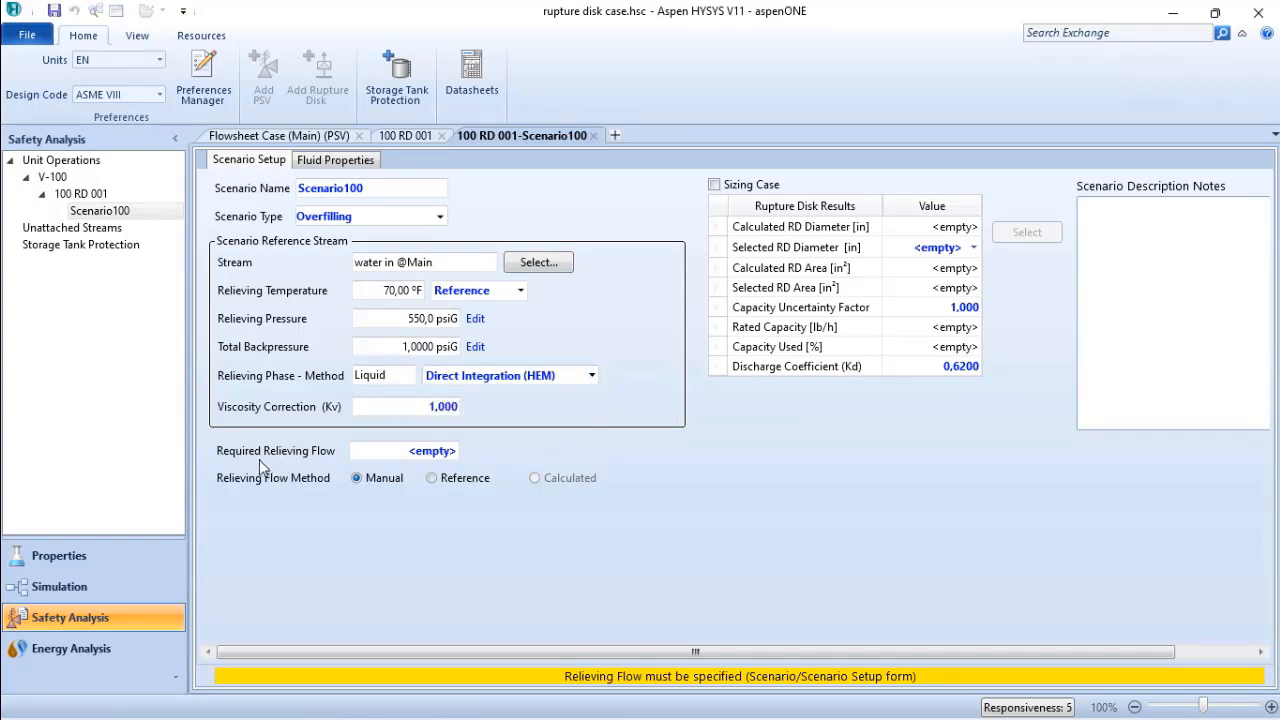
pyautogui.moveTo(278, 432)
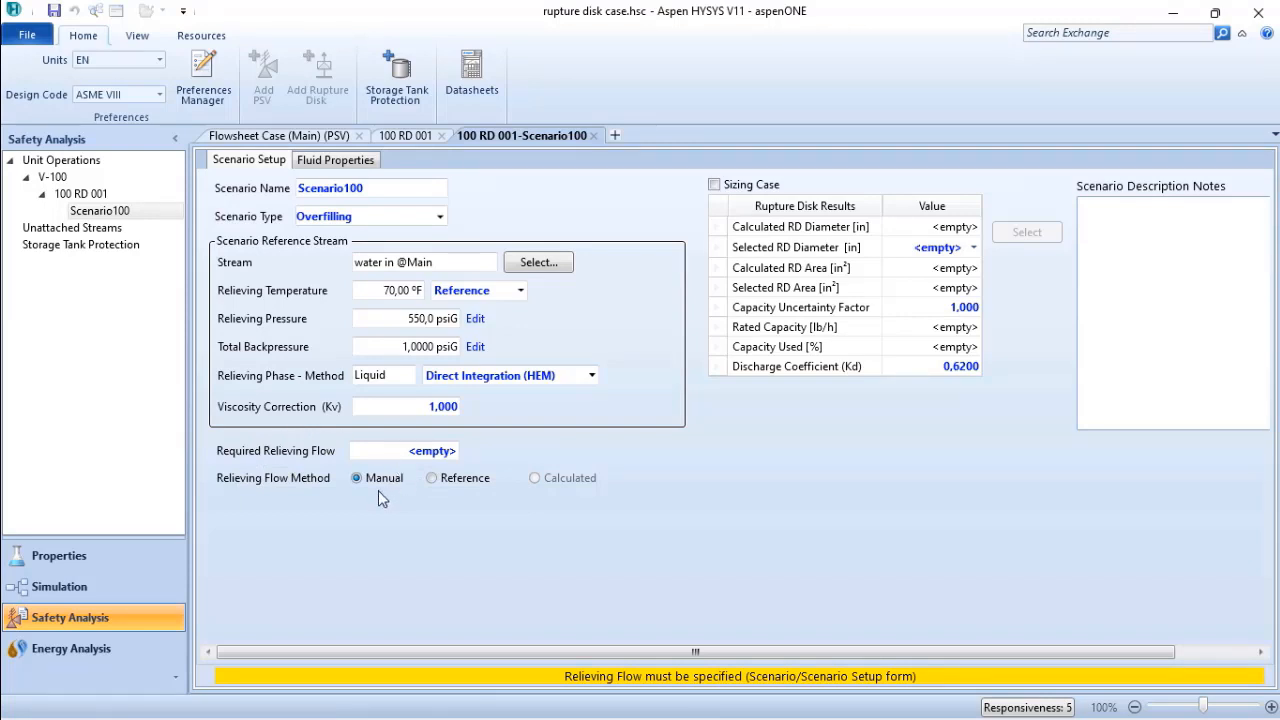
pyautogui.moveTo(368, 512)
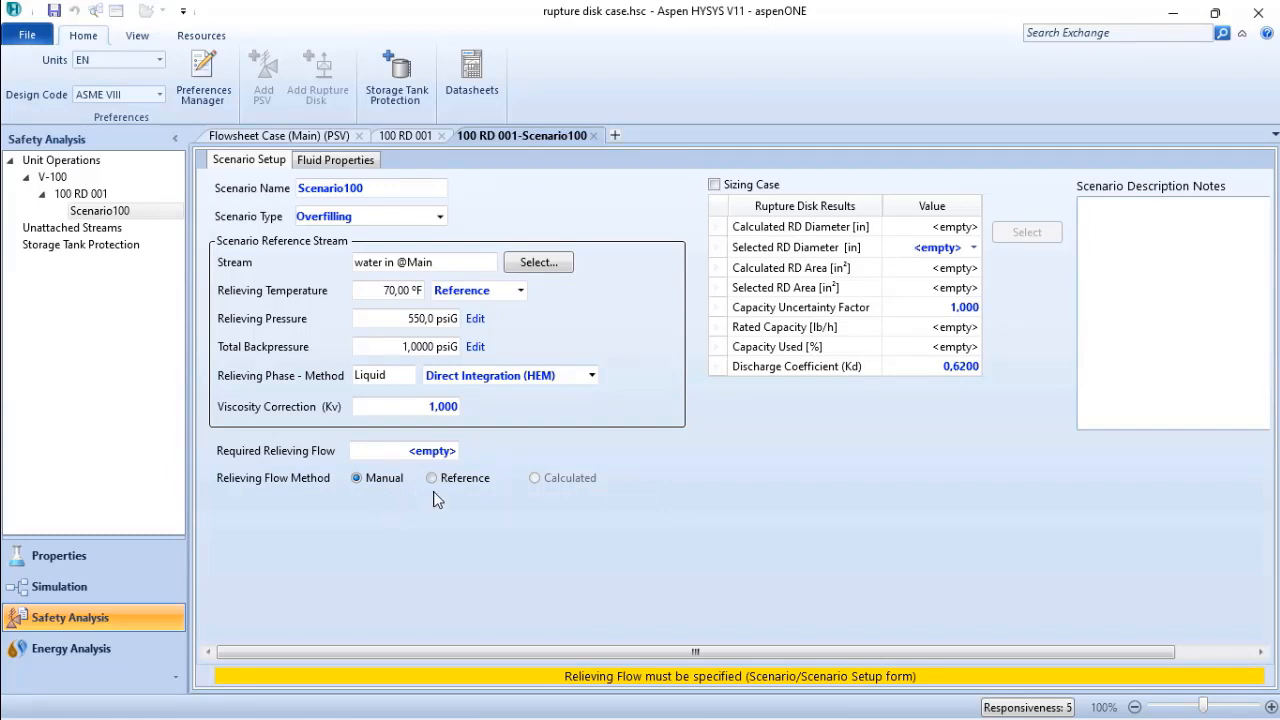
pyautogui.moveTo(432, 478)
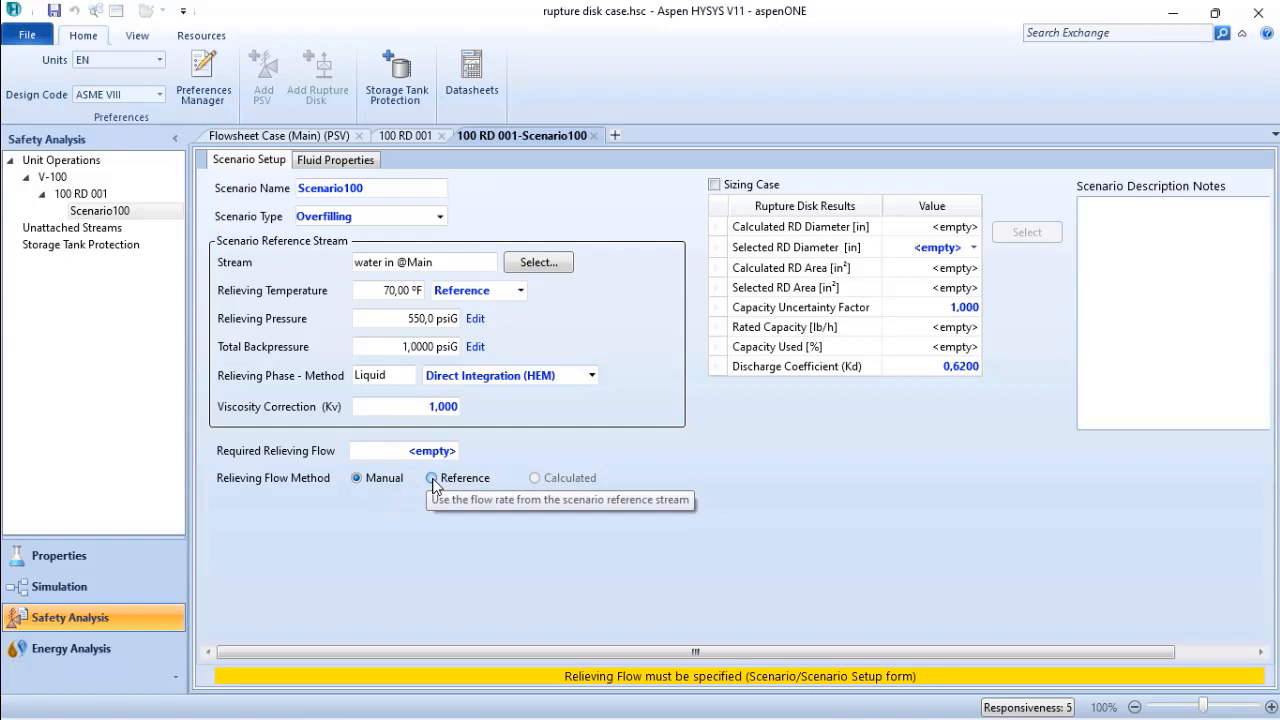
# Use the Reference relieving flow method, giving 1,893E+005 lb/h and a 0,9319 in calculated diameter.
pyautogui.click(428, 478)
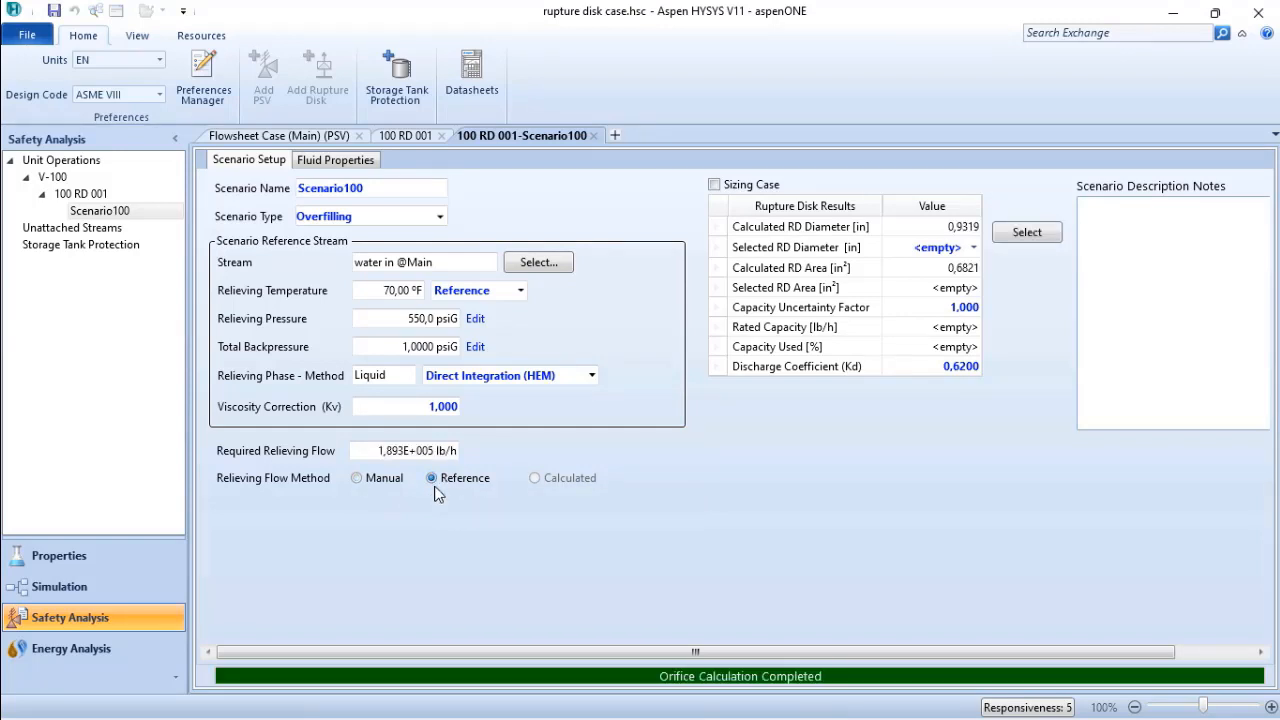
pyautogui.moveTo(718, 276)
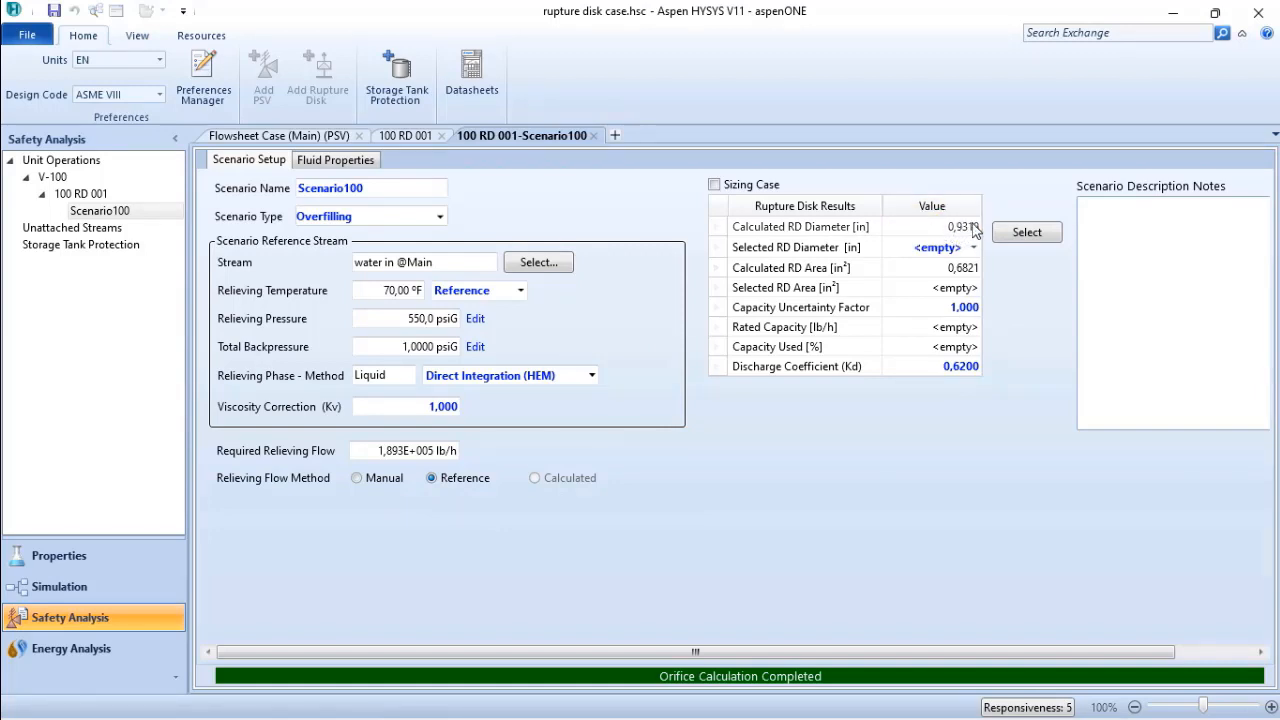
pyautogui.moveTo(948, 236)
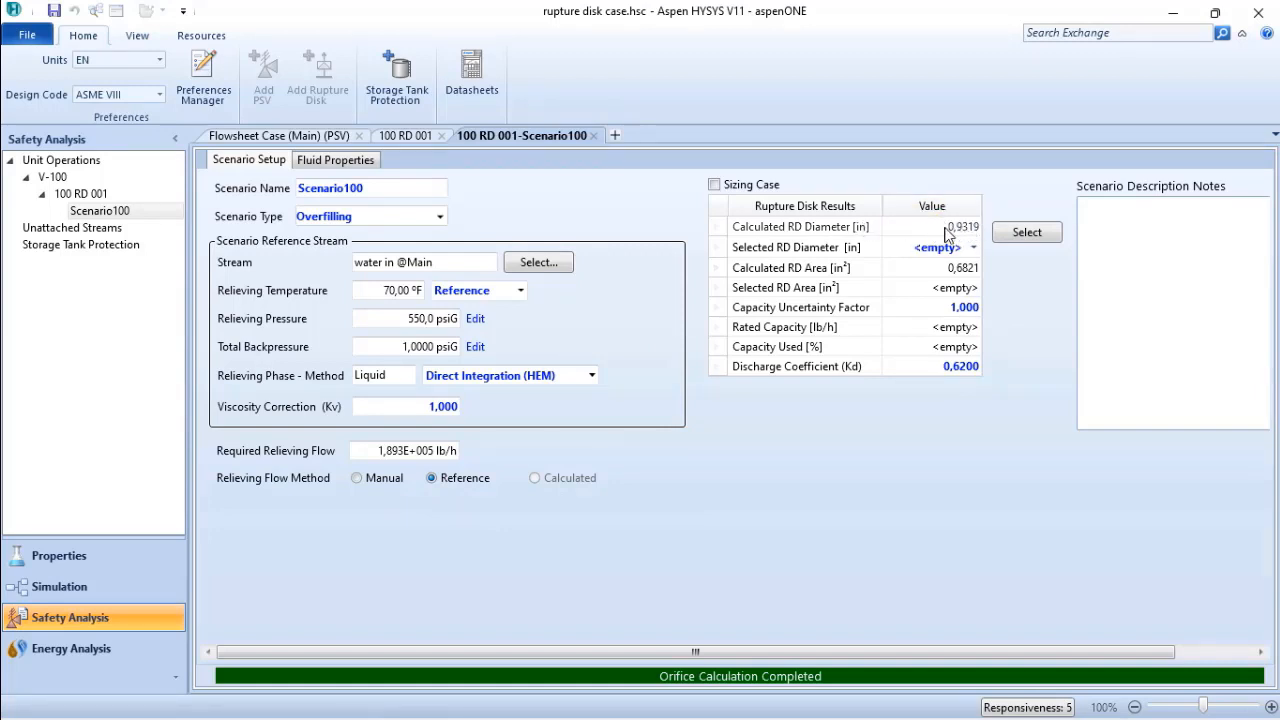
pyautogui.moveTo(816, 272)
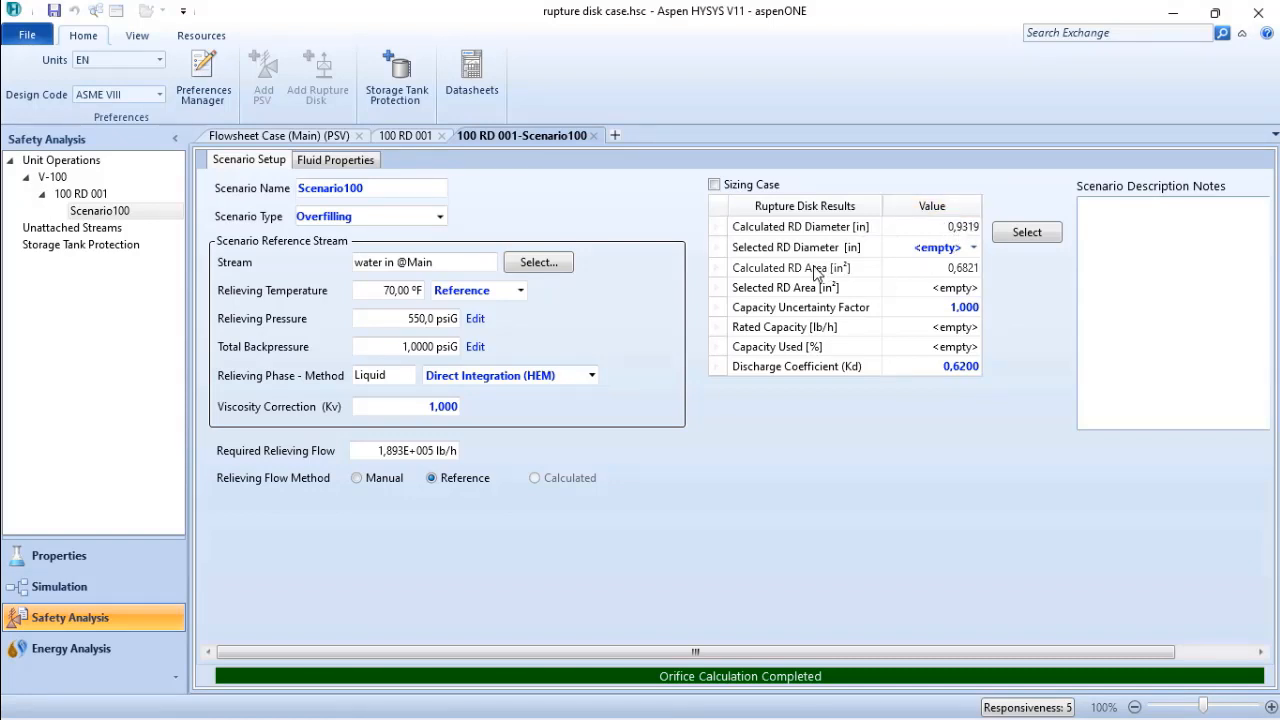
pyautogui.moveTo(836, 258)
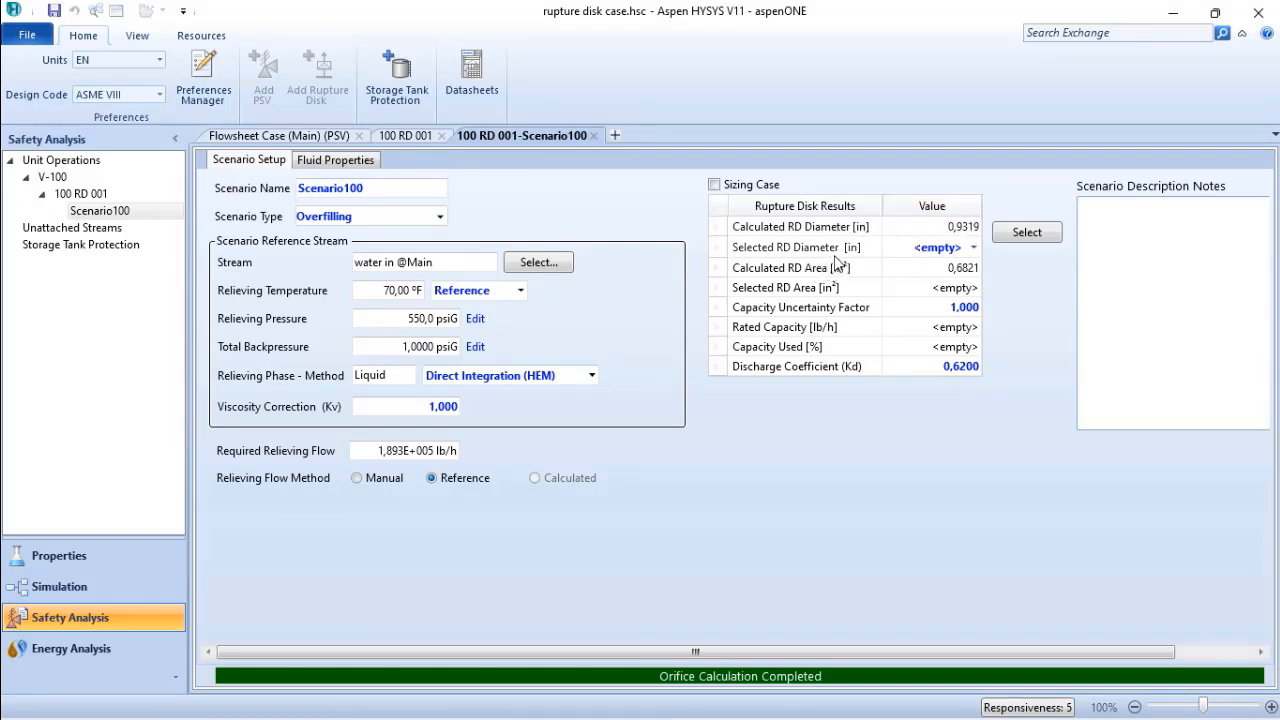
pyautogui.moveTo(952, 272)
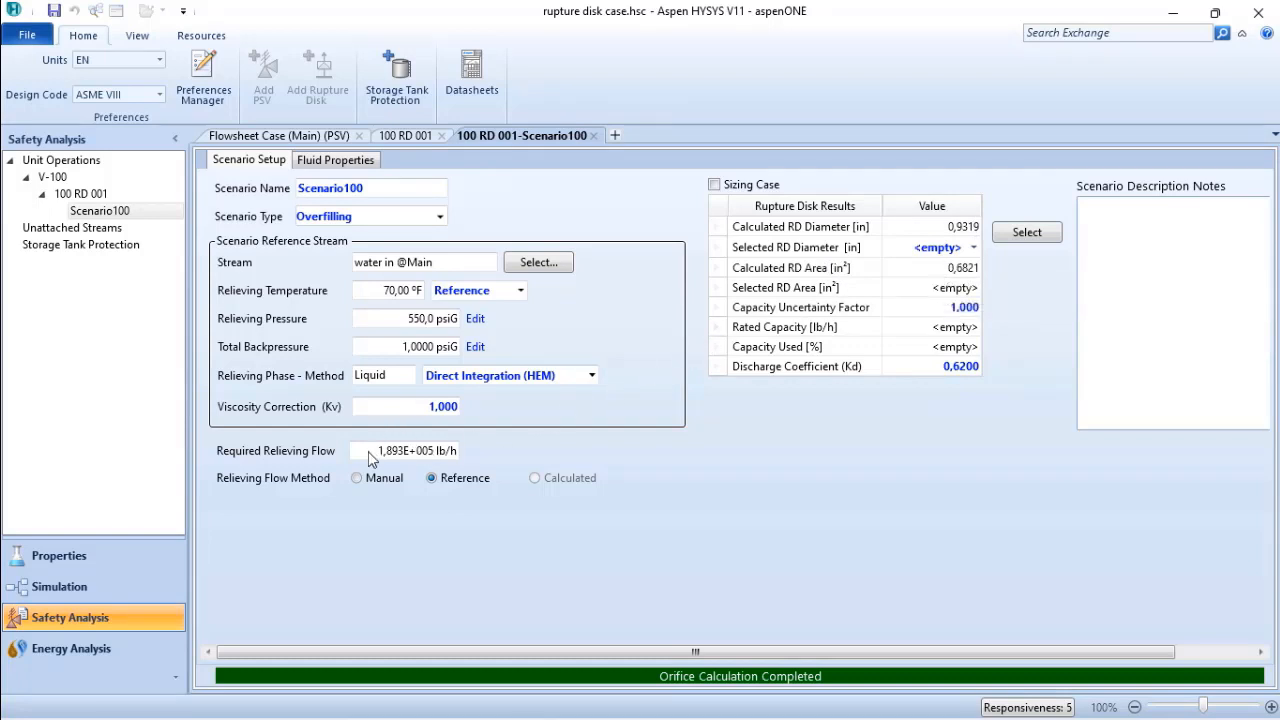
pyautogui.moveTo(368, 478)
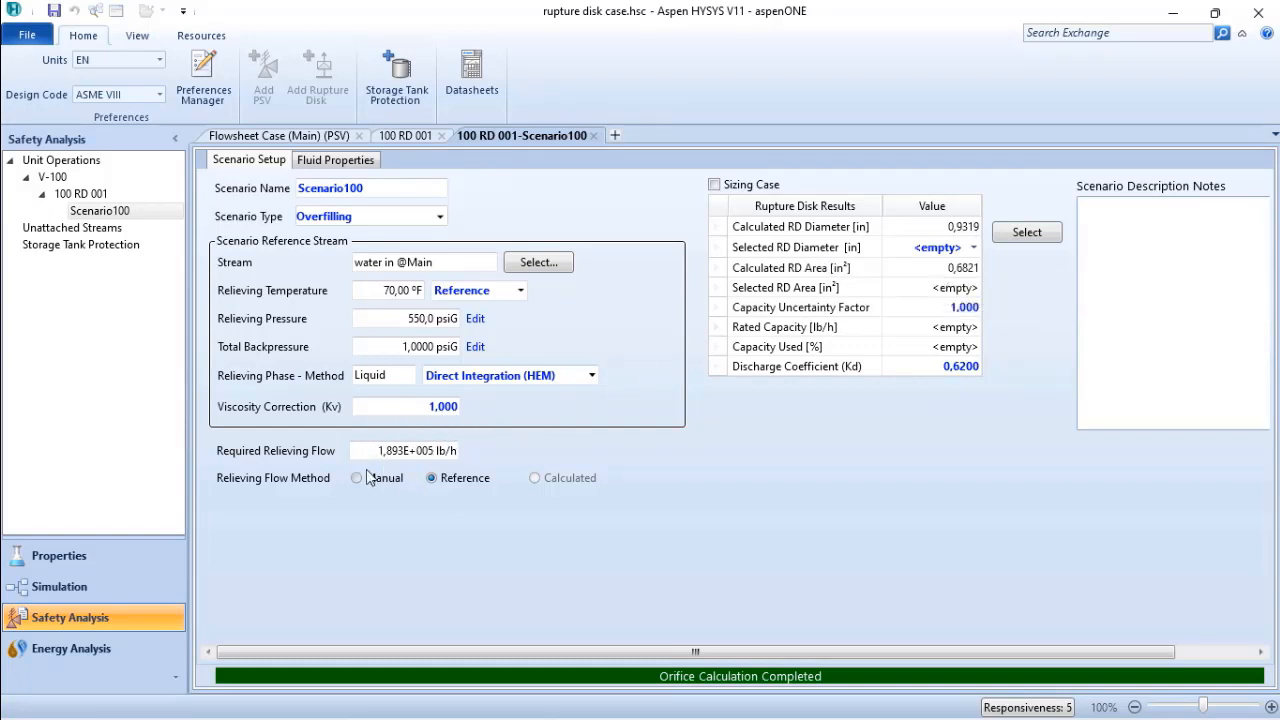
pyautogui.moveTo(982, 256)
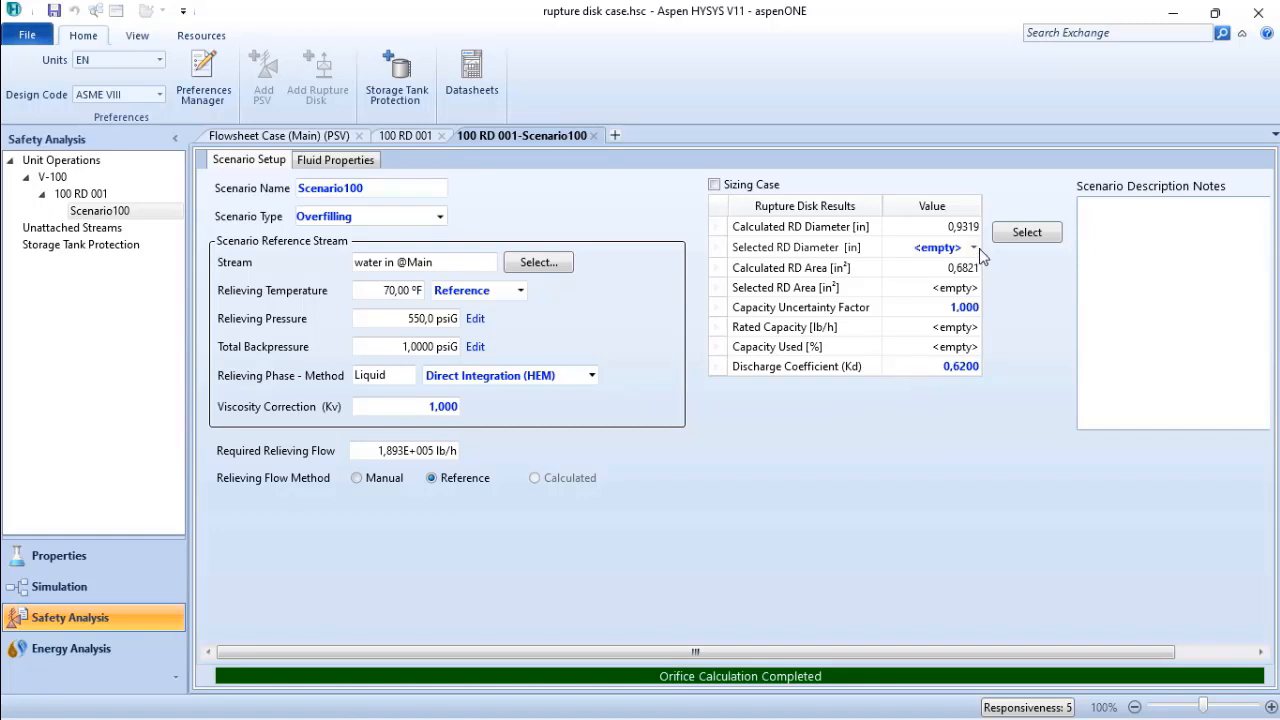
pyautogui.moveTo(812, 256)
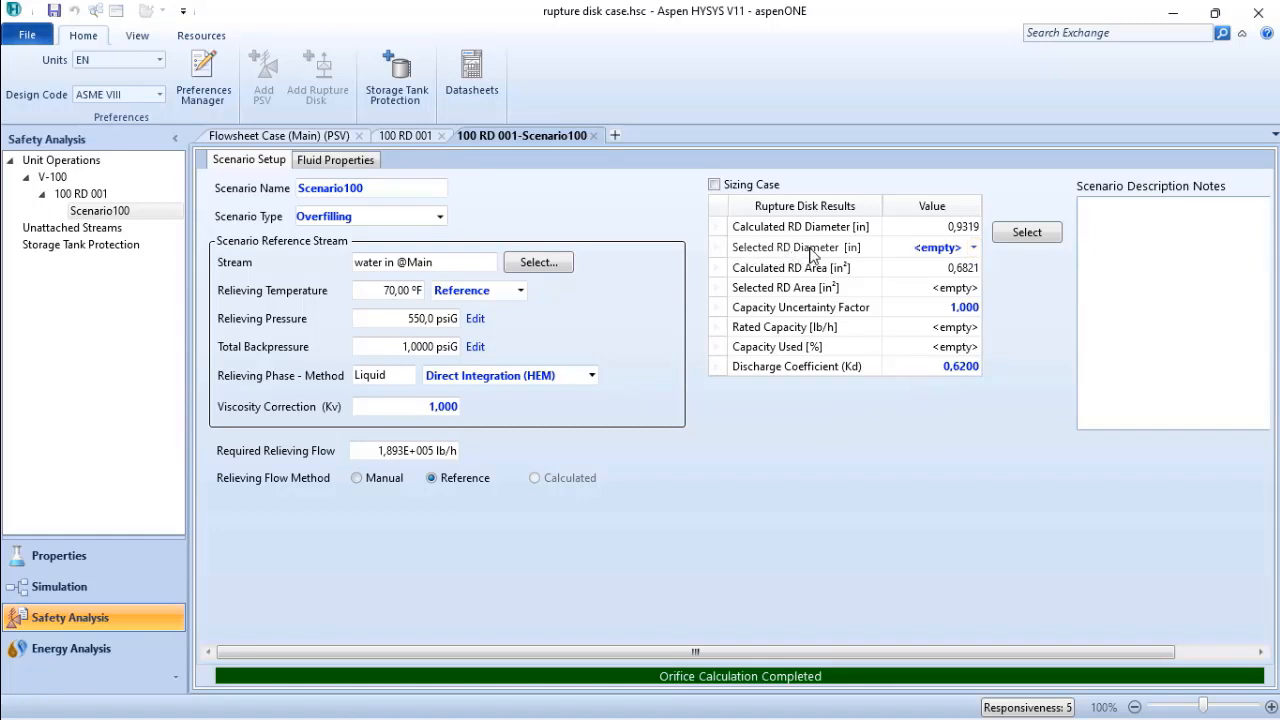
# Select the standard 1,000 in disk, giving 2,180E+005 lb/h rated capacity and 86,85% used.
pyautogui.click(972, 248)
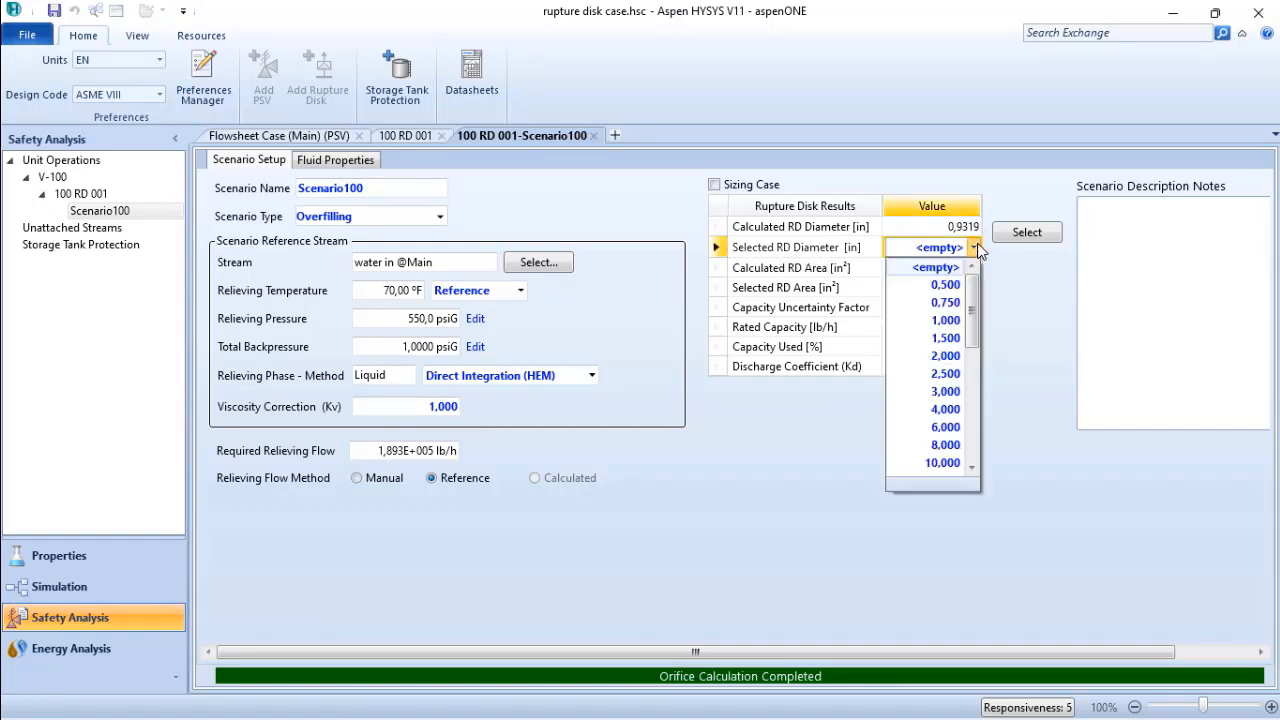
pyautogui.scroll(-3)
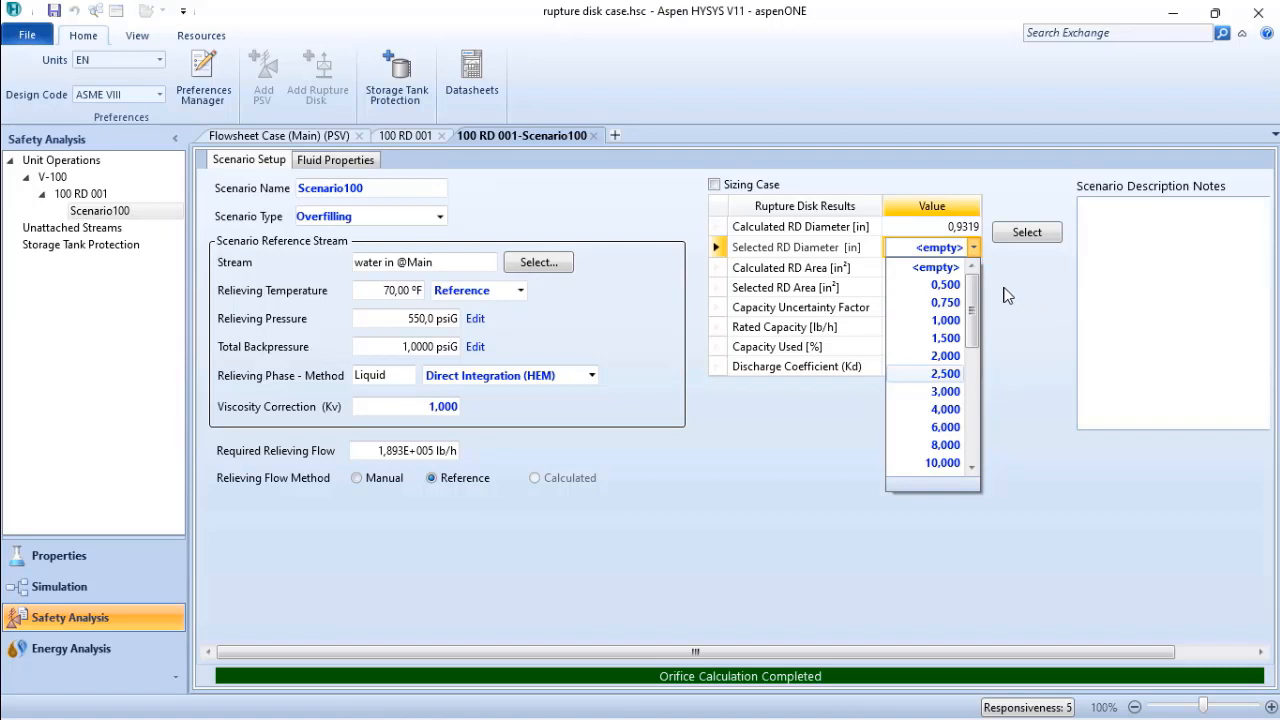
pyautogui.click(1028, 232)
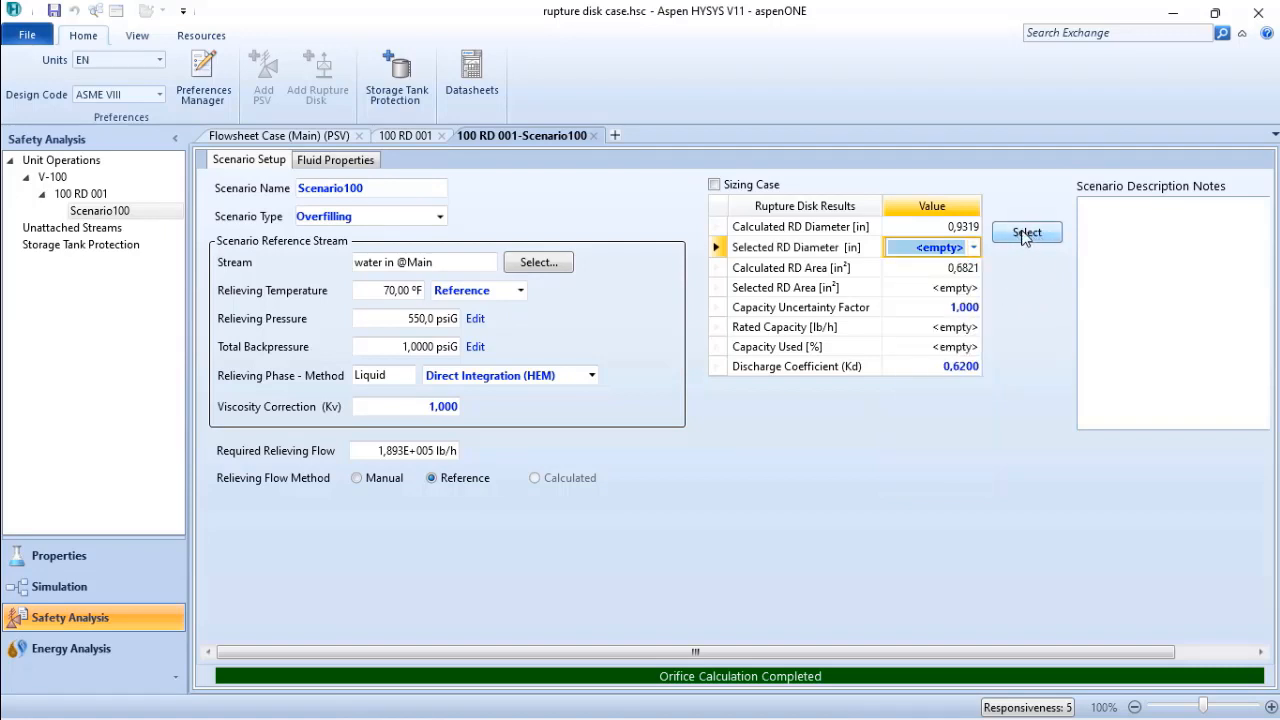
pyautogui.click(1026, 232)
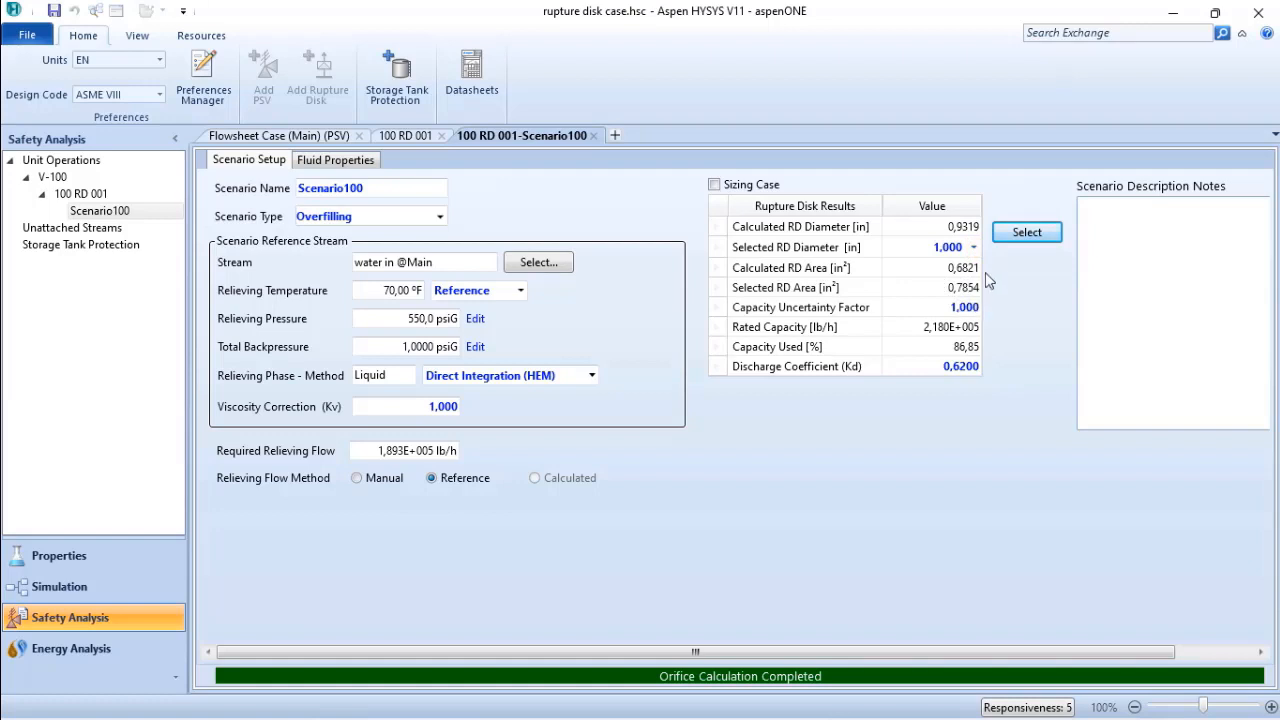
pyautogui.moveTo(944, 288)
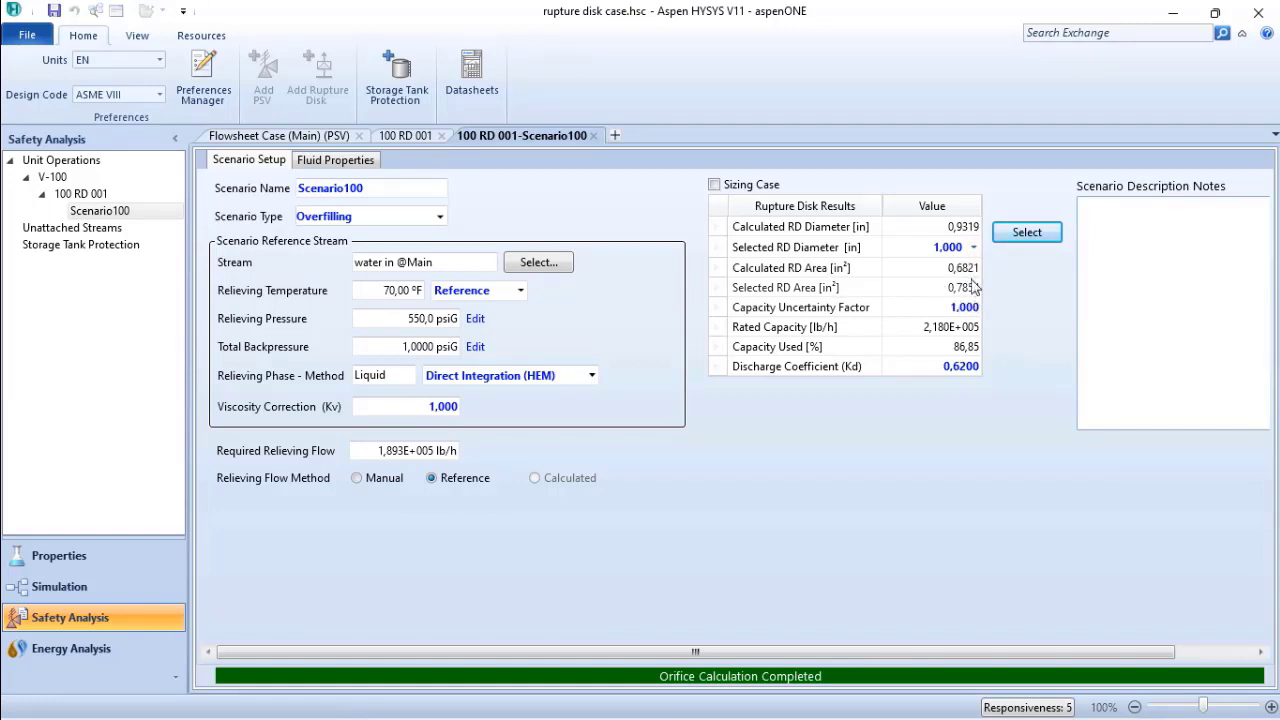
pyautogui.moveTo(976, 288)
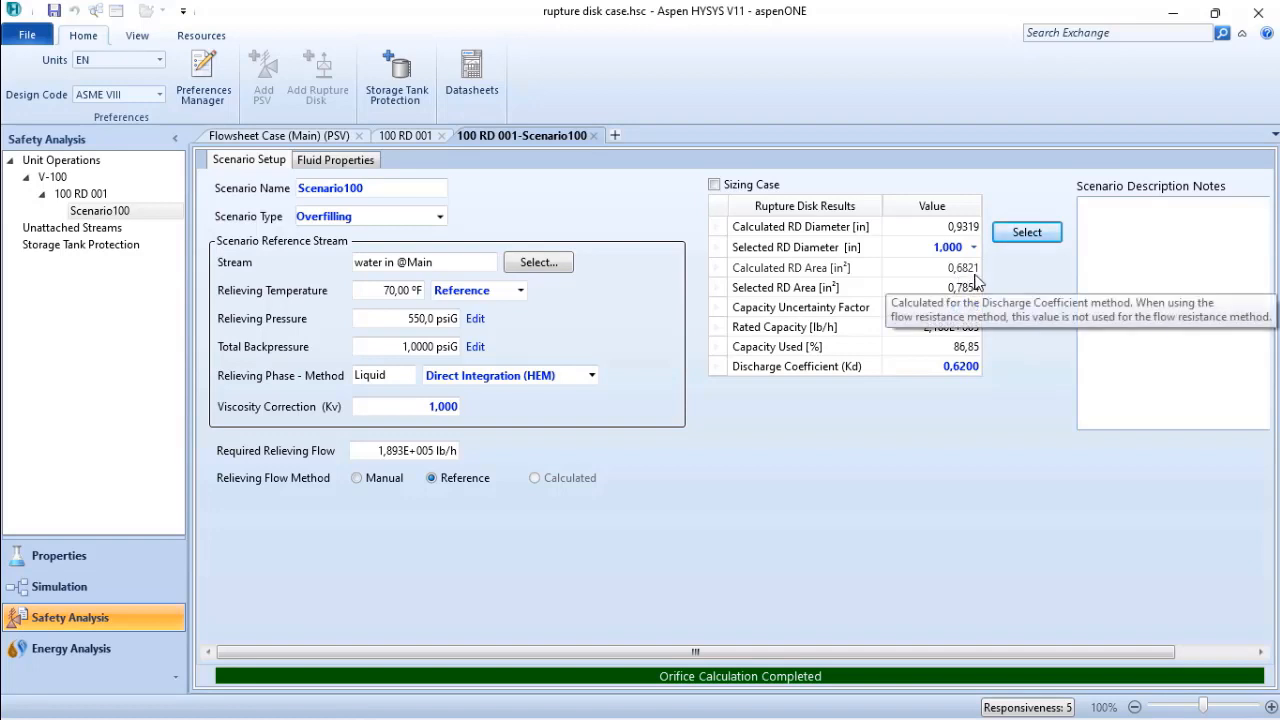
pyautogui.moveTo(916, 340)
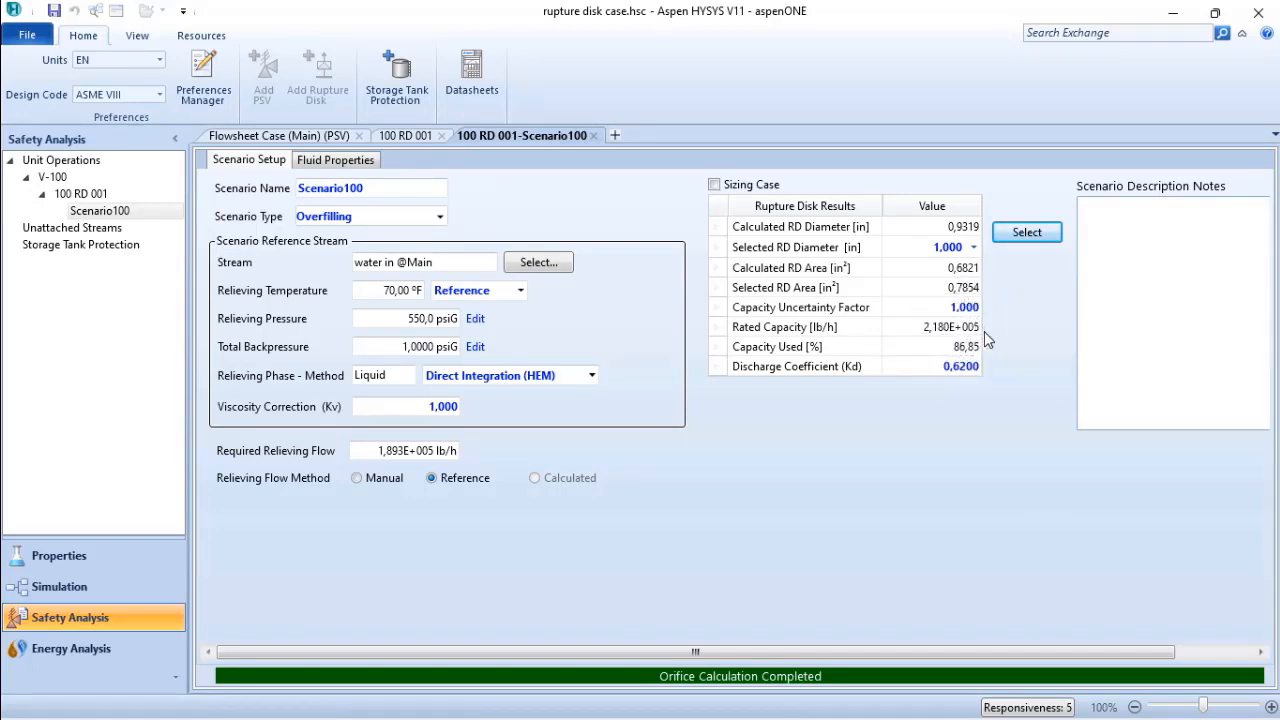
pyautogui.moveTo(924, 326)
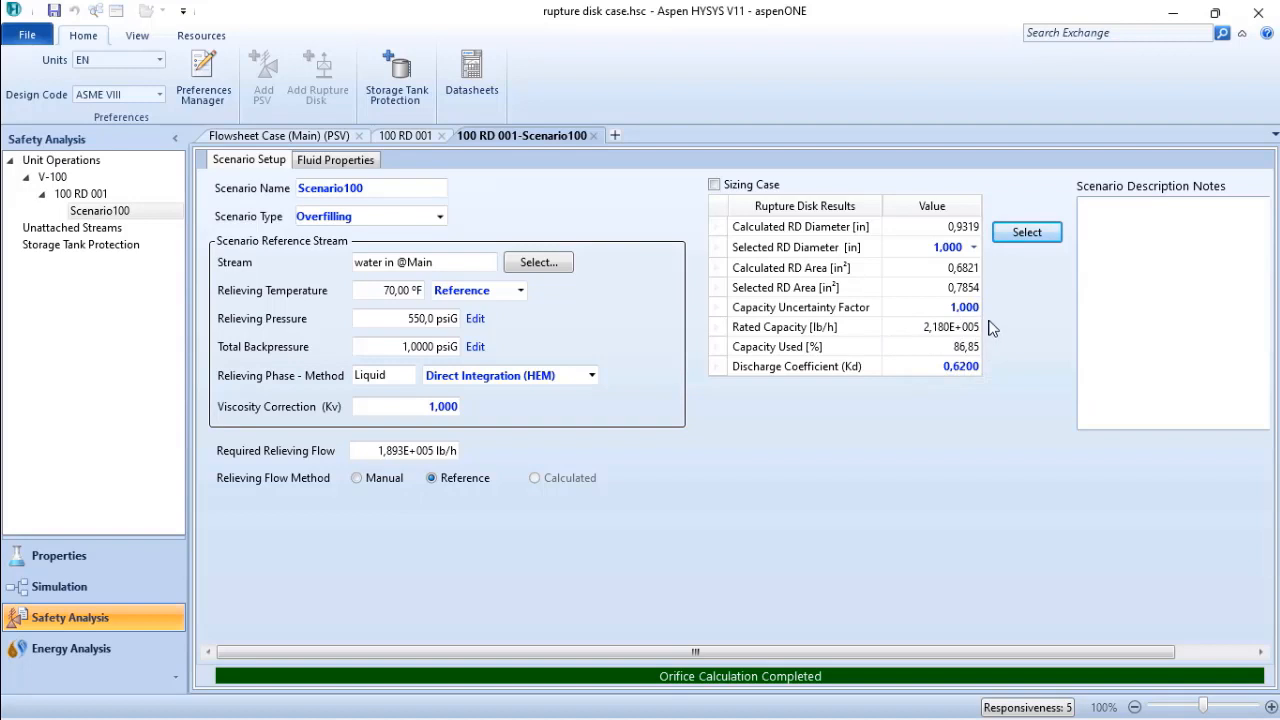
pyautogui.moveTo(1040, 430)
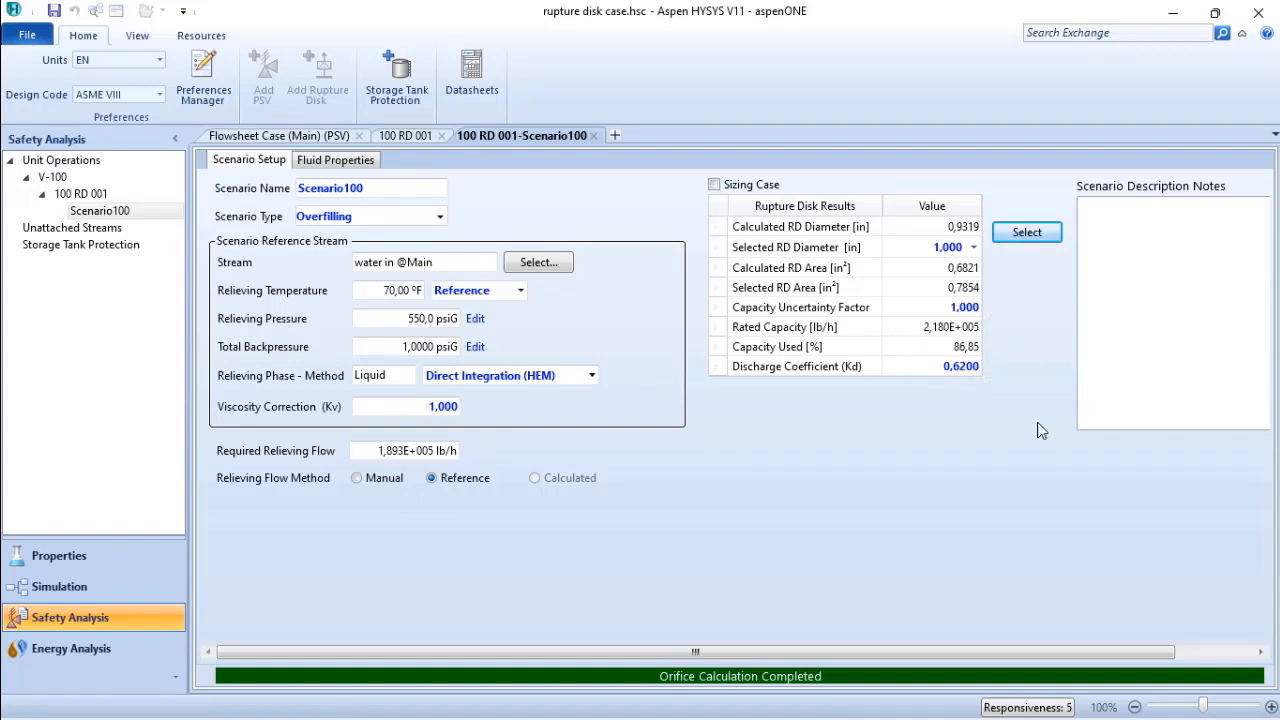
pyautogui.moveTo(1004, 464)
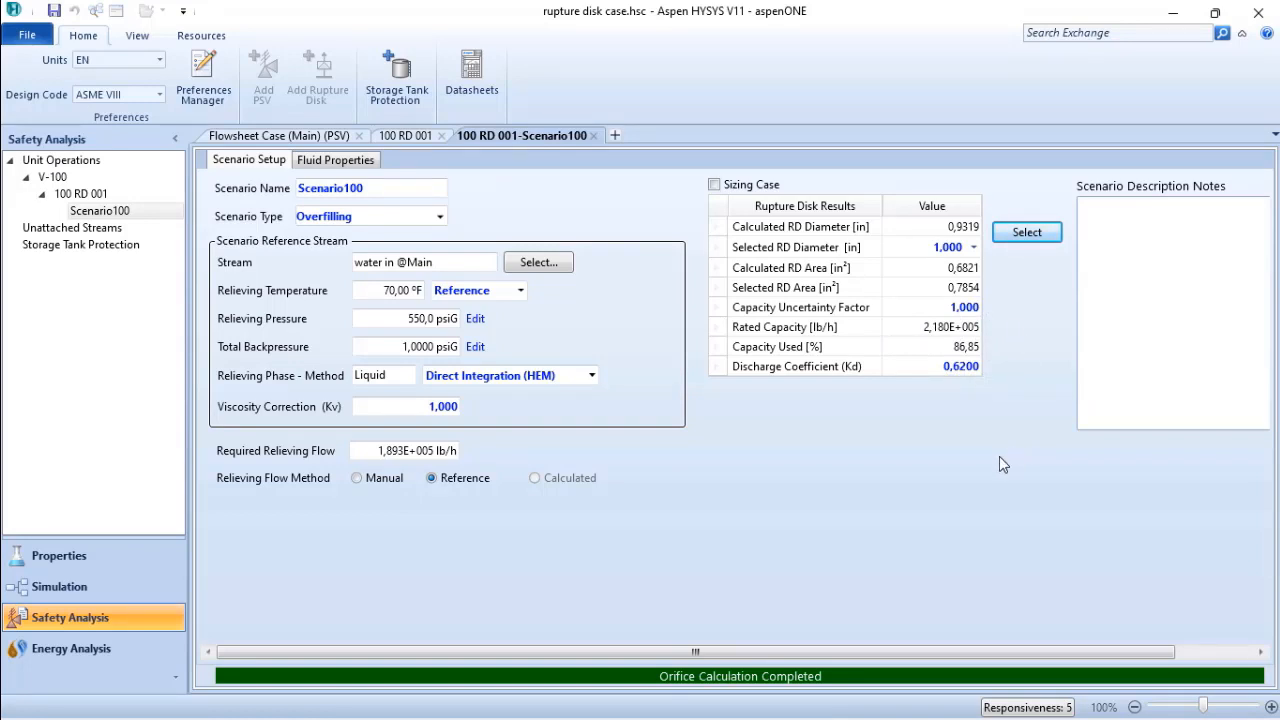